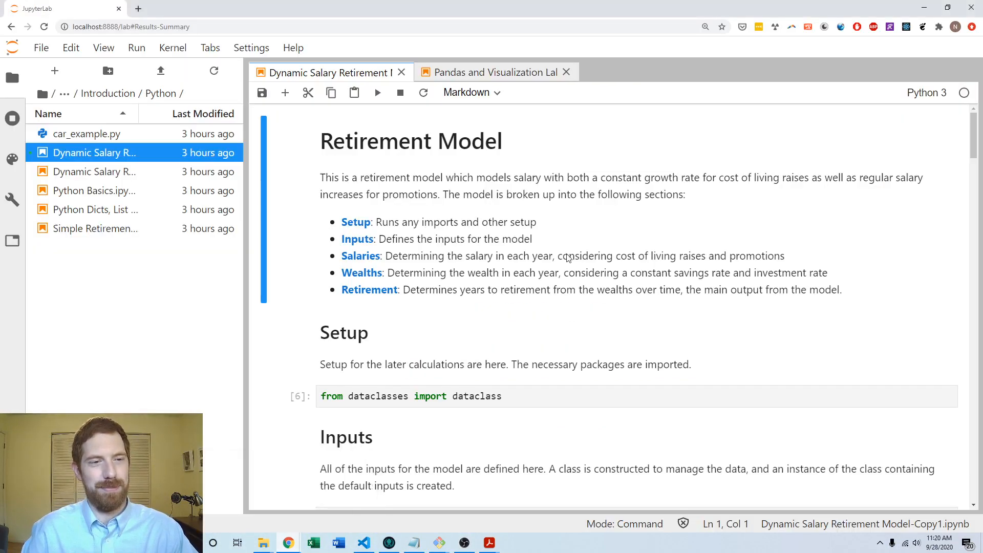
mouse_move(565, 266)
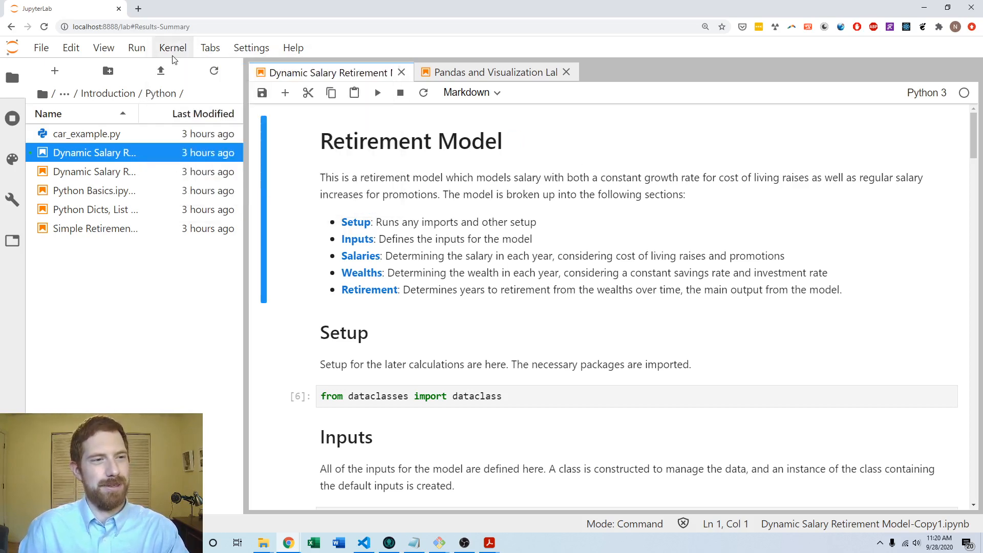
Step: Restart the kernel, rerun all cells, and review outputs reporting 28 years to retire
click(172, 47)
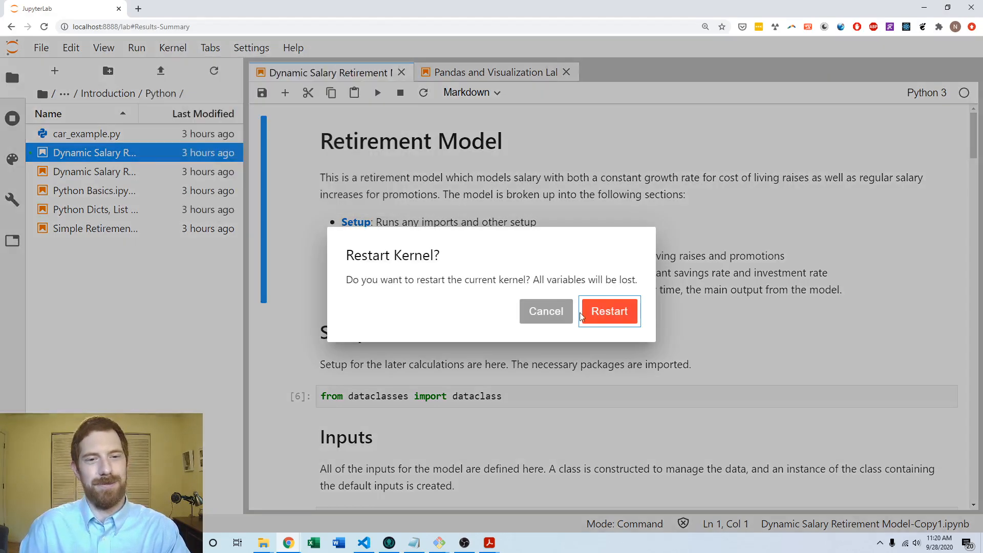
click(608, 311)
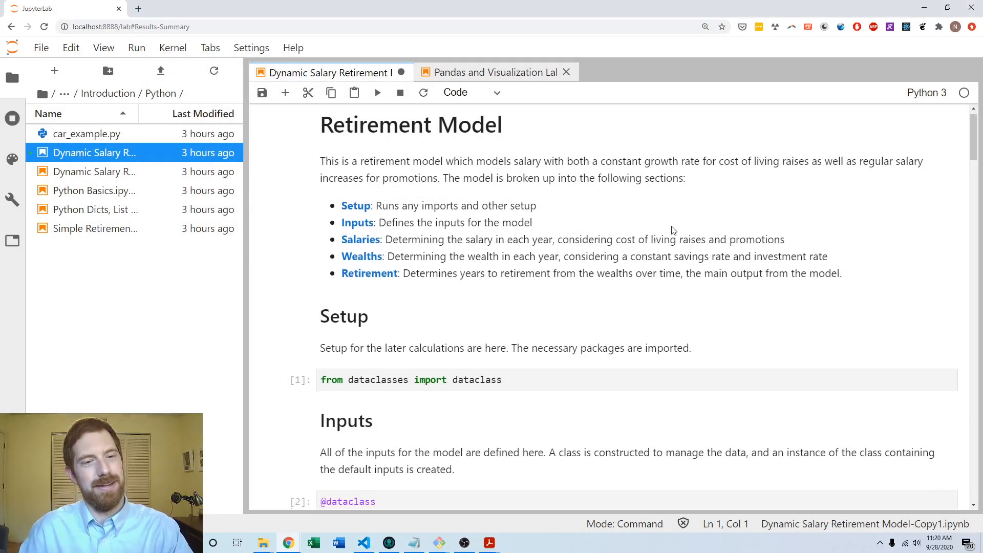
scroll(down, 3)
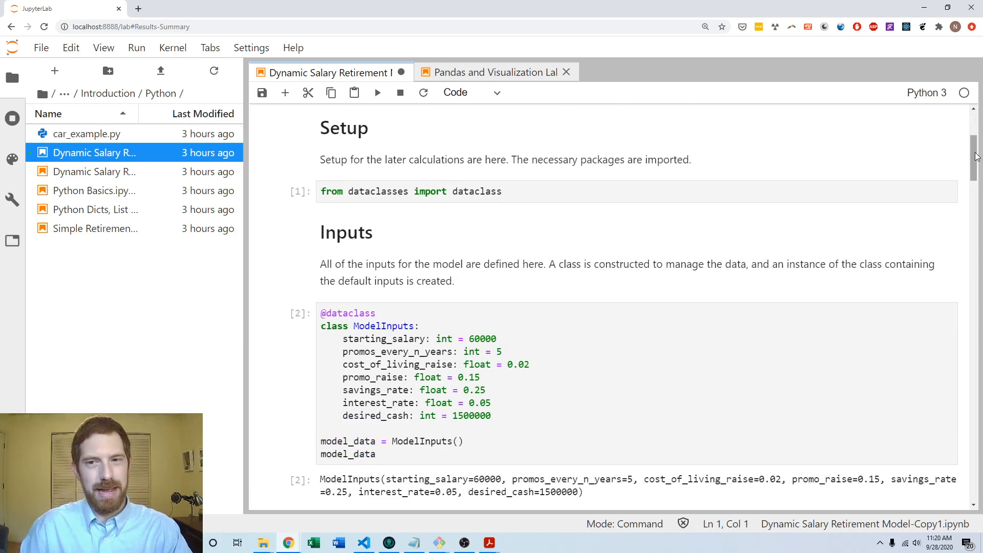
scroll(down, 3)
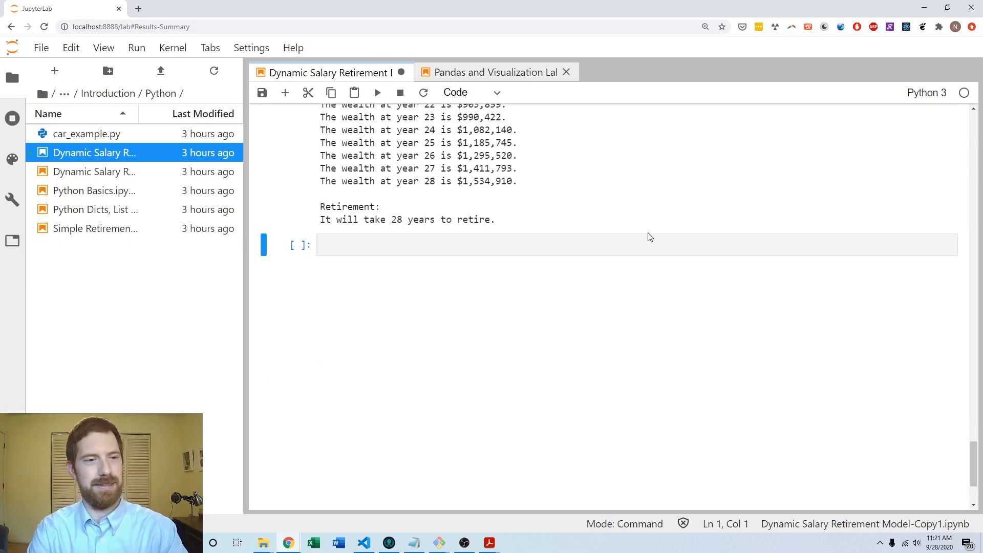
Step: Type a '# Results Summary' Markdown heading into the last cell
text(# Result)
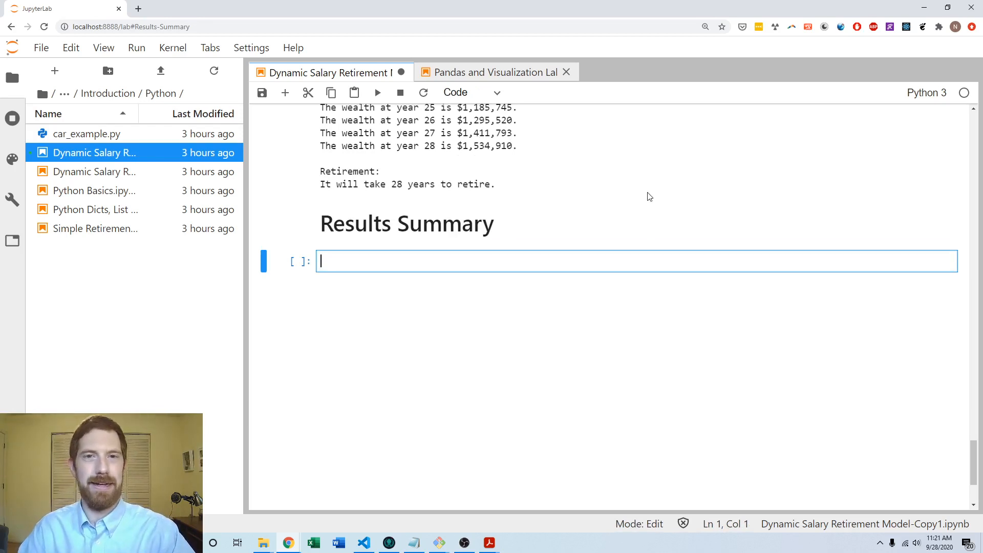
mouse_move(645, 197)
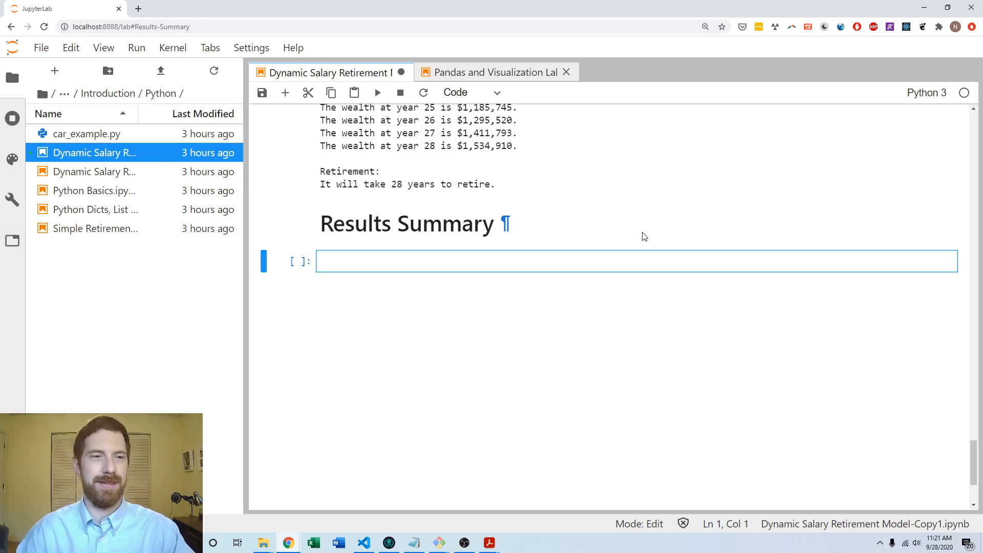
mouse_move(642, 237)
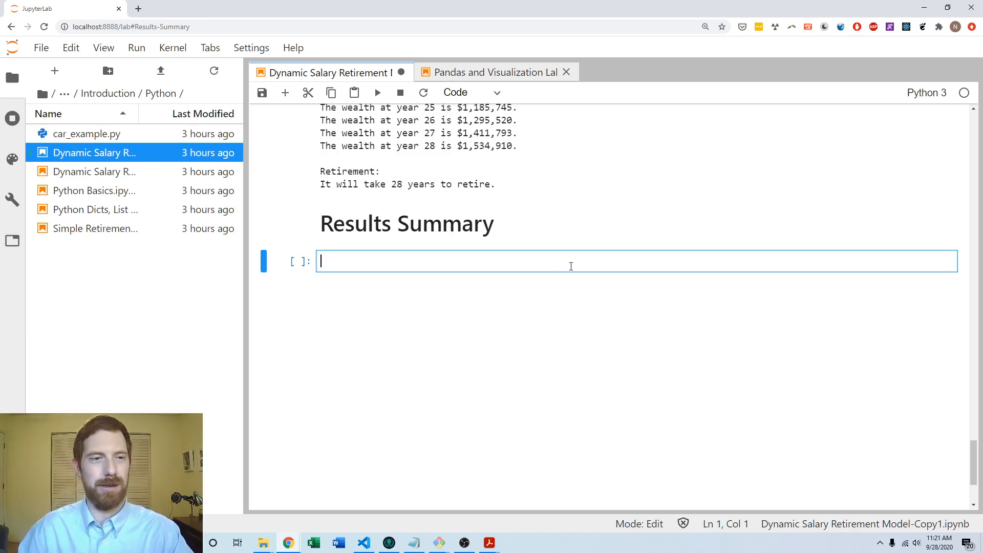
mouse_move(596, 251)
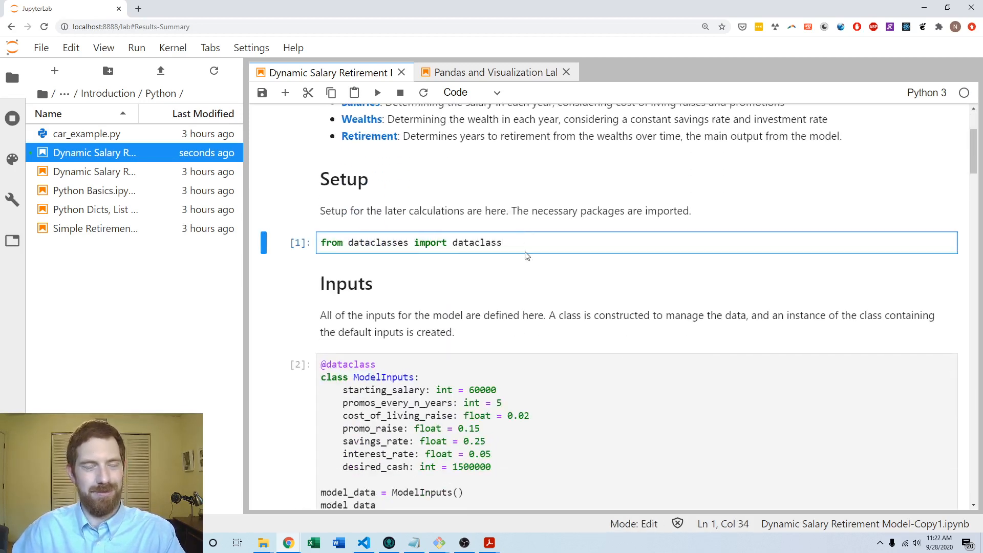
Step: Add 'import pandas as pd' to Setup and a new cell with 'data = model_data'
text(import p)
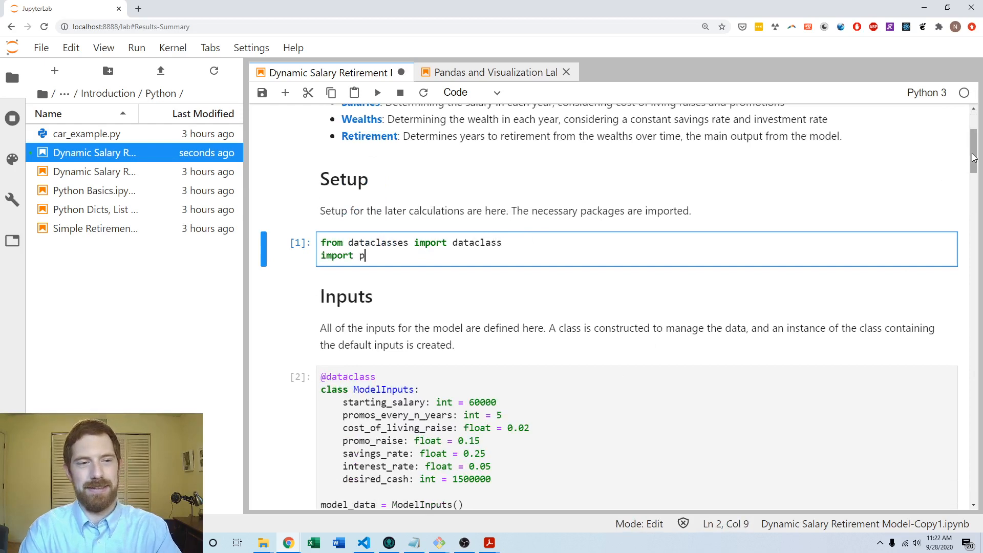
text(andas as p)
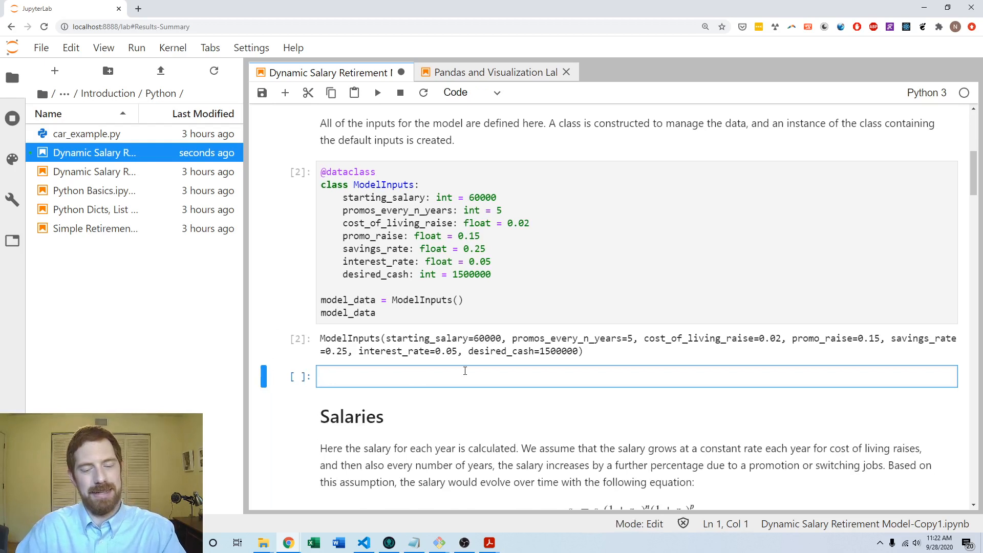
text(data = model_)
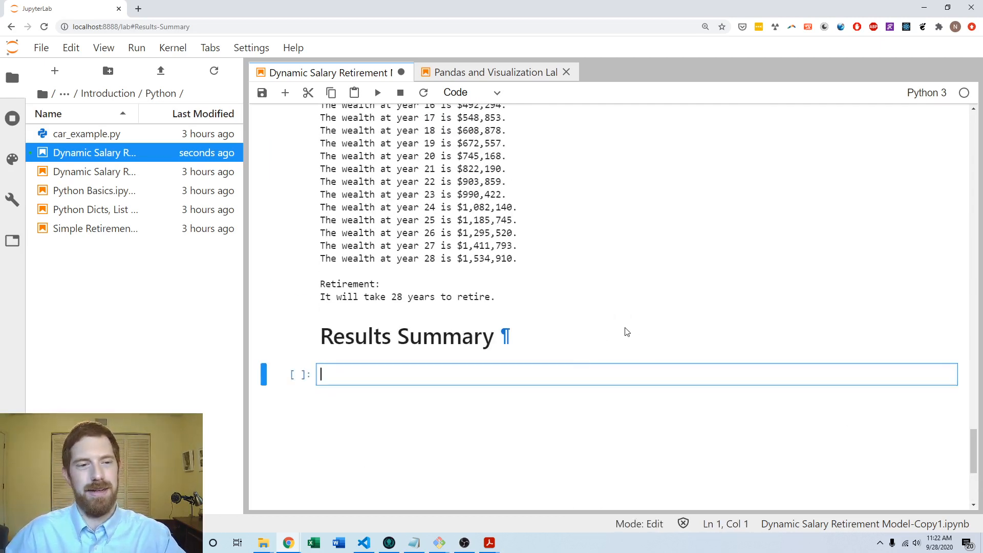
mouse_move(594, 325)
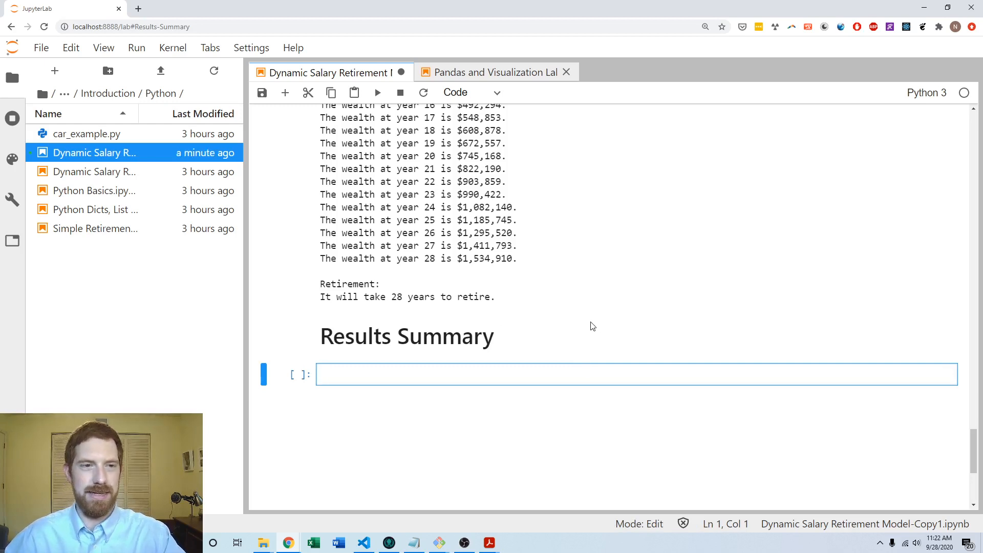
mouse_move(614, 317)
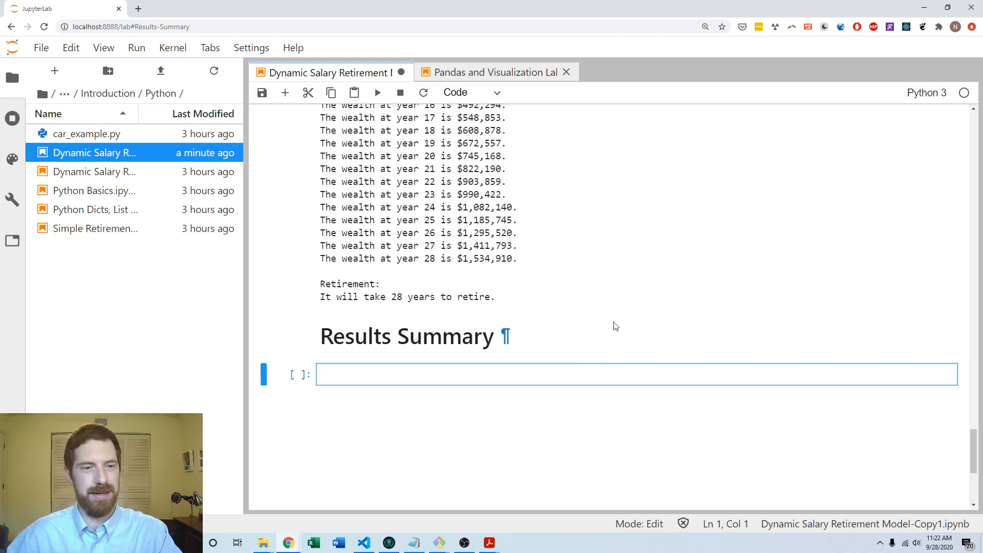
Step: Run the print-free wealth loop cell under Results Summary
scroll(up, 3)
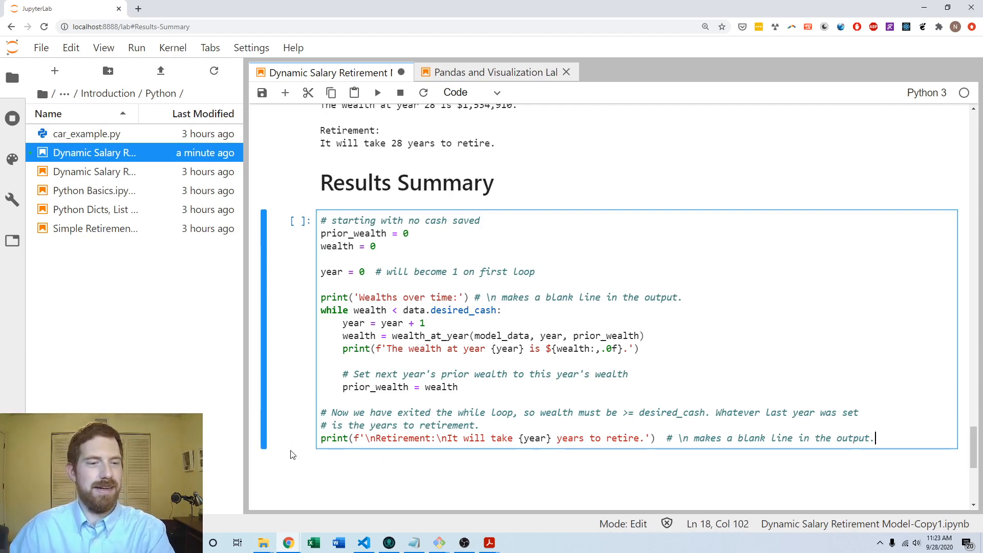
key(shift+enter)
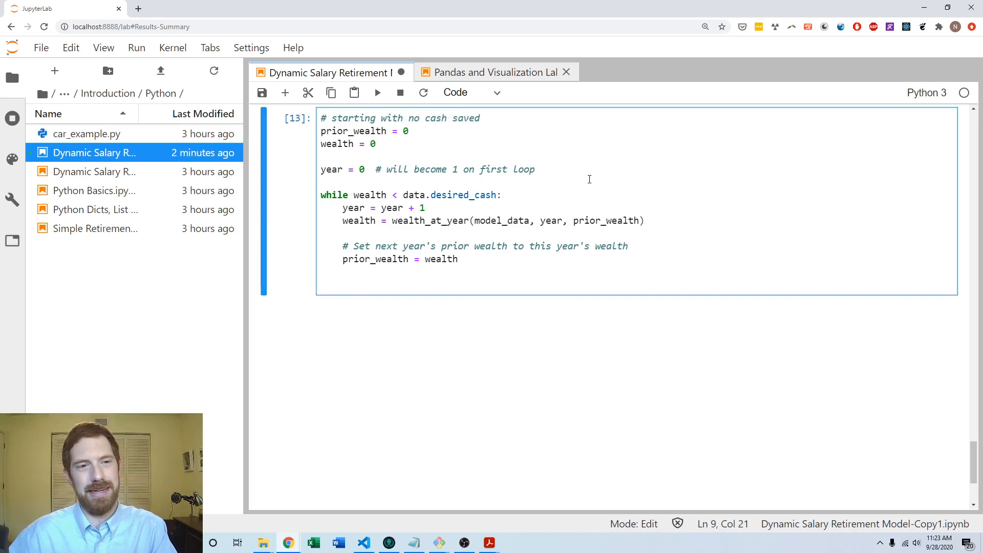
Step: Save the notebook and add 'salary = salary_at_year(data, year)' inside the loop
key(ctrl+s)
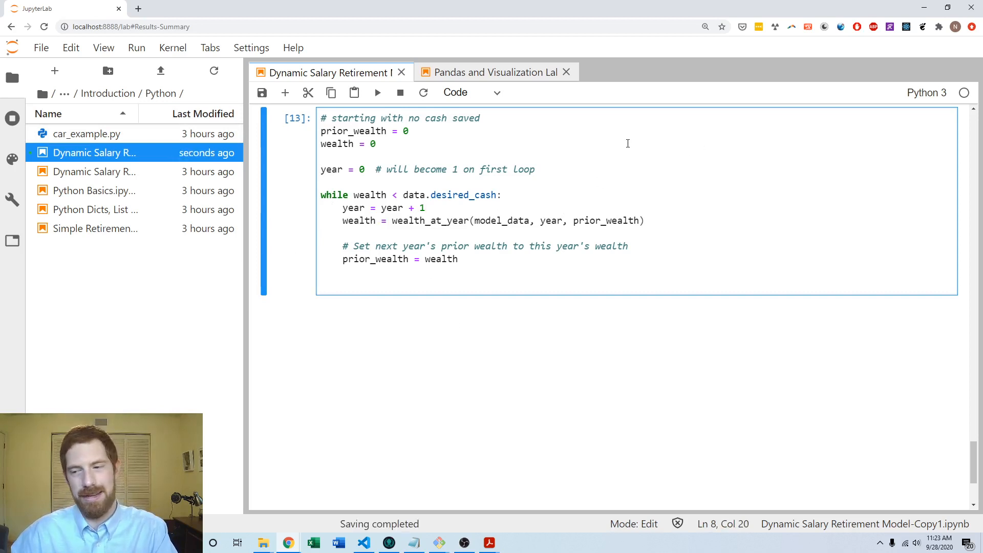
text(salary = sal)
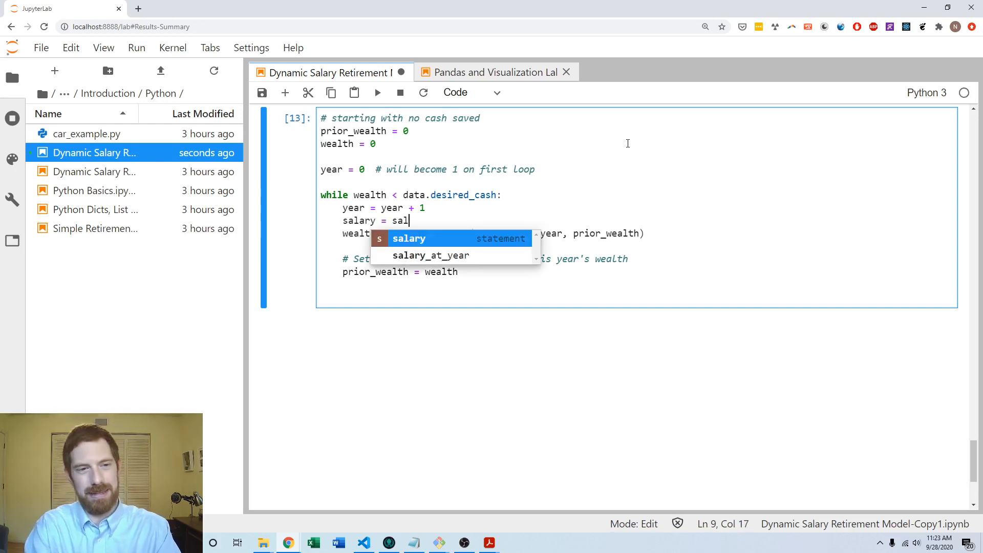
key(Enter)
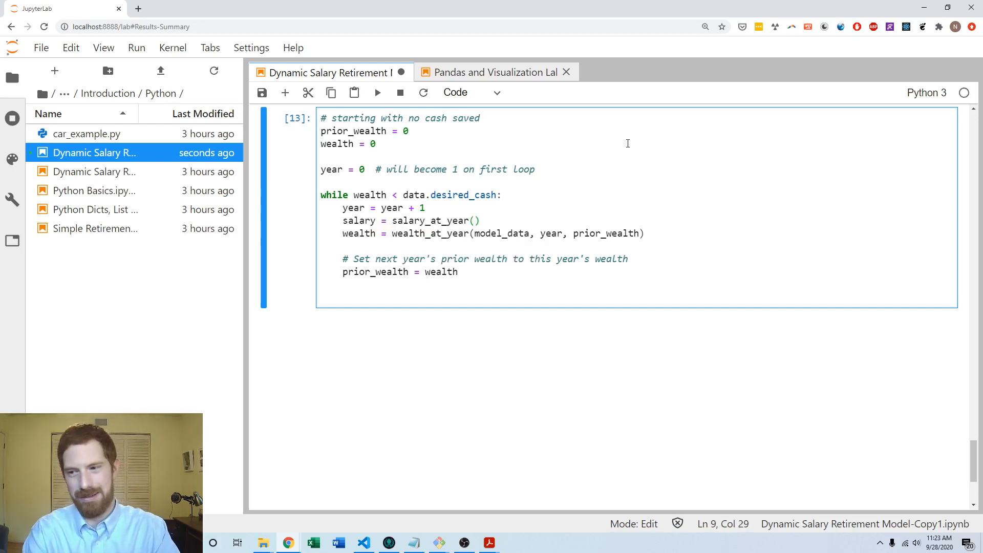
text(data, yea)
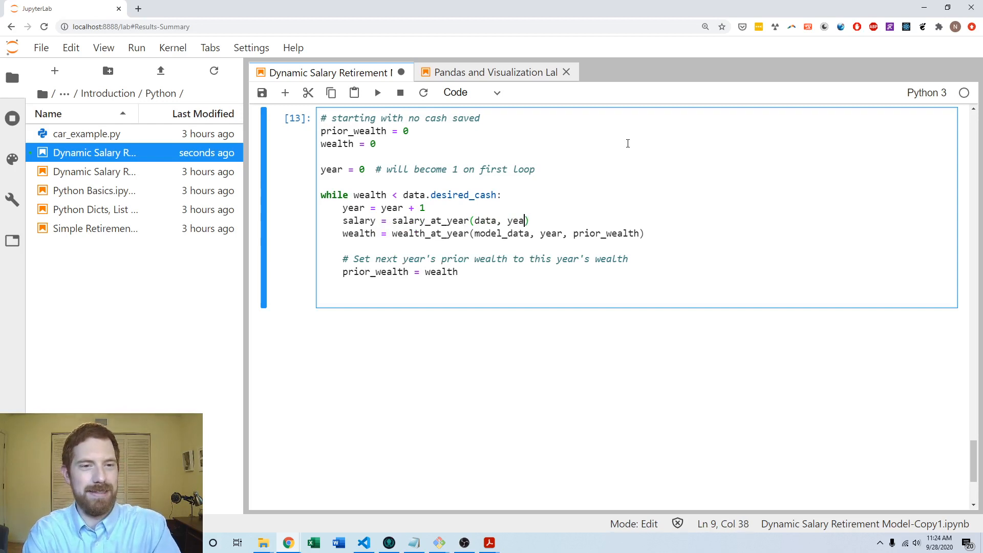
text(r))
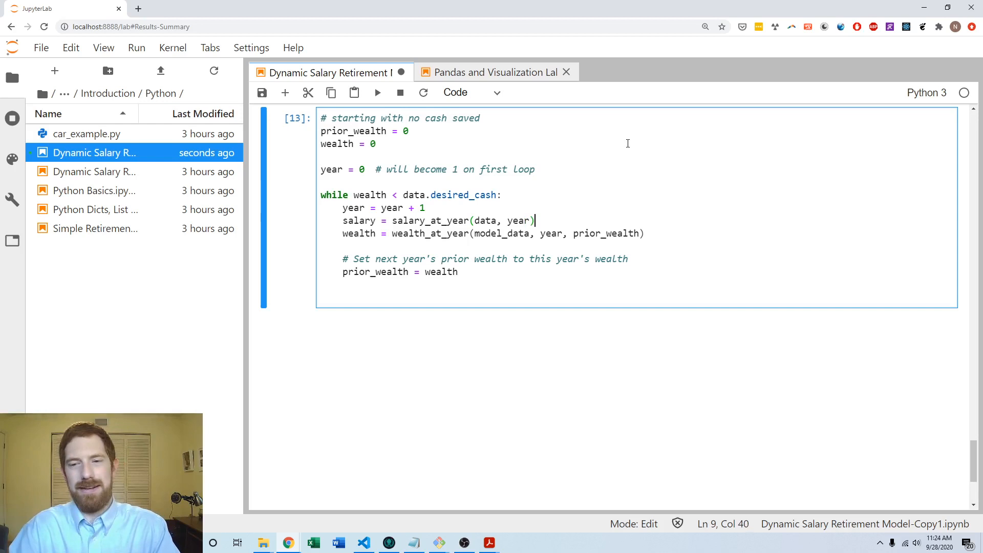
double_click(359, 234)
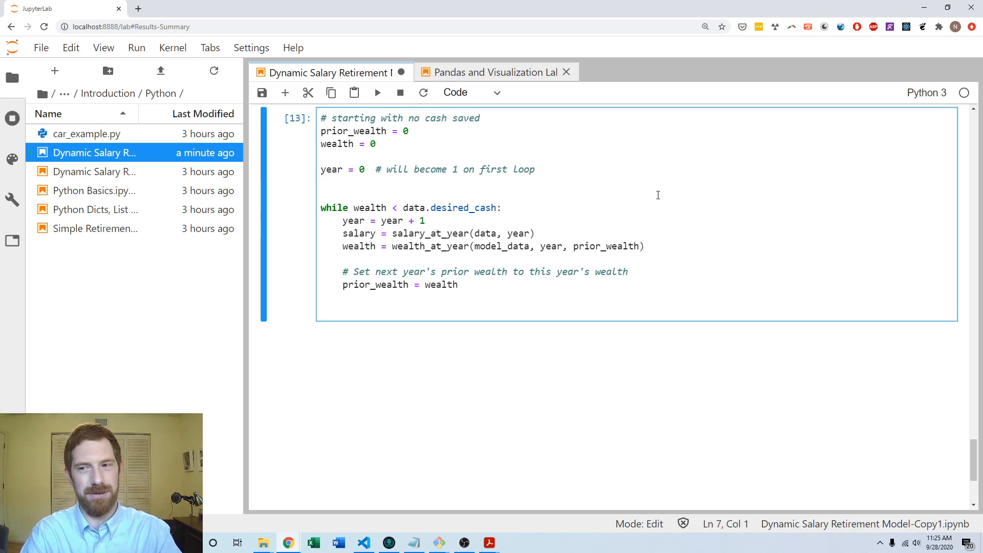
Step: Create df_data_tups, append (year, salary, wealth) each iteration, and display the list
text(df_)
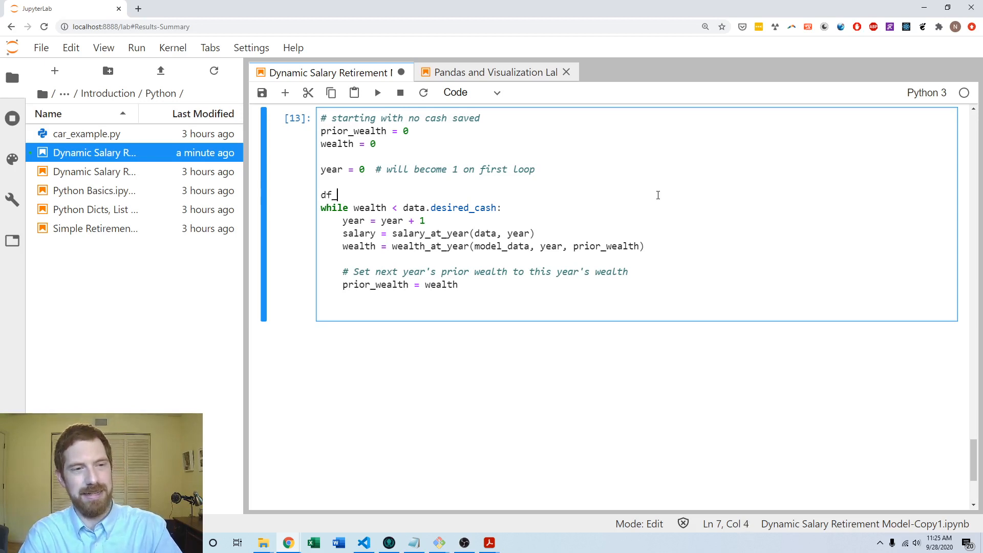
text(data_tups = [)
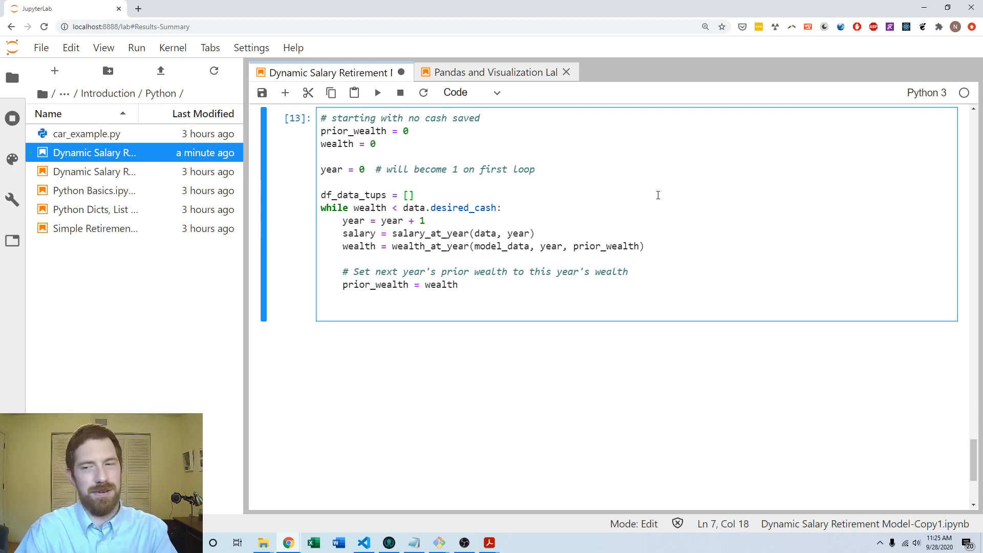
click(458, 284)
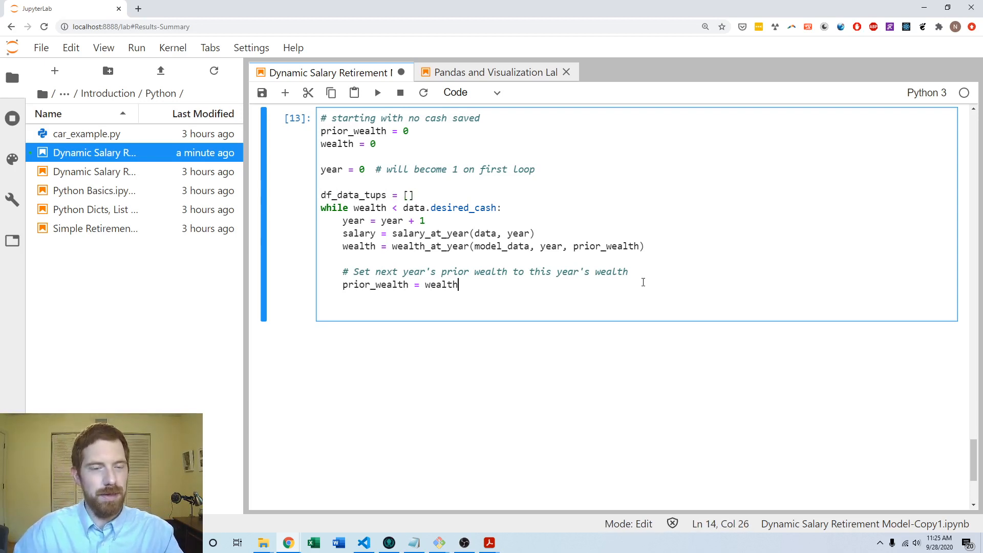
text(df_s)
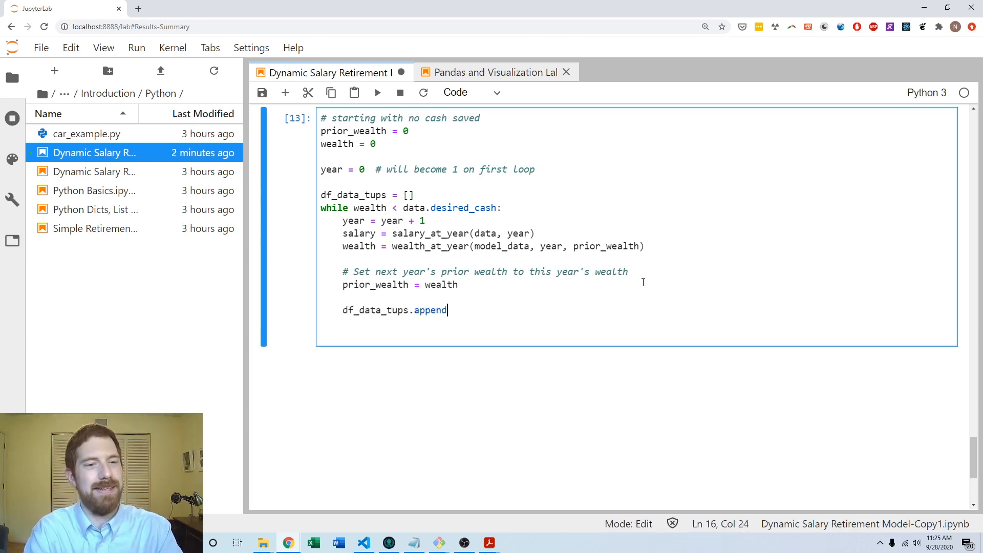
text((()
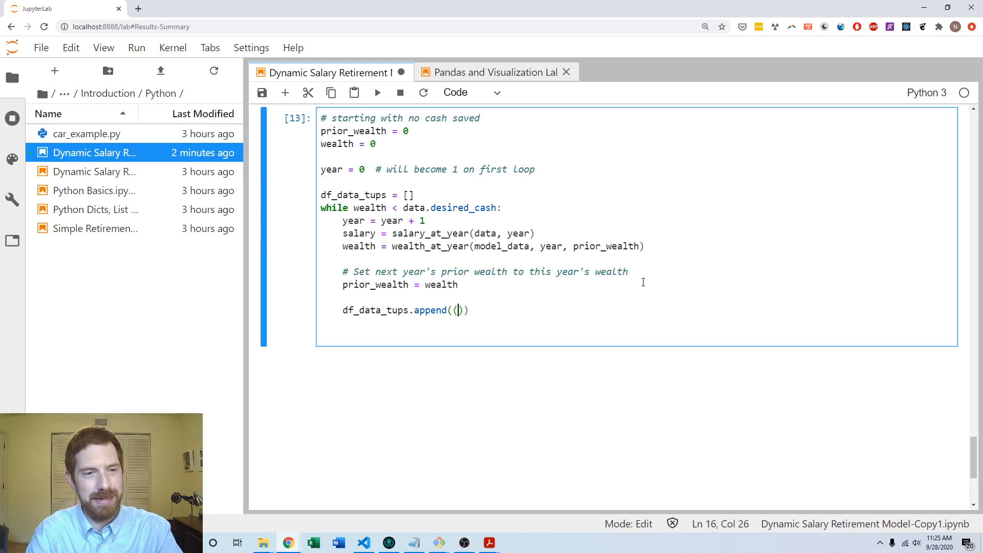
text(year,)
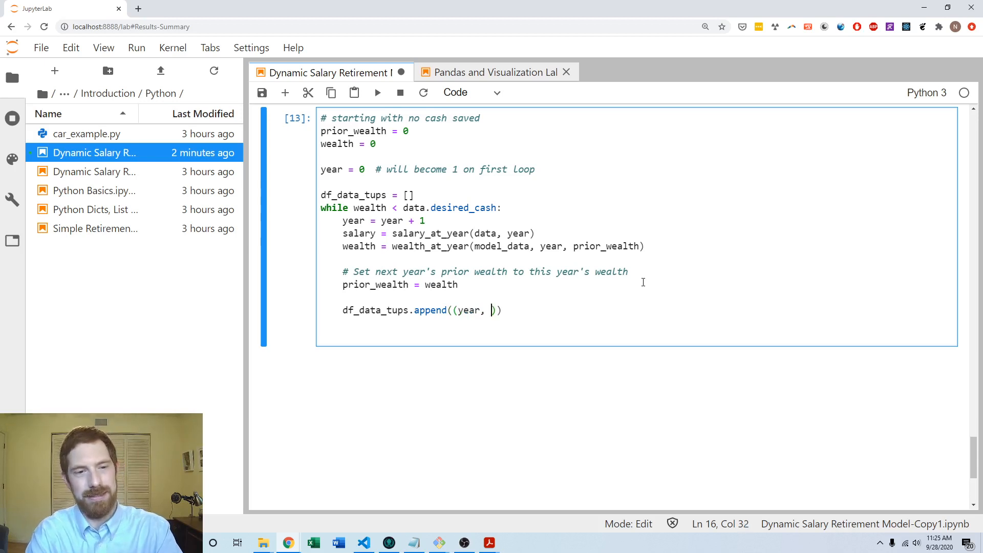
text(salary,)
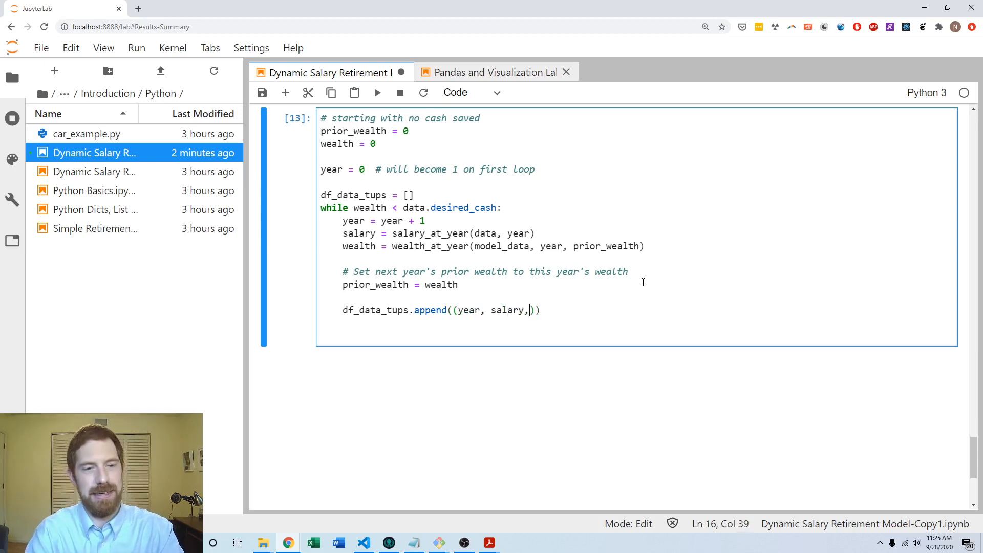
text(wealth)
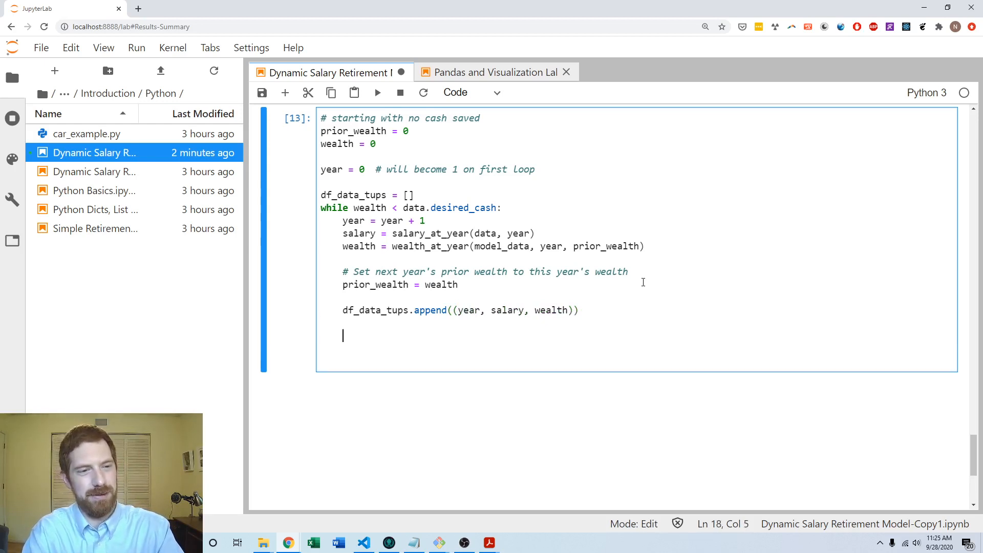
text(df_data_tups)
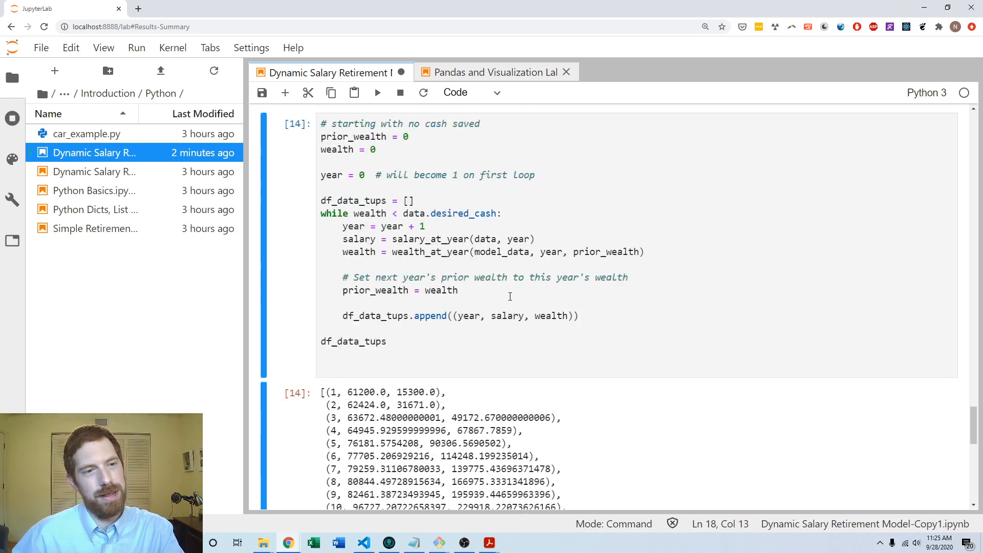
Step: Build df = pd.DataFrame(df_data_tups) with columns 'Year', 'Salary', 'Wealth' and display it
click(396, 380)
text(df = )
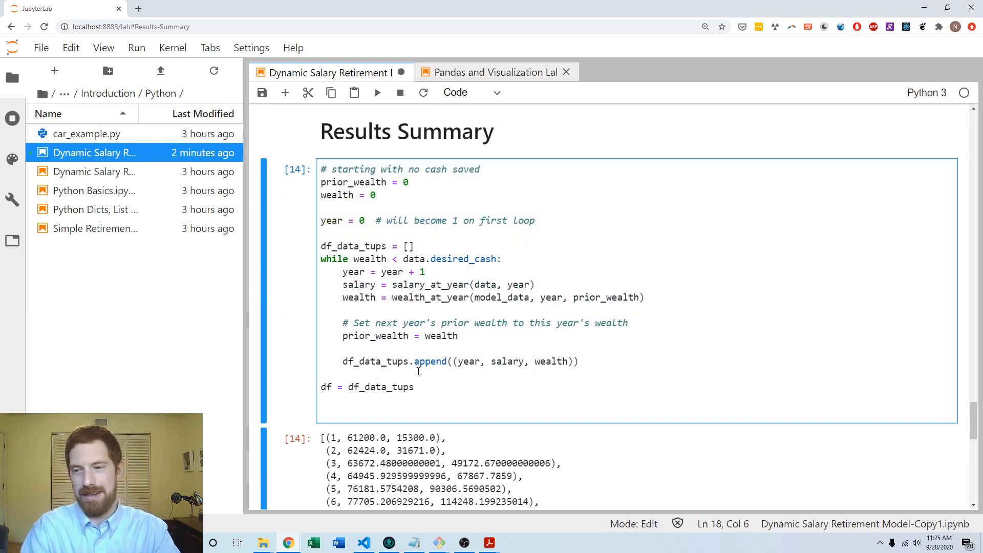
text(pd.DataFrame()
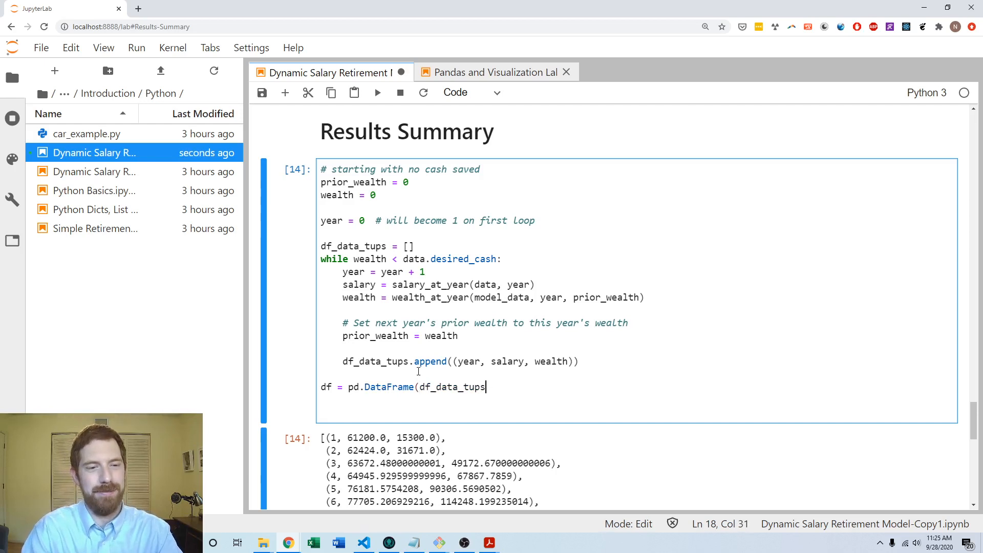
text(, columns=[')
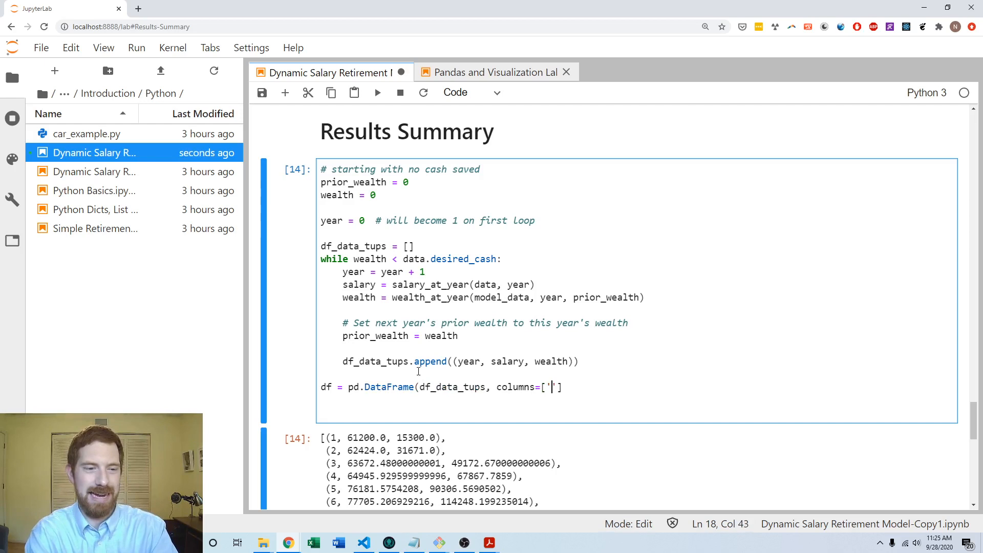
text(Year',)
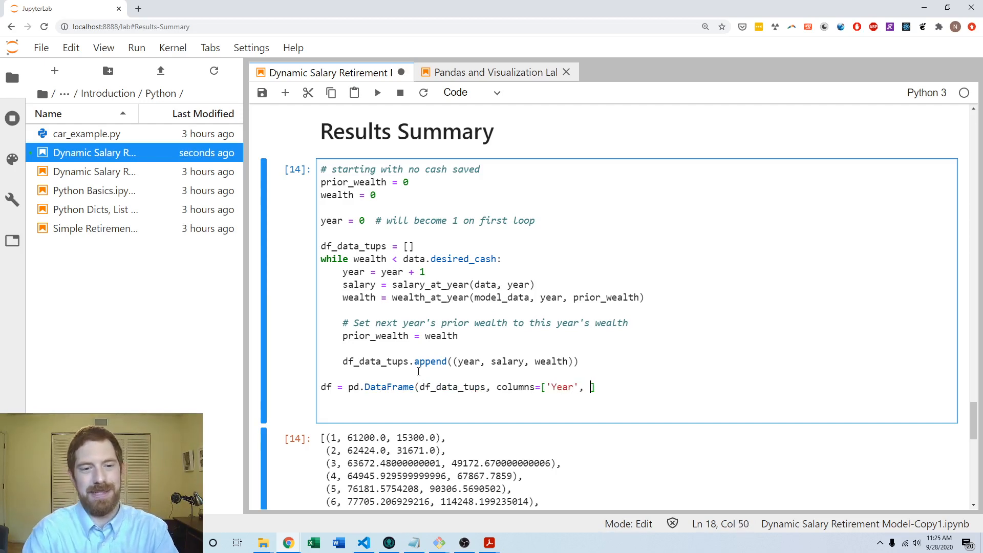
text('Salary')
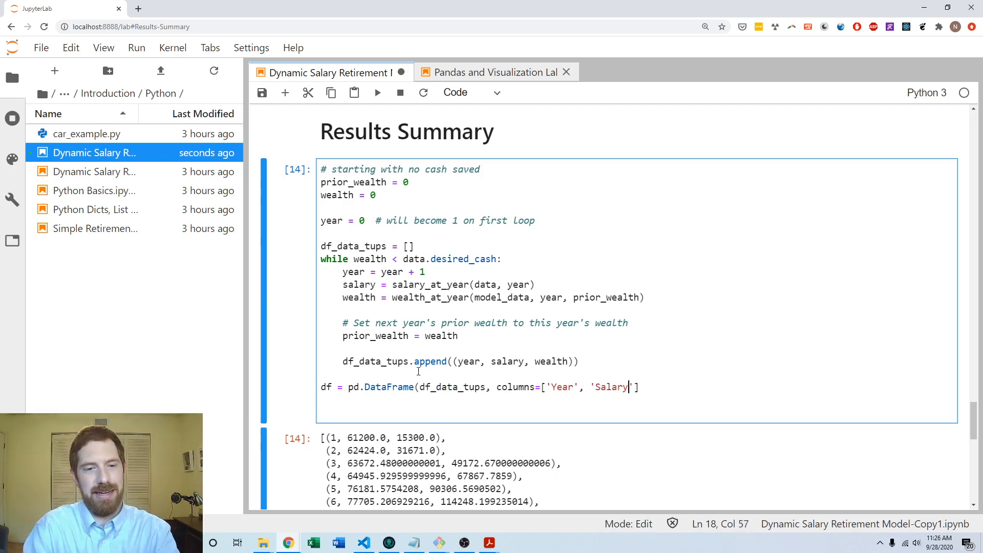
text(, 'Wealth')
text(df)
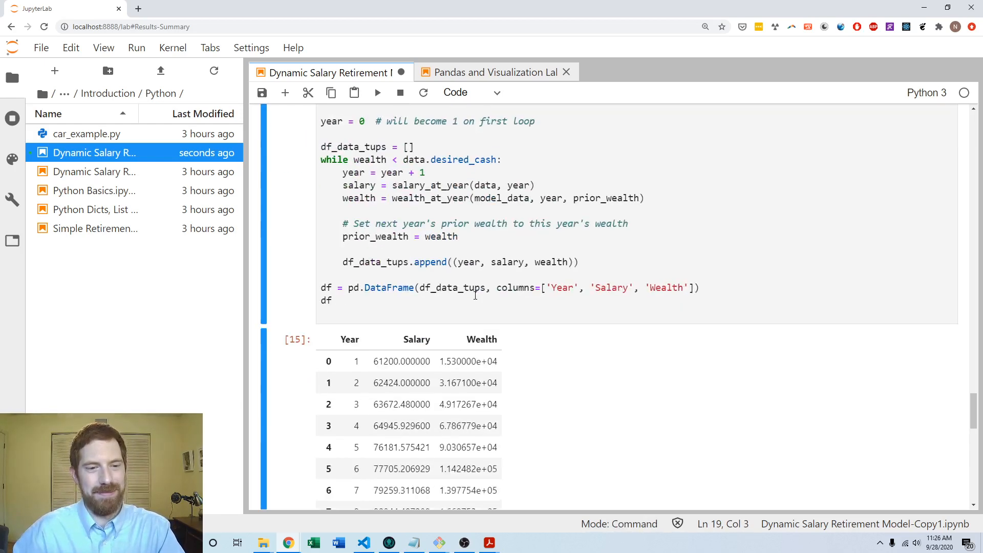
scroll(down, 3)
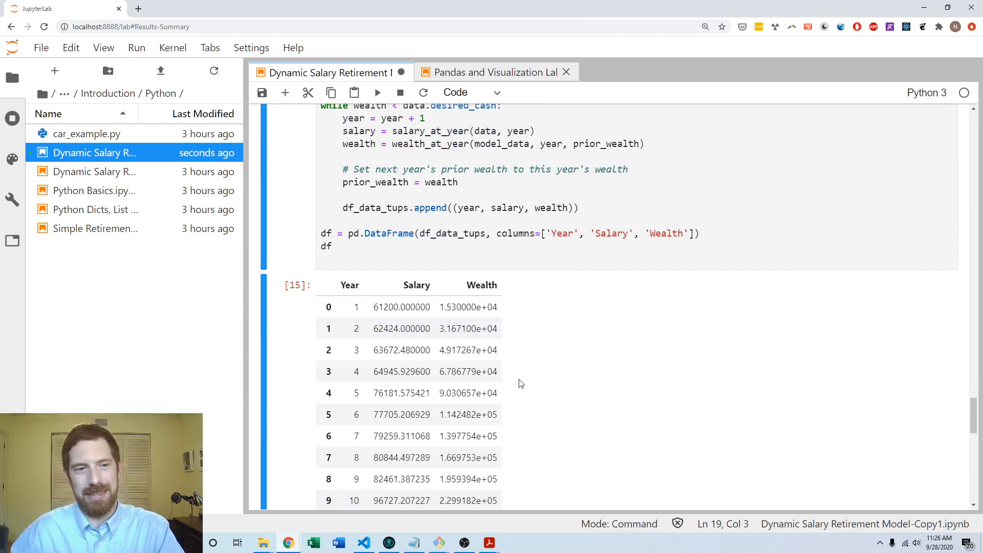
mouse_move(536, 316)
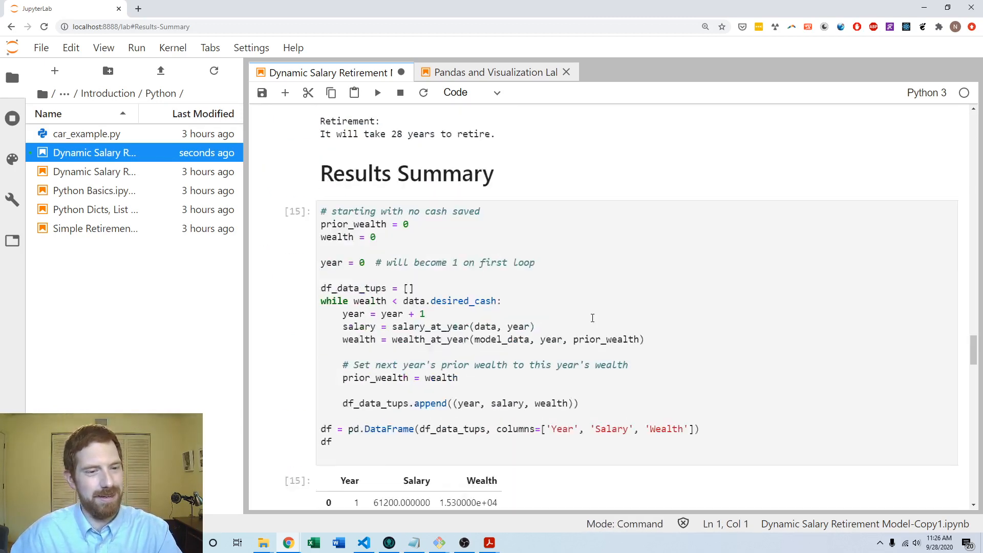
Step: Reduce the DataFrame line to an empty df = pd.DataFrame()
scroll(down, 3)
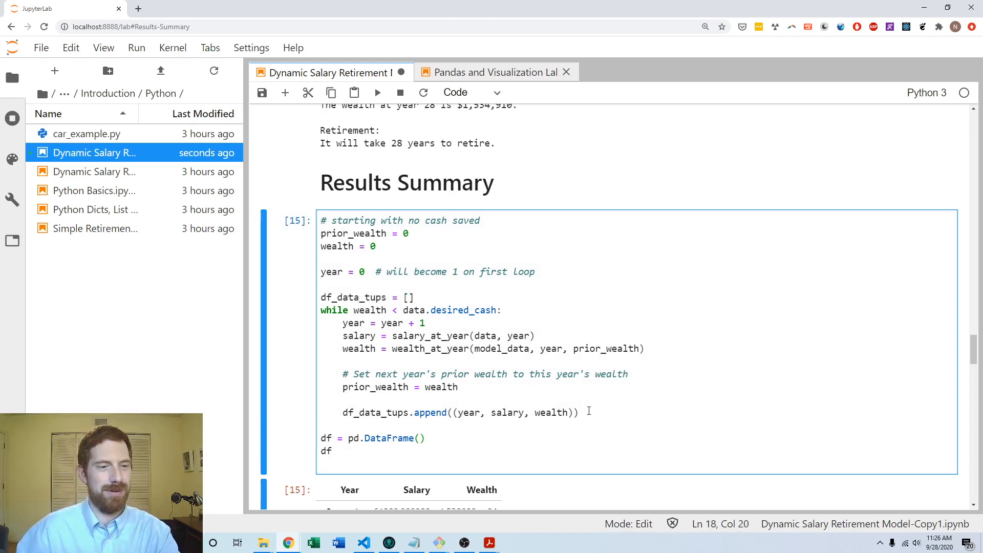
Step: Replace the tuple list with years, salaries and wealths lists appended in the loop
click(447, 294)
text(year)
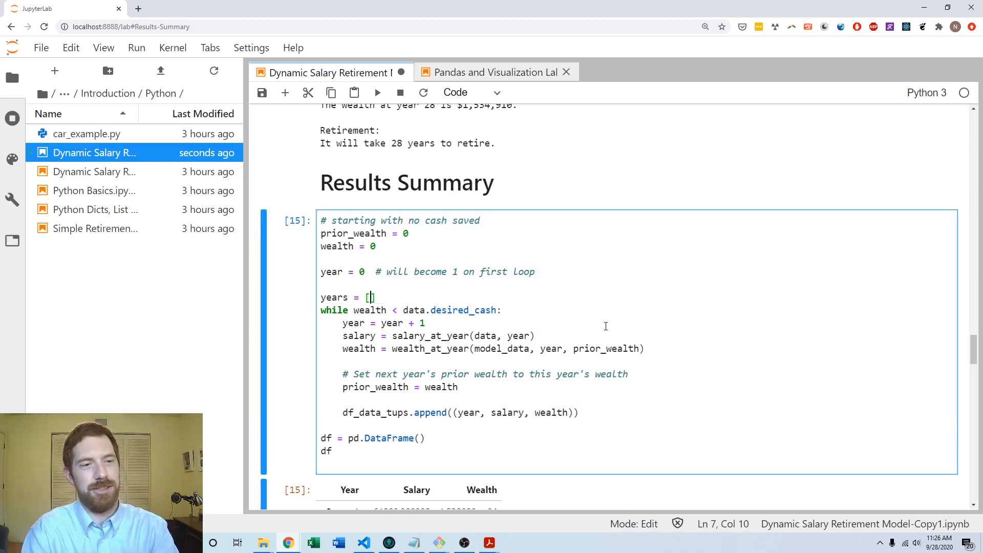
text(sa)
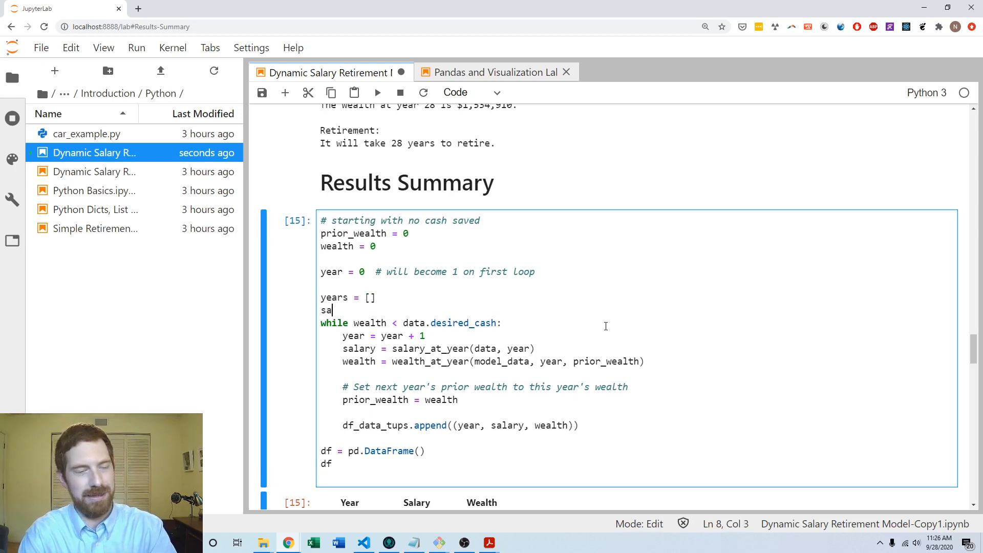
text(laries = [])
text(wealths = [)
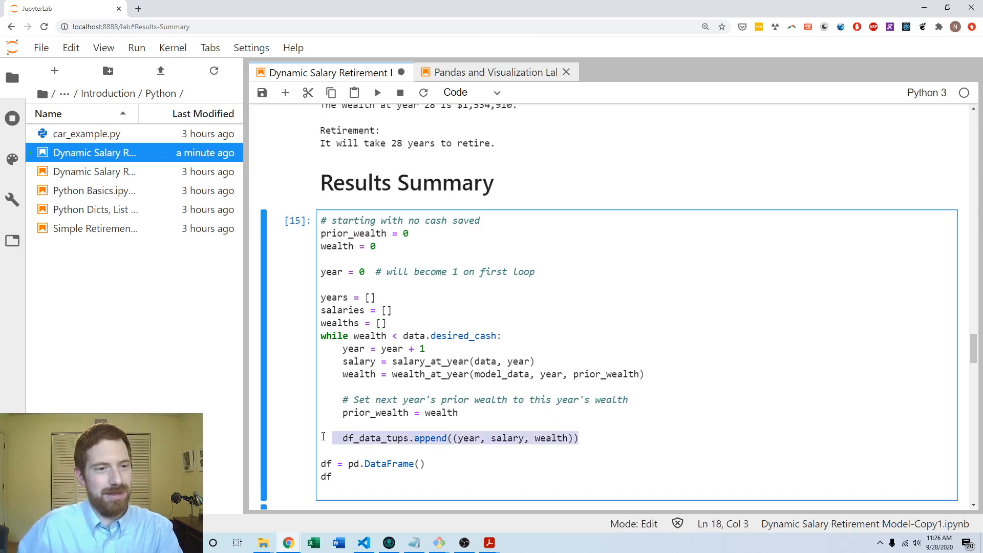
text(years.)
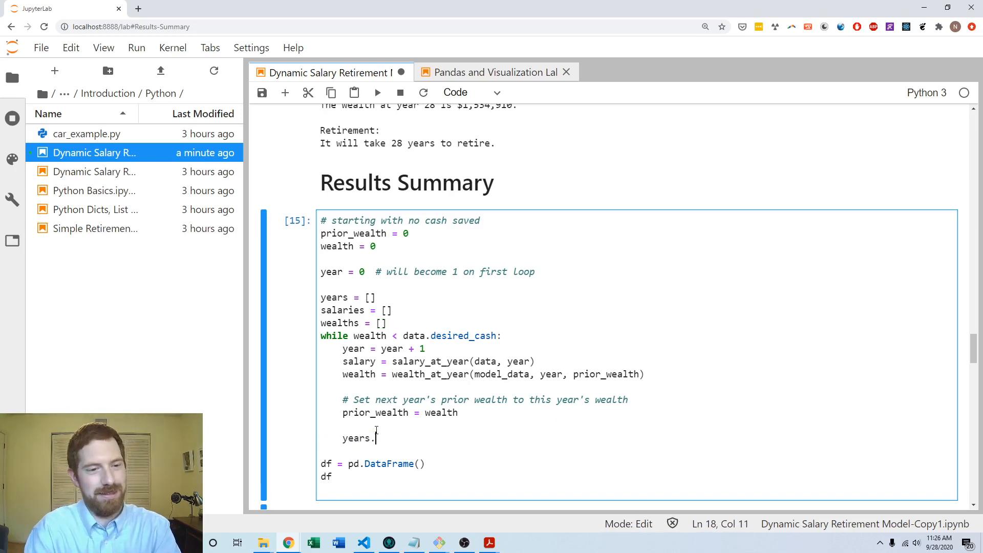
text(append(year))
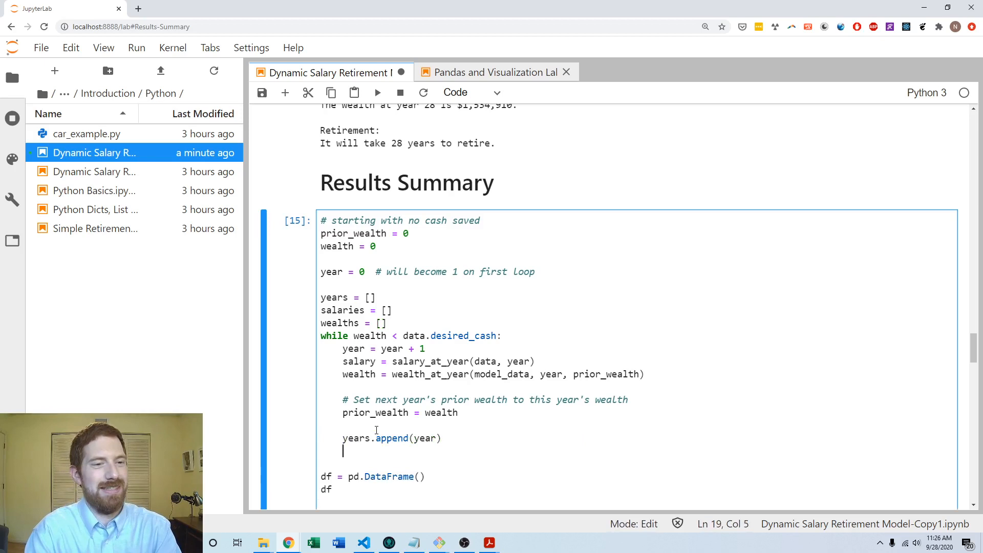
text(sara)
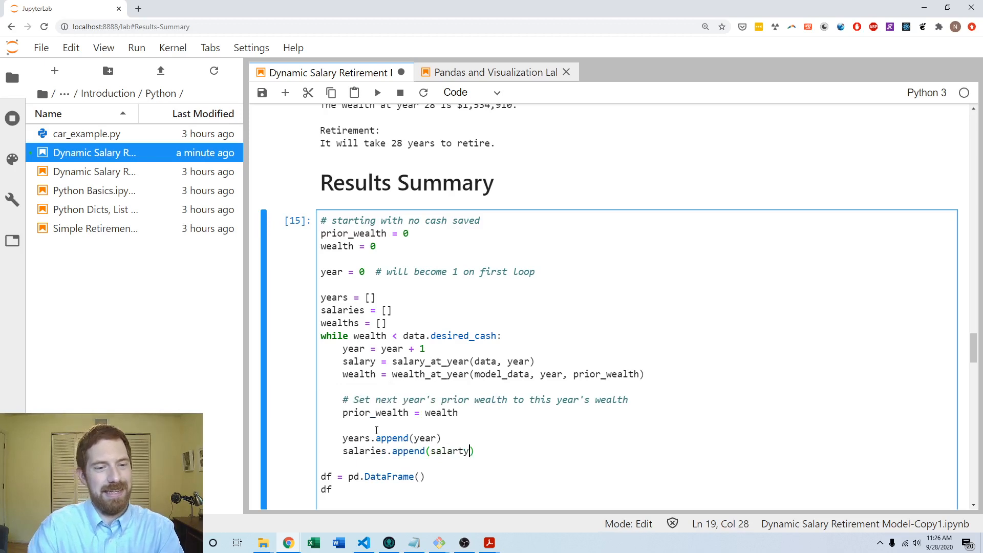
text(wealths.append(wealth)
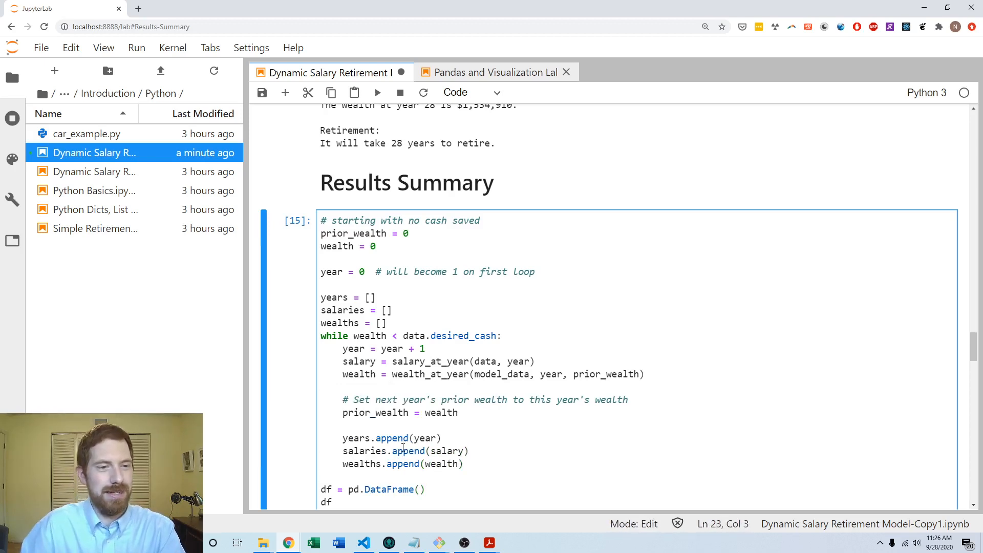
Step: Assign df['Year'], df['Salary'], df['Wealth'] from the lists, then revert to the tuple version
text(df['Year'] = years)
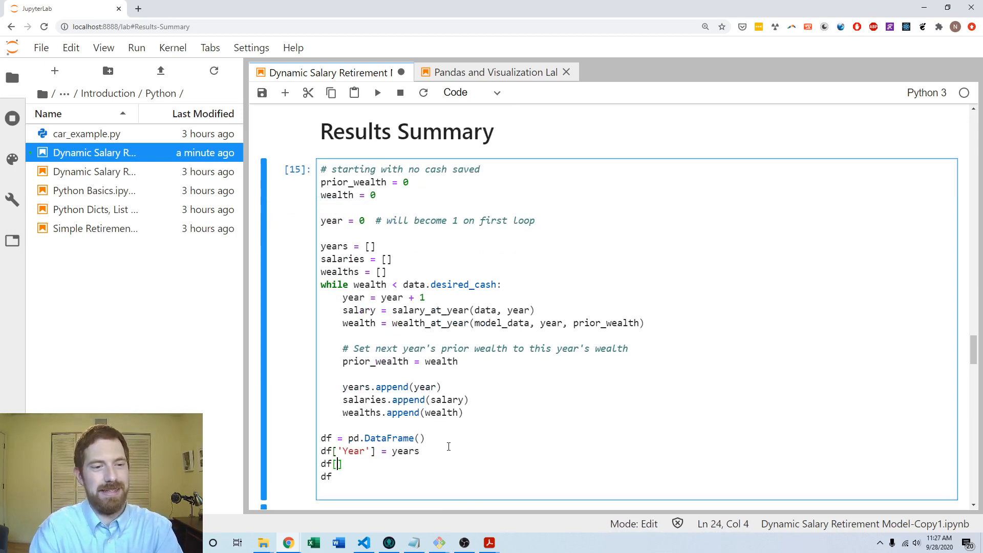
text(Wealth'])
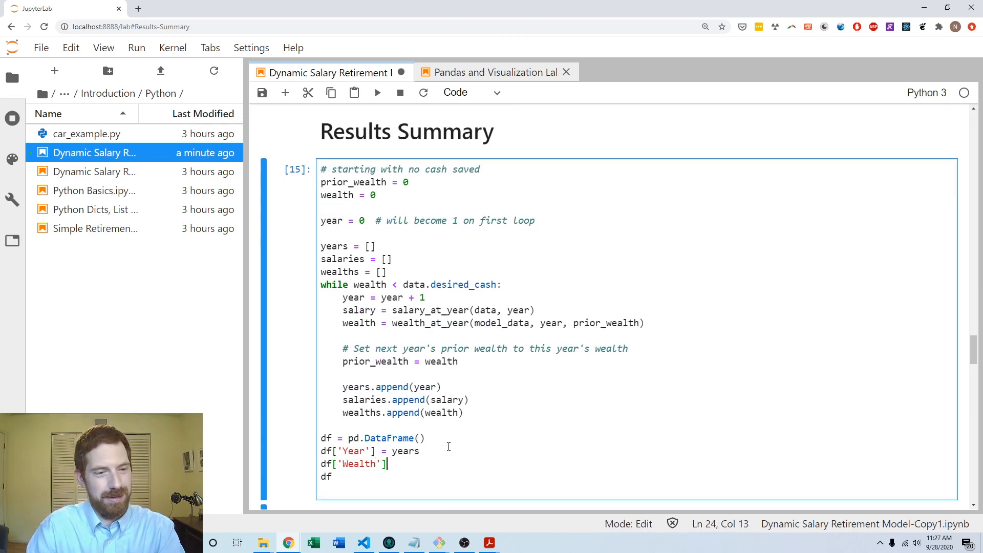
text(= wealths)
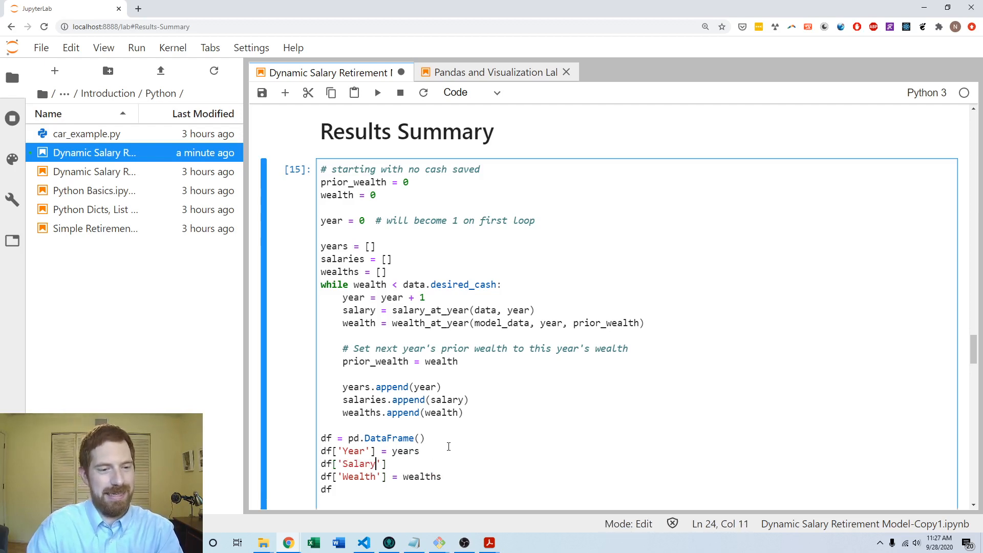
text(salar)
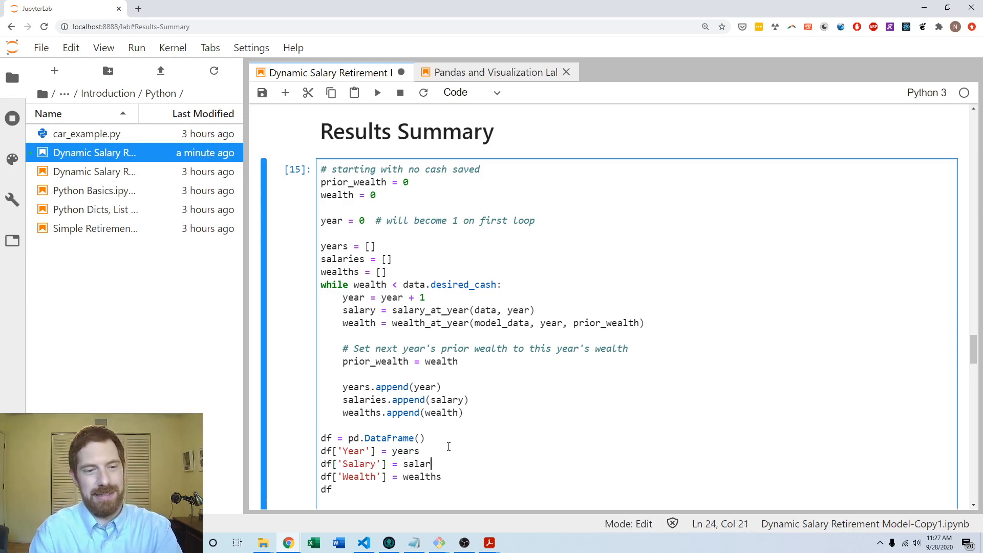
key(shift+enter)
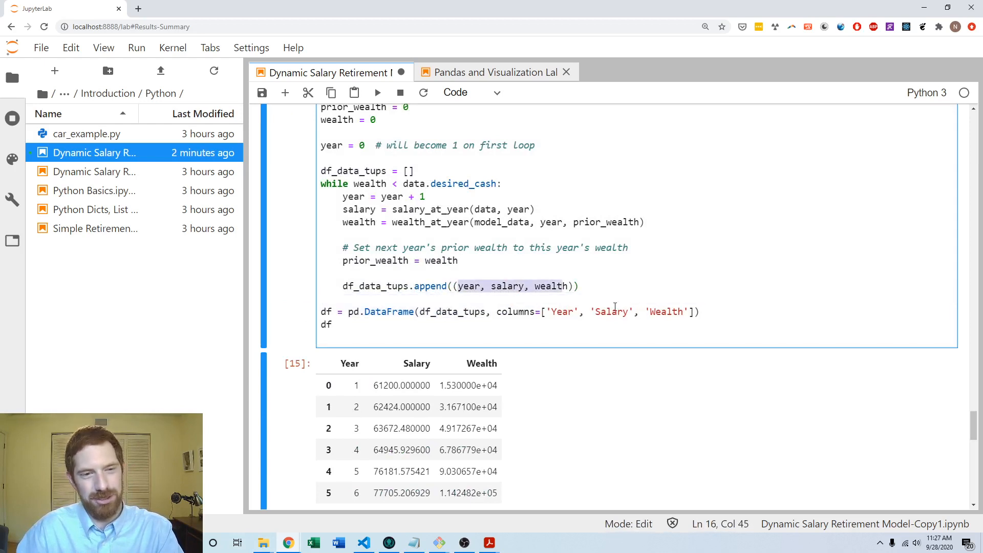
Step: Insert an empty line above the first line of the wealth-loop code
click(734, 288)
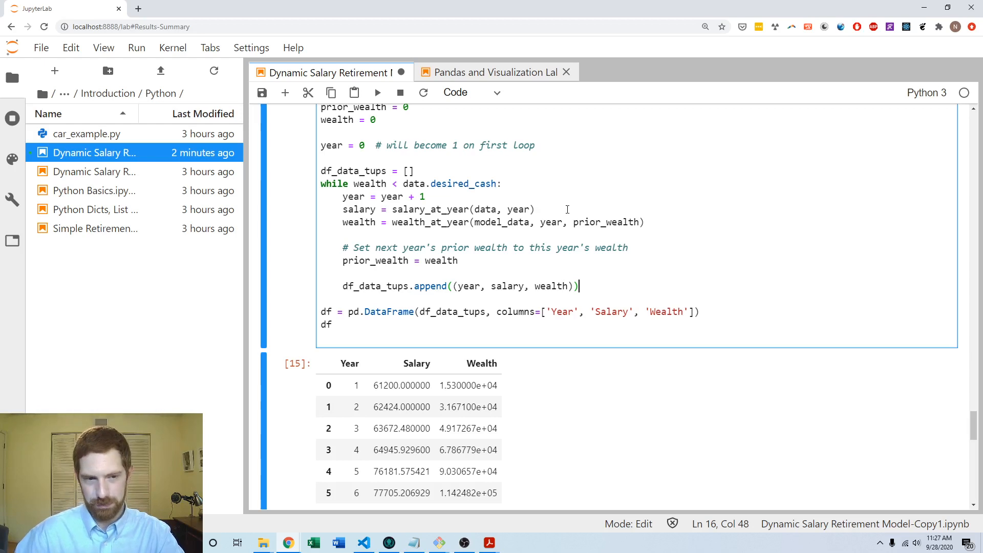
scroll(down, 3)
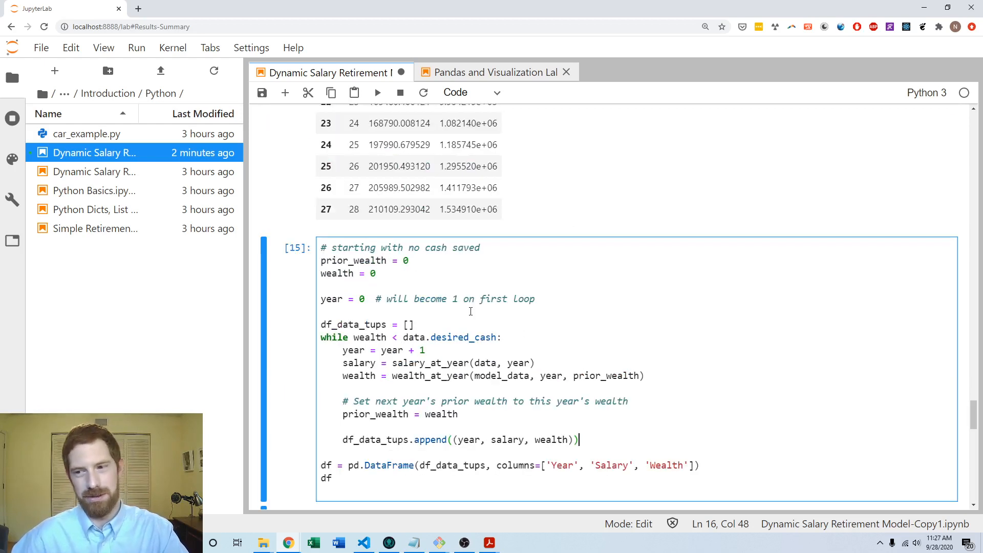
click(479, 247)
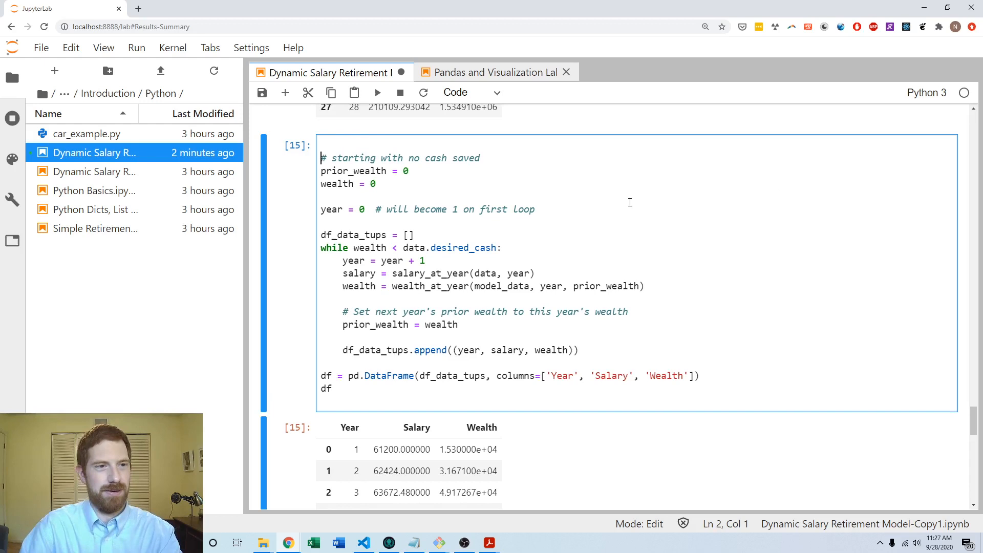
Step: Define get_salaries_wealths_df(data) returning df, then call it on model_data to show the table
text(def get_salaries_wealths_df(data):)
click(329, 388)
text(return )
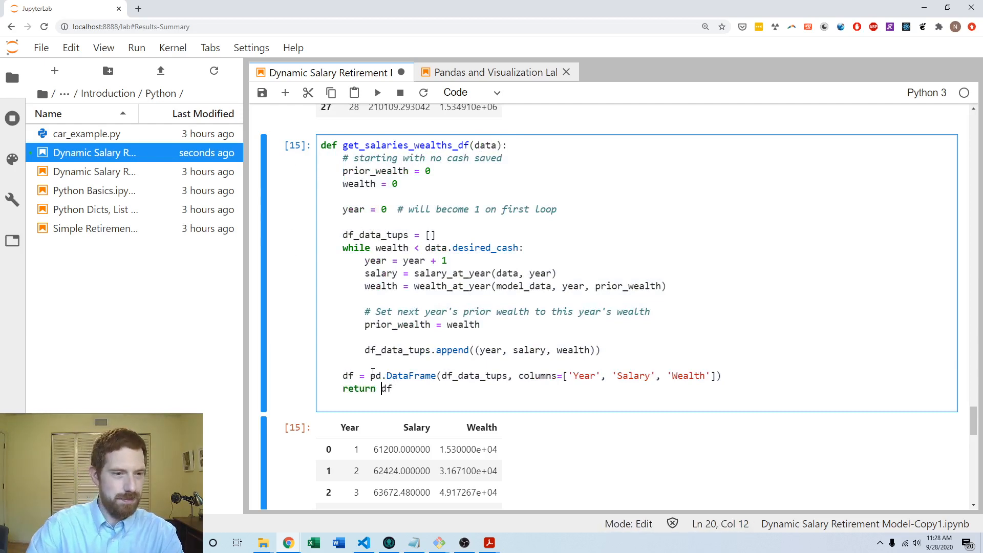
text(get_salaries_wealths_df)
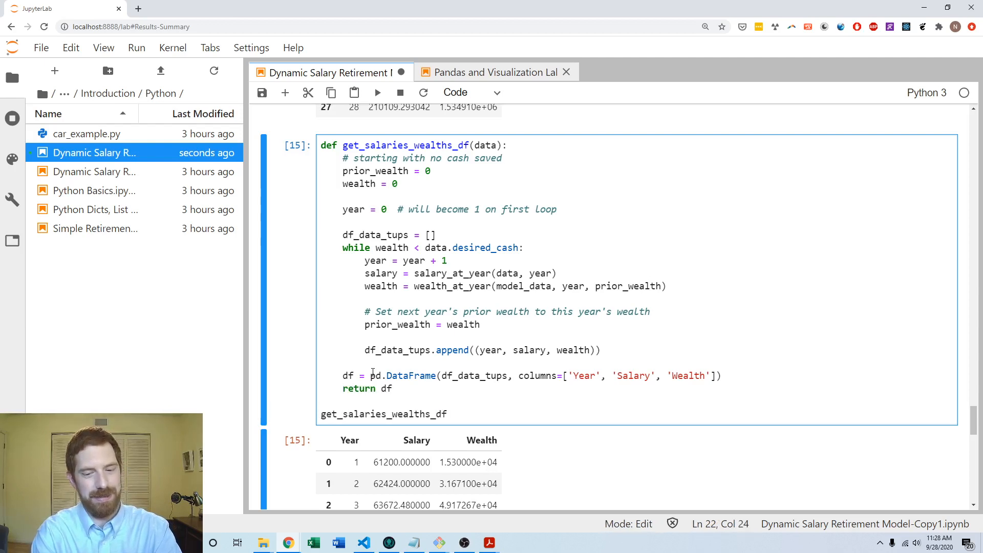
text((model_data)
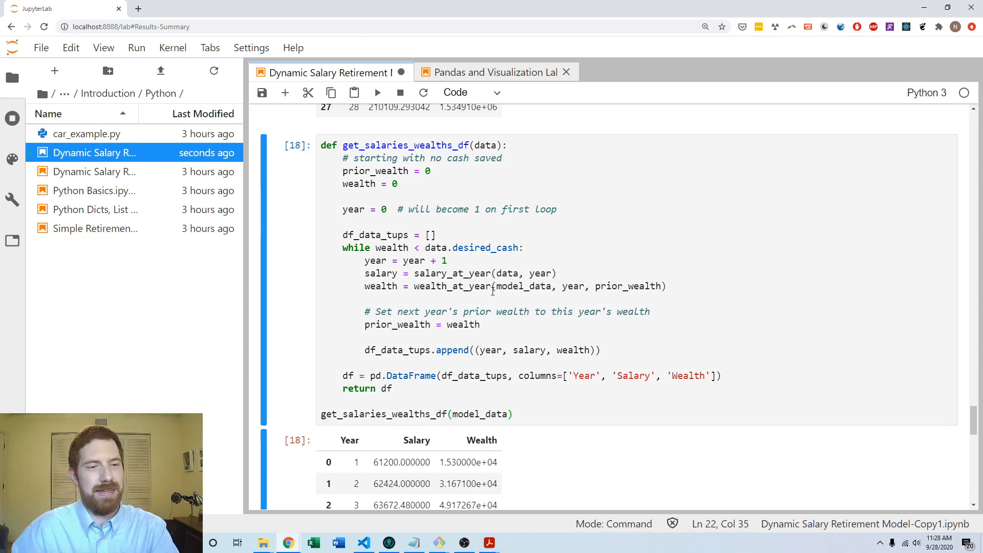
scroll(down, 3)
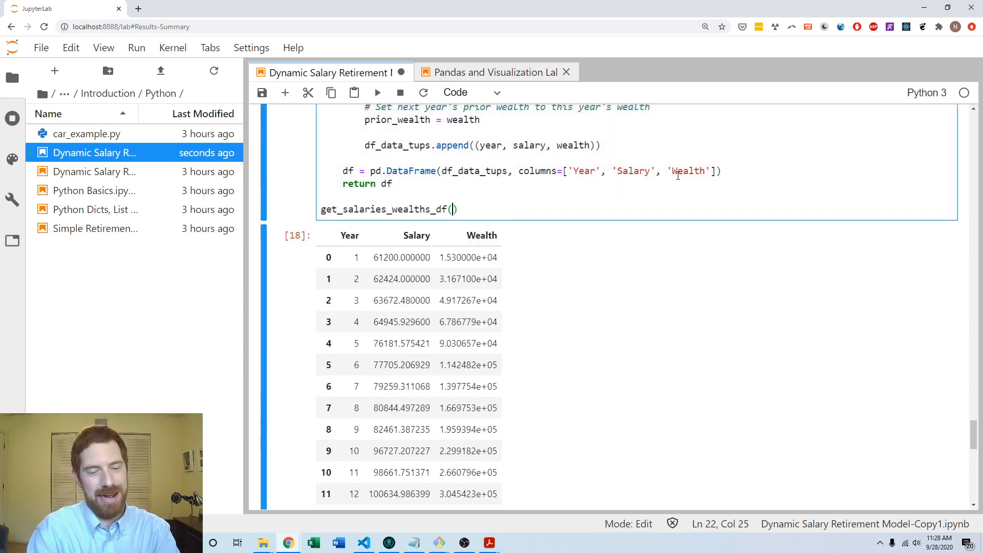
Step: Call get_salaries_wealths_df with ModelInputs(starting_salary=100000), then try a 0.2 promo raise
text(ModelInputs())
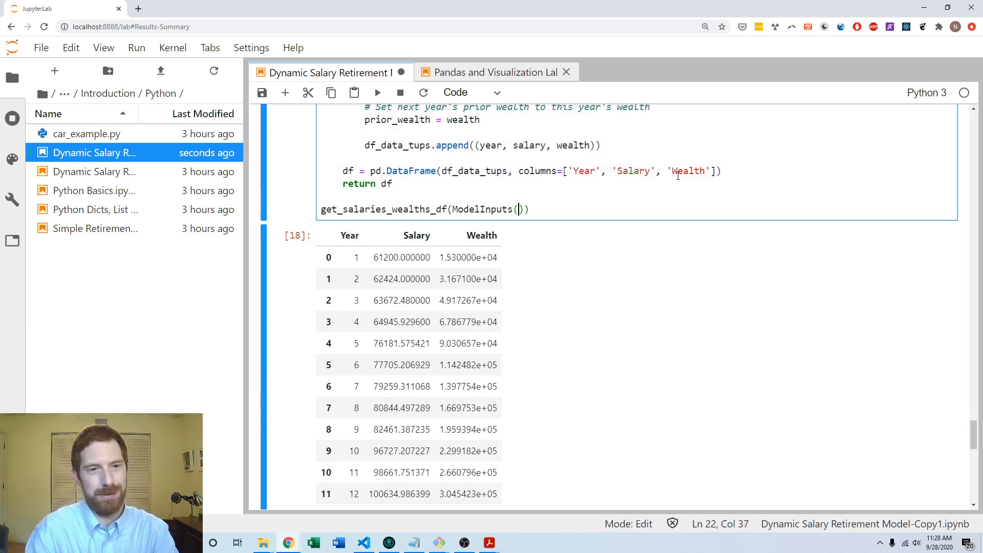
text(sa)
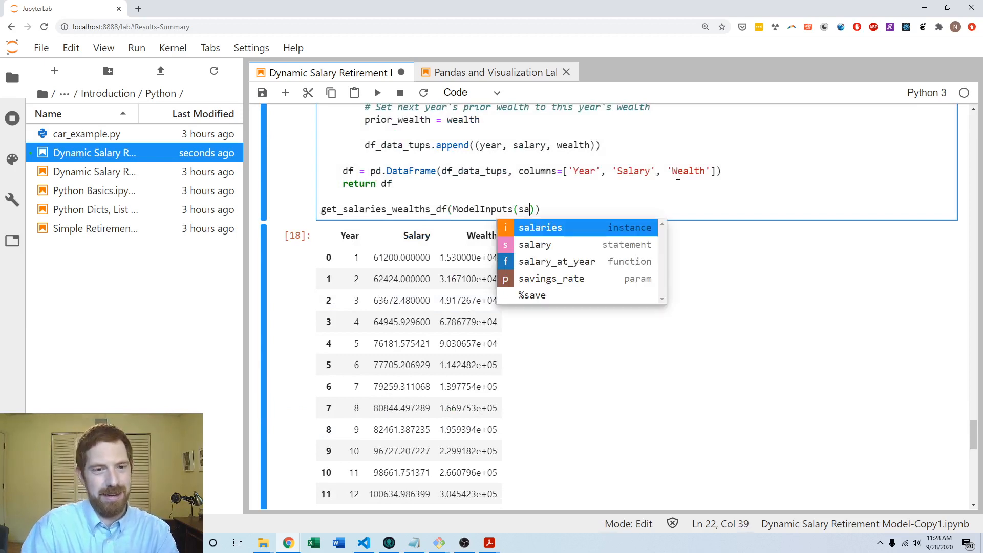
text(tarting_salary=)
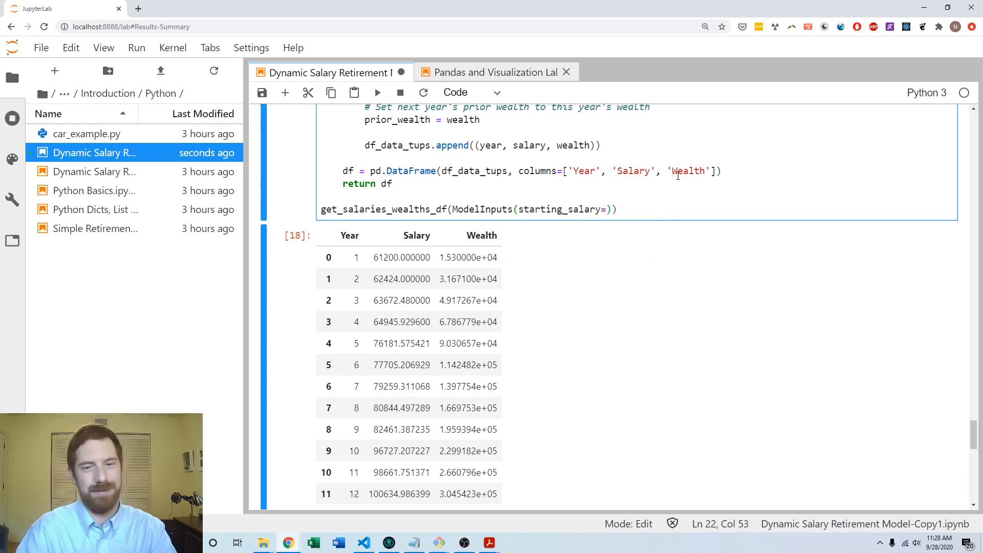
text(100000)
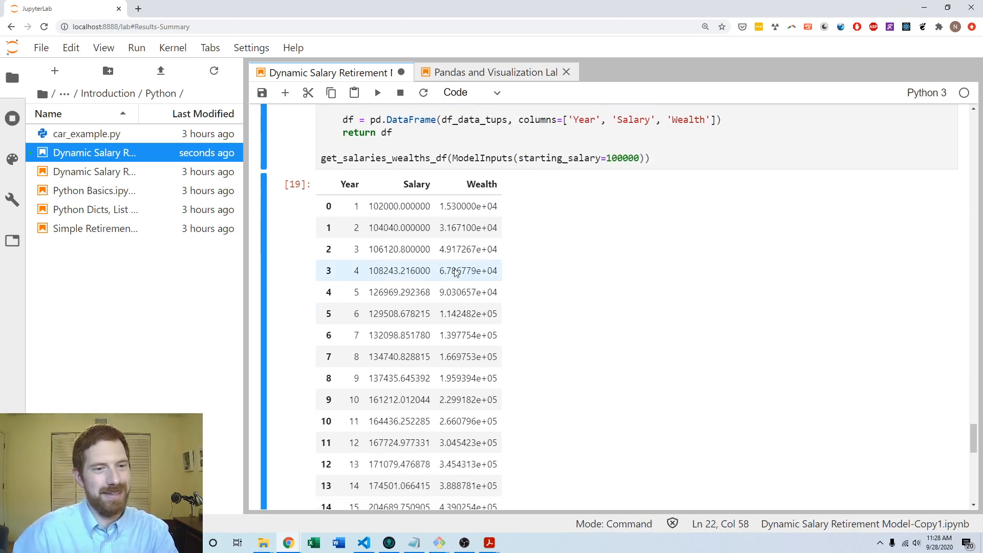
scroll(down, 3)
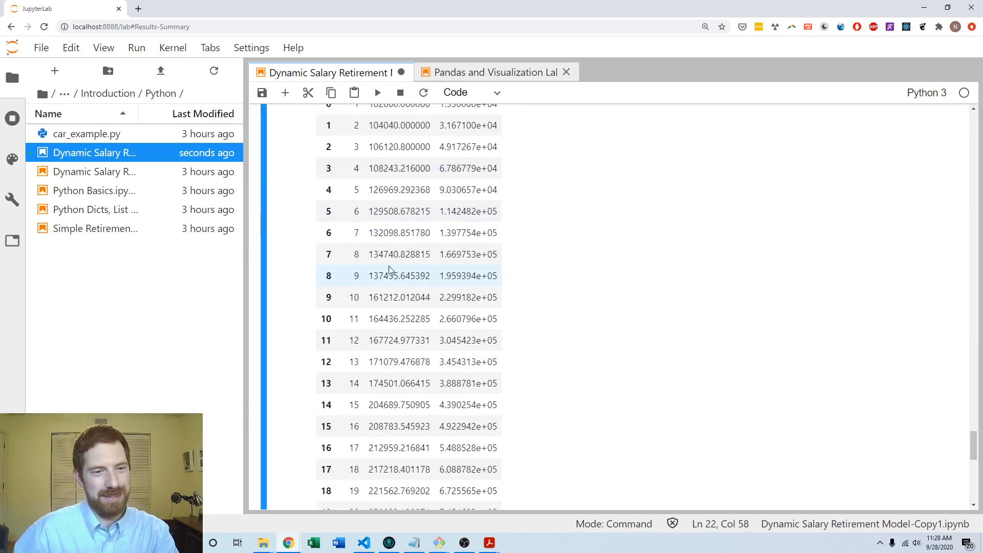
scroll(down, 3)
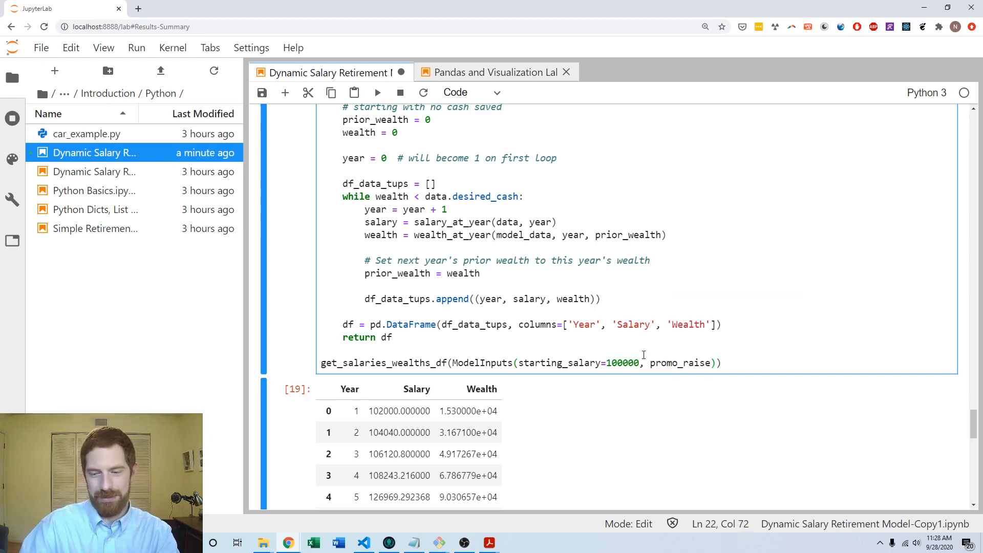
text(0.2)
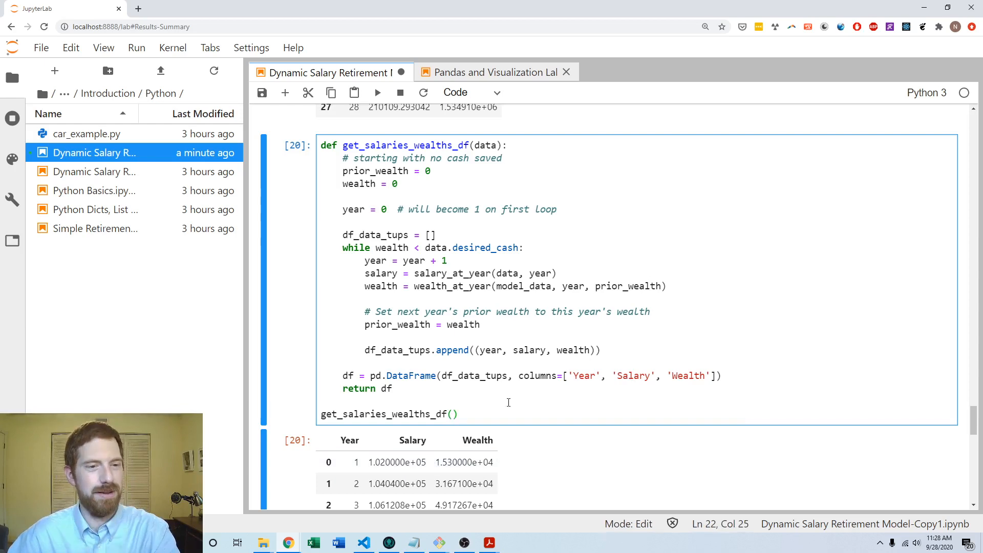
Step: Drop the call line and add a cell 'df = get_salaries_wealths_df(model_data)' showing the 28-year table
scroll(down, 3)
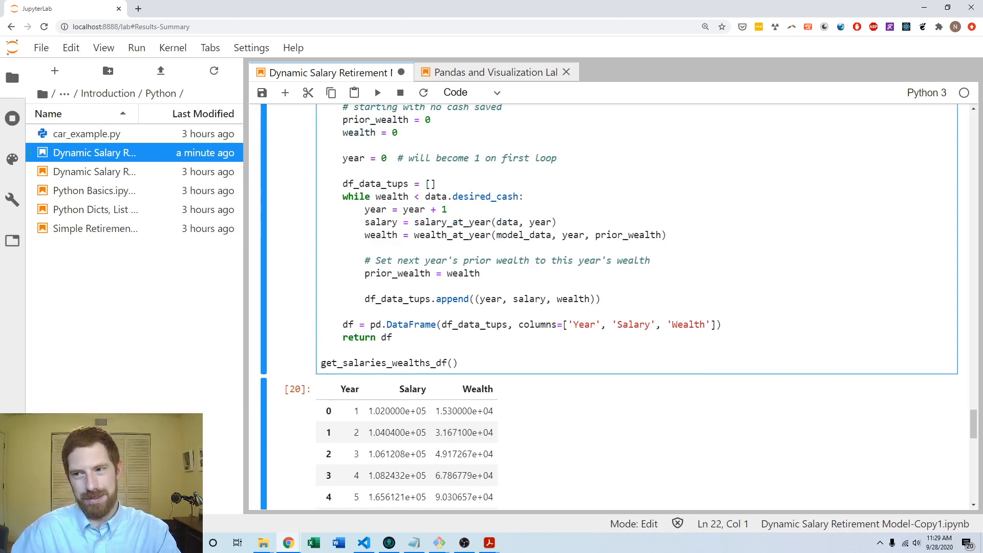
click(477, 362)
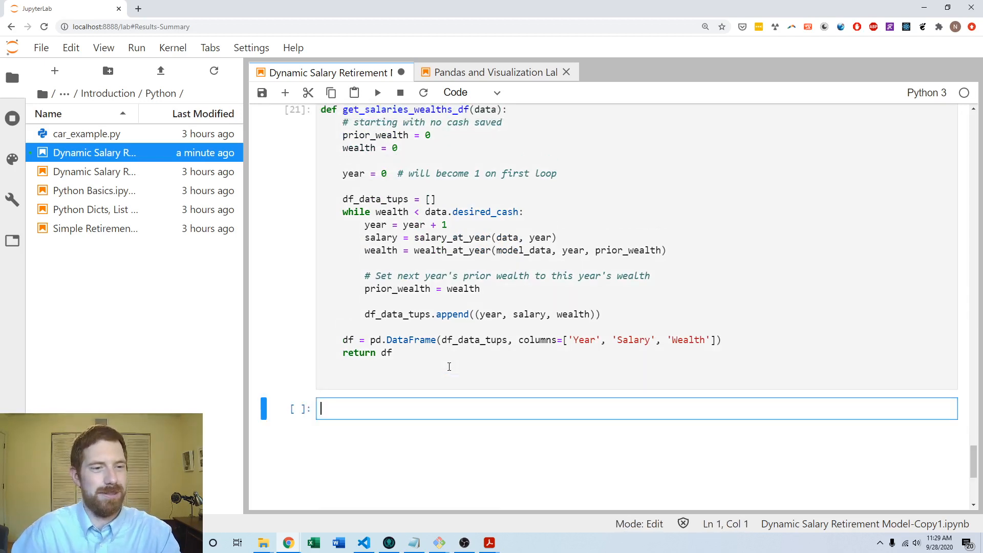
text(df =)
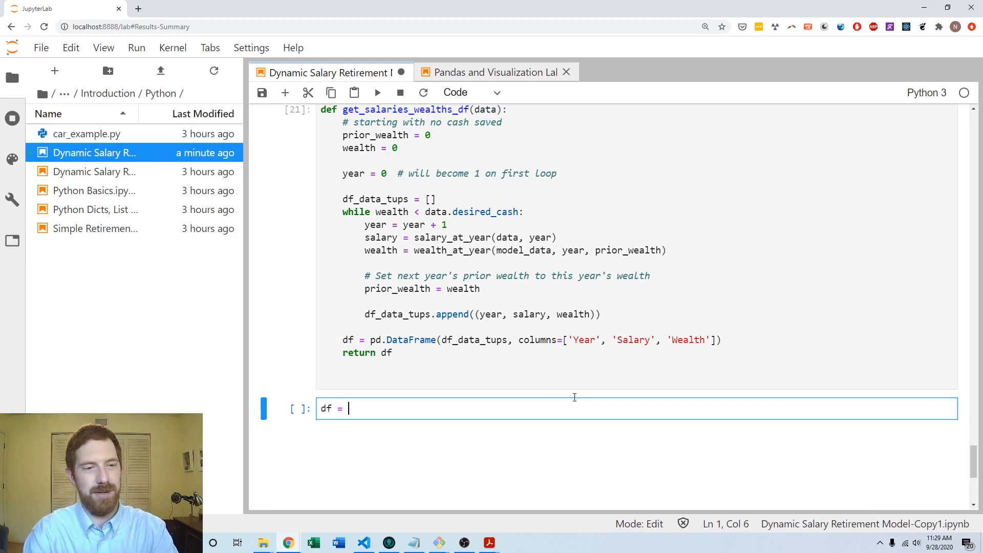
text(get_salaries_wealths_df())
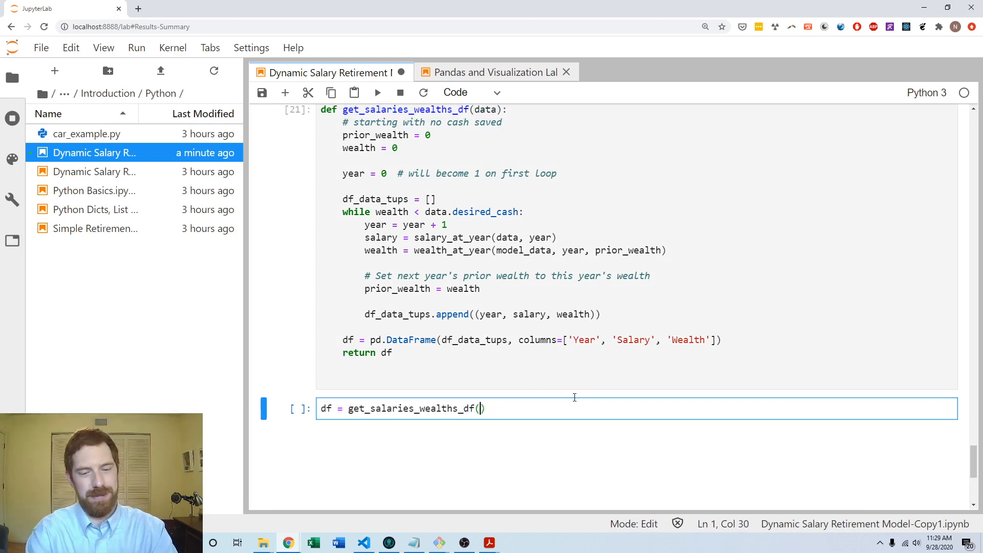
text(mde)
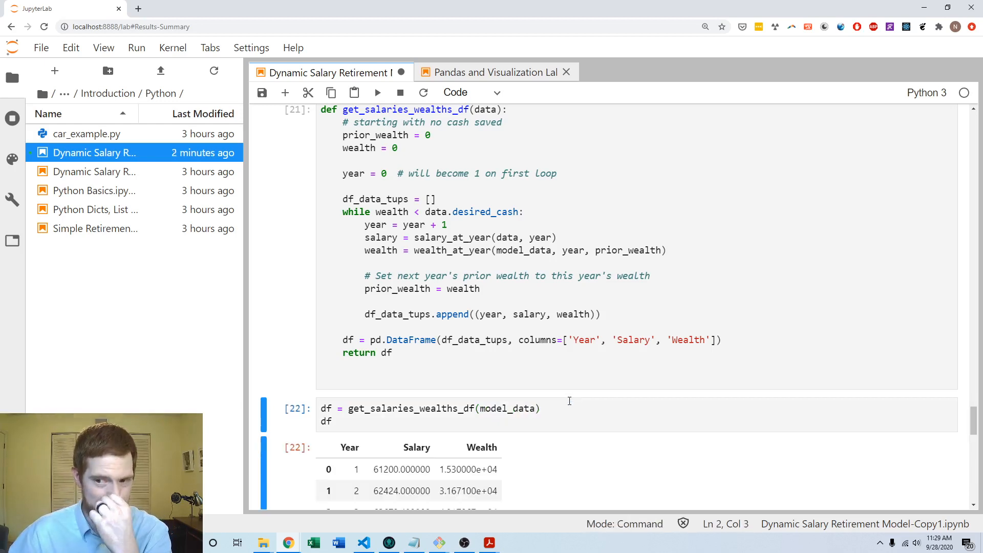
scroll(down, 3)
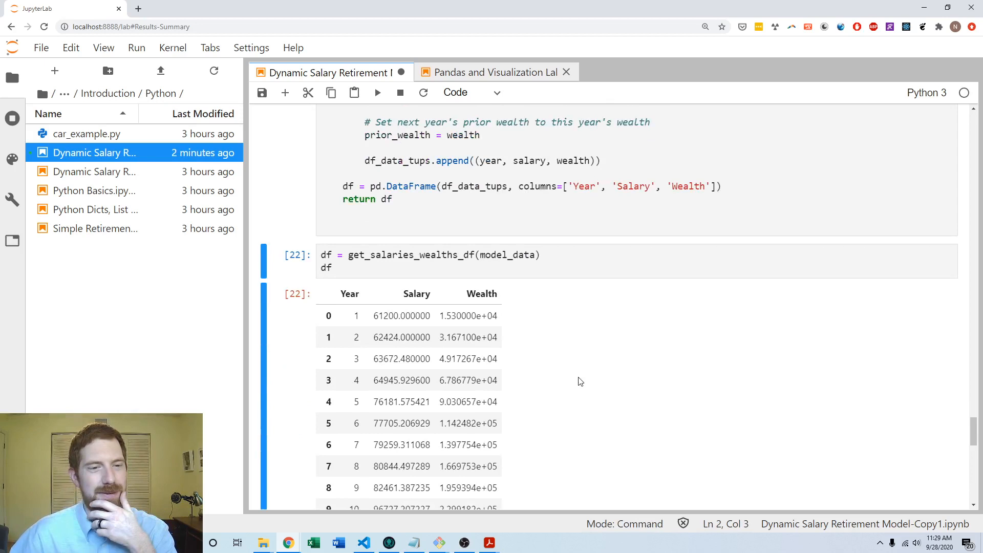
scroll(down, 3)
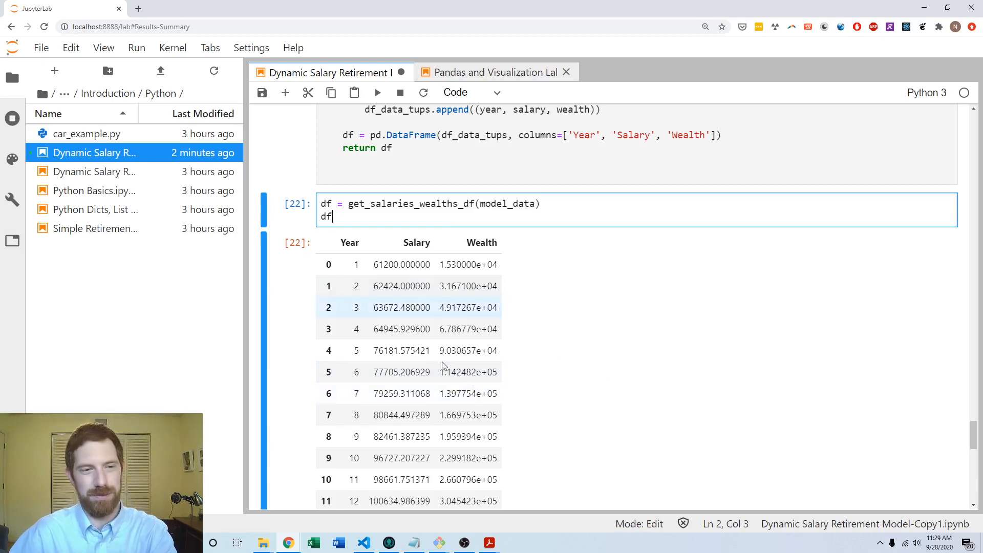
scroll(down, 3)
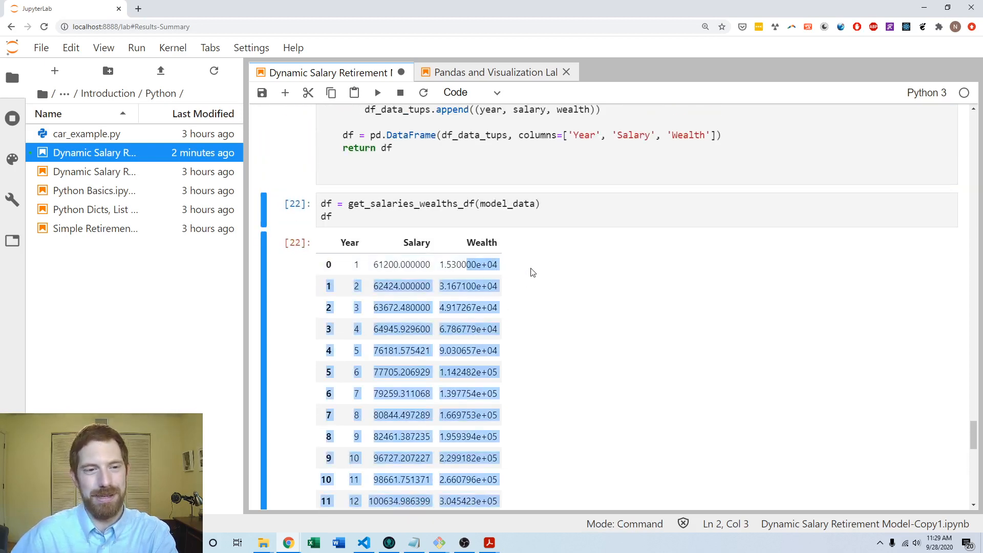
click(334, 215)
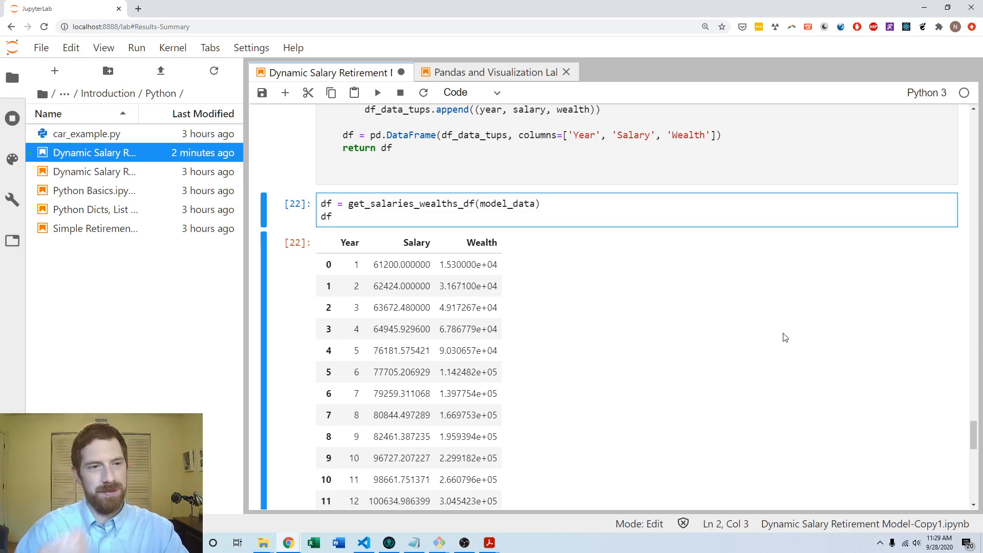
scroll(down, 3)
text(df)
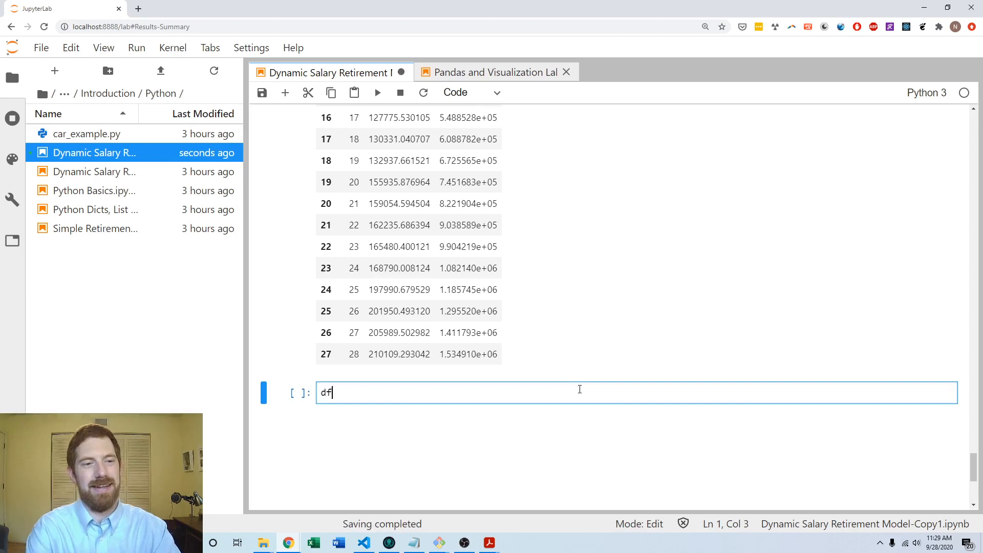
Step: Format Salary and Wealth via df.style.format with '${:,.0f}' and run the cell
text(.style)
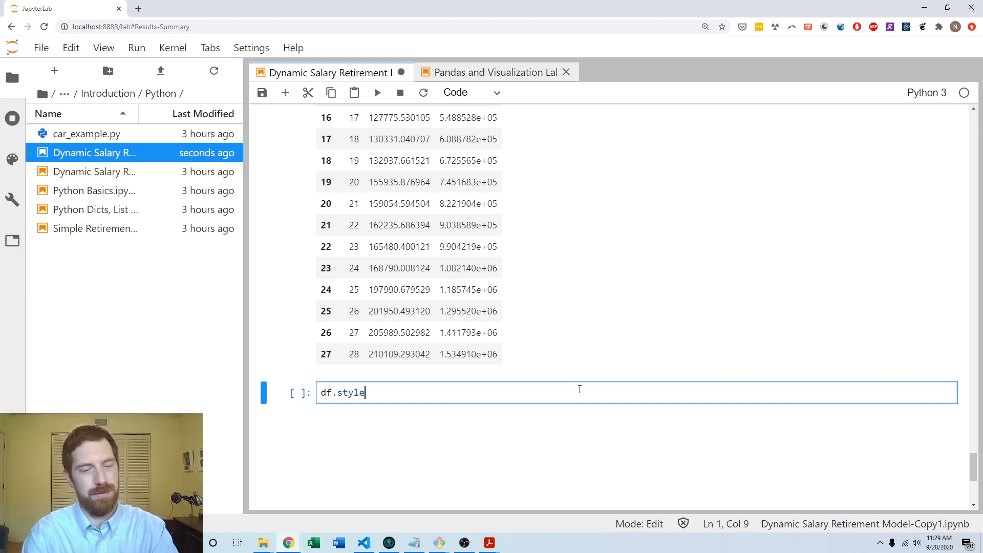
text(.format({)
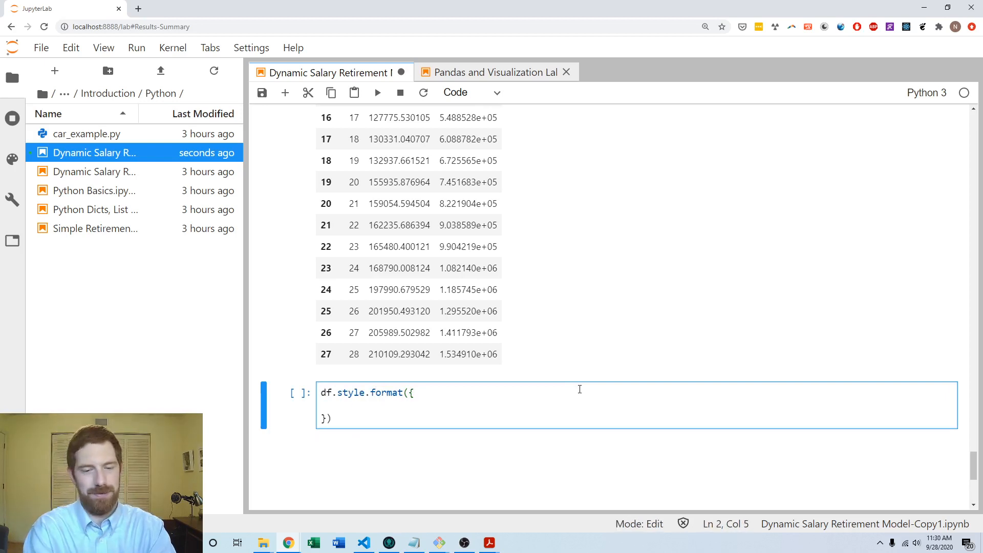
text('Salary':)
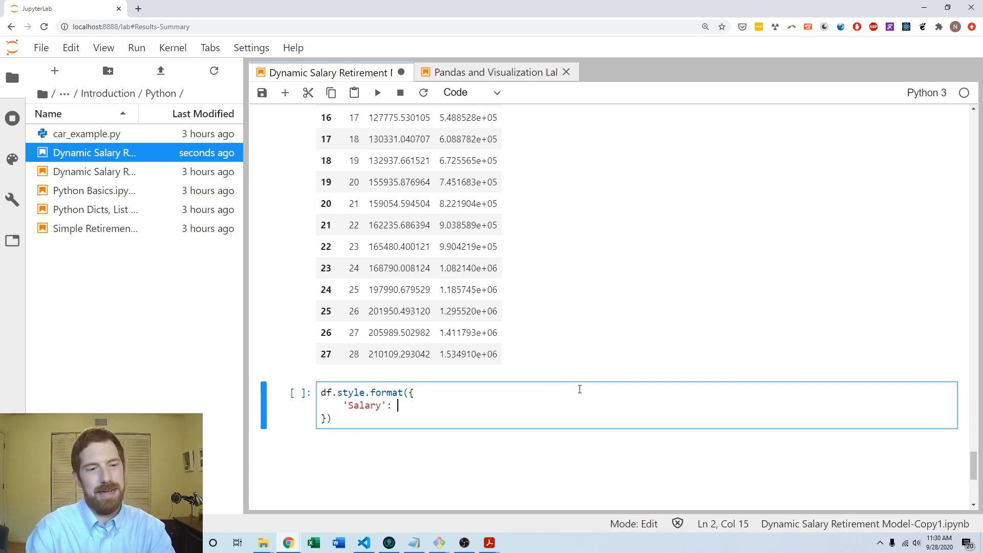
text('')
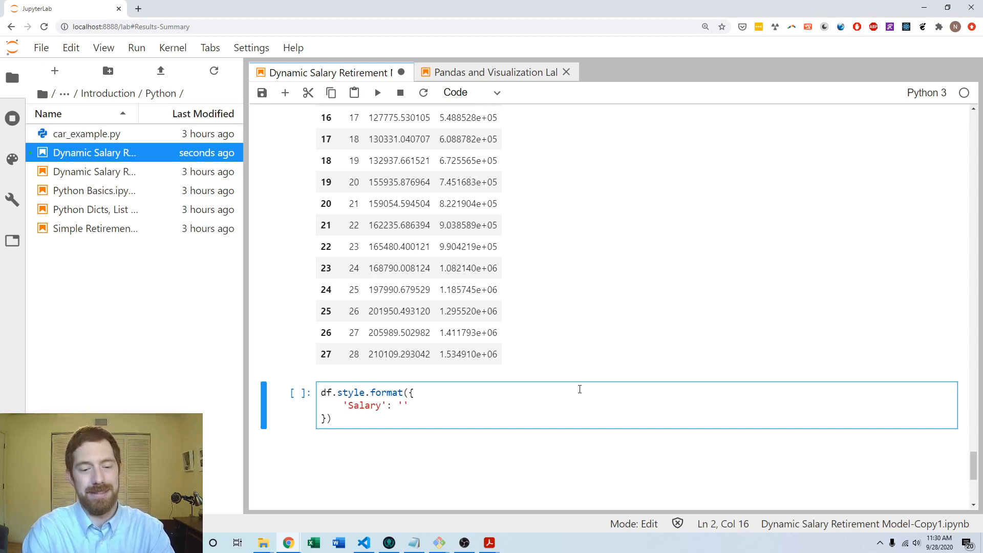
text($)
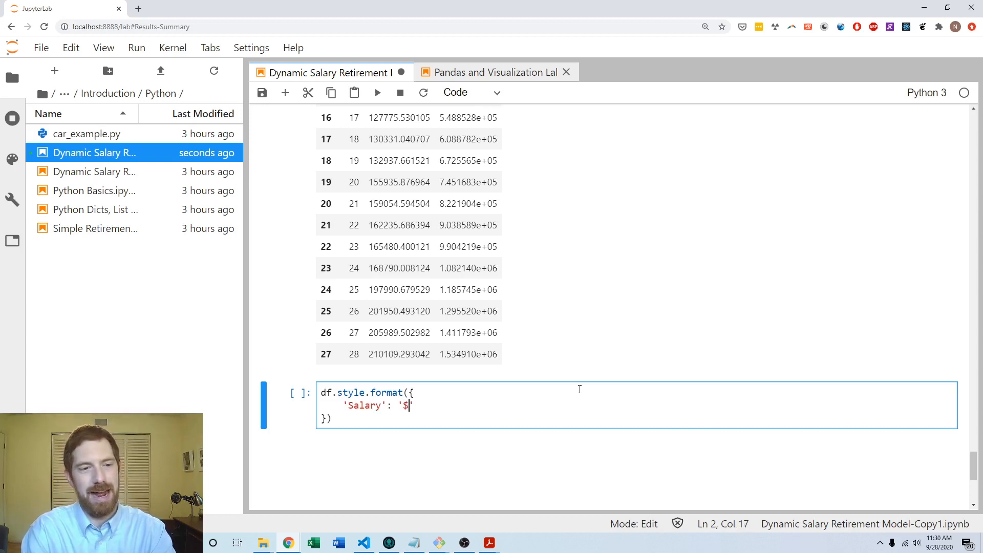
text({:)
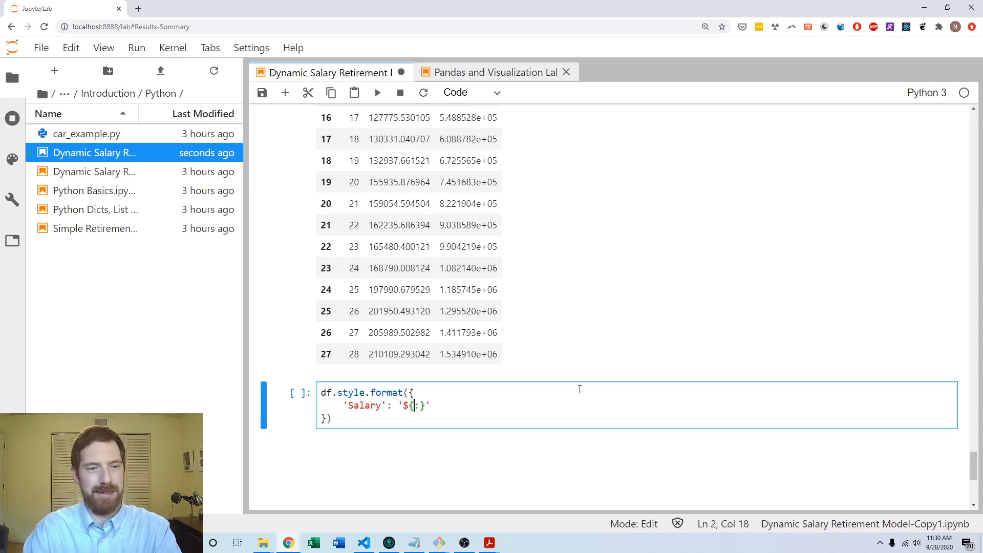
text(.0)
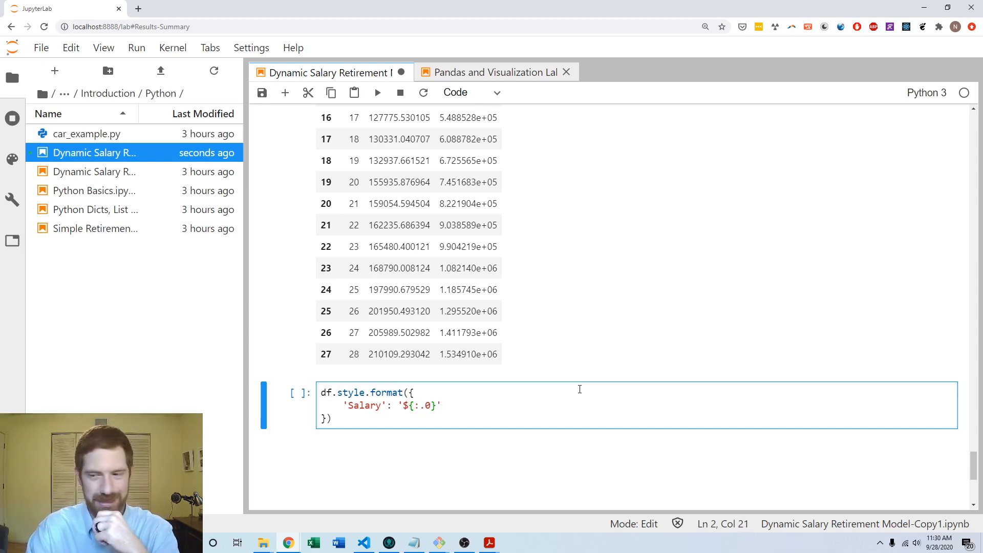
text(,)
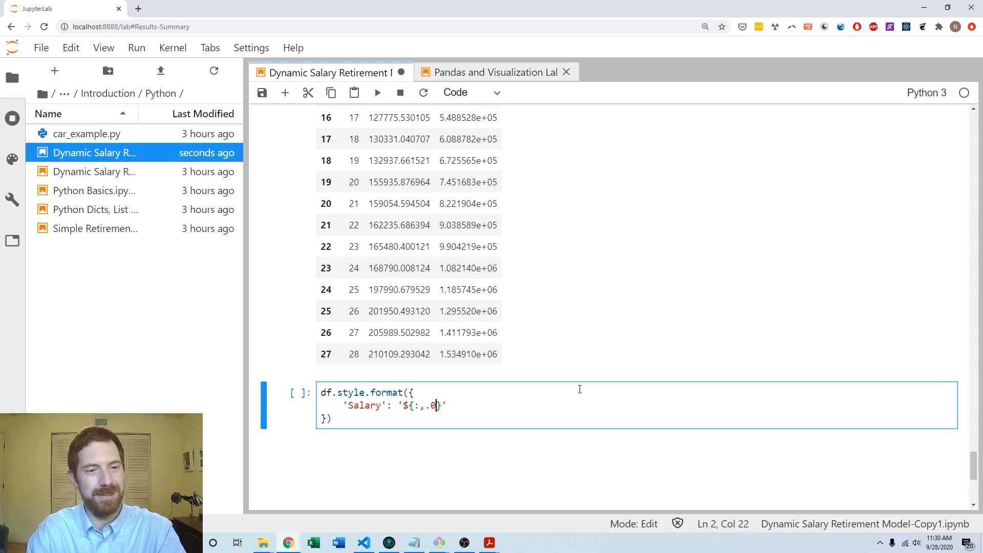
text(f)
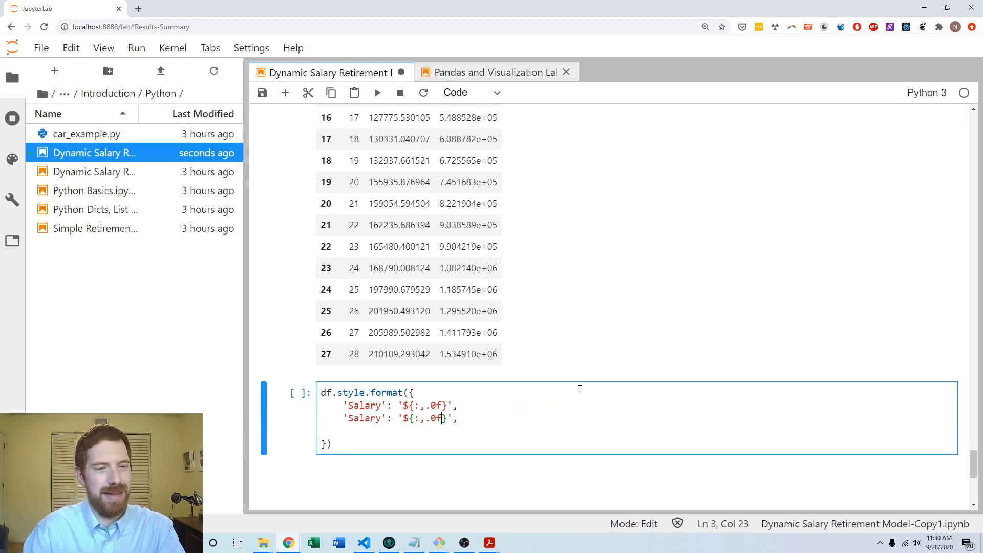
text(Weal)
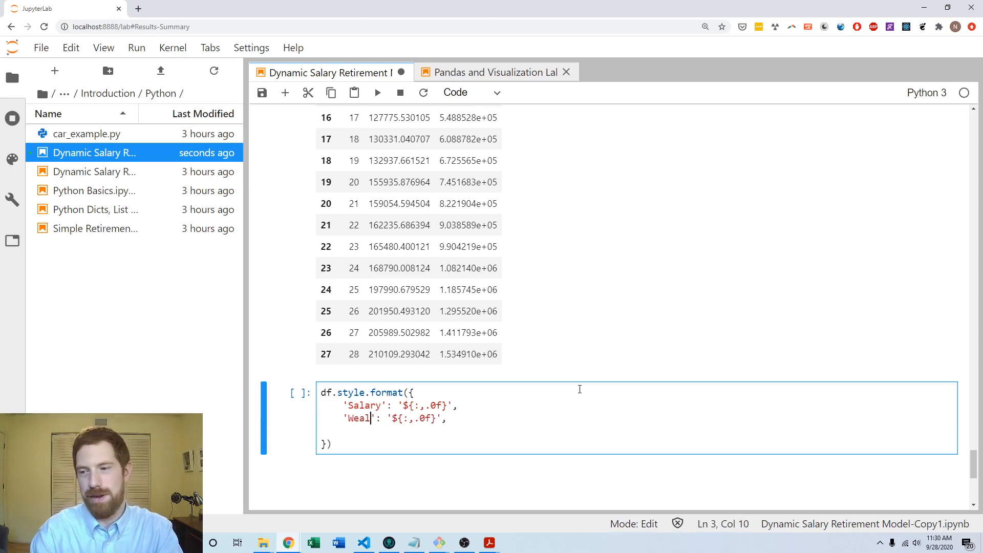
text(th)
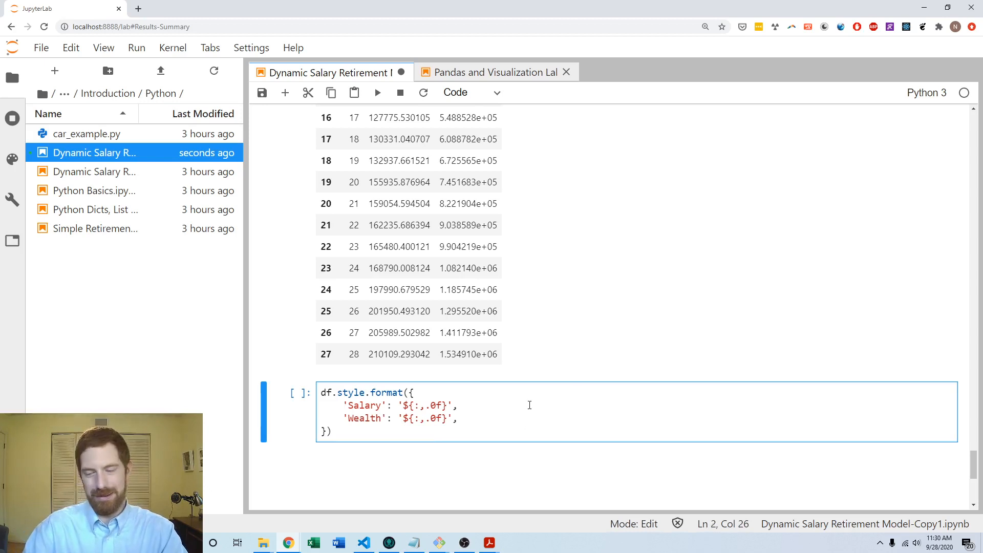
key(shift+enter)
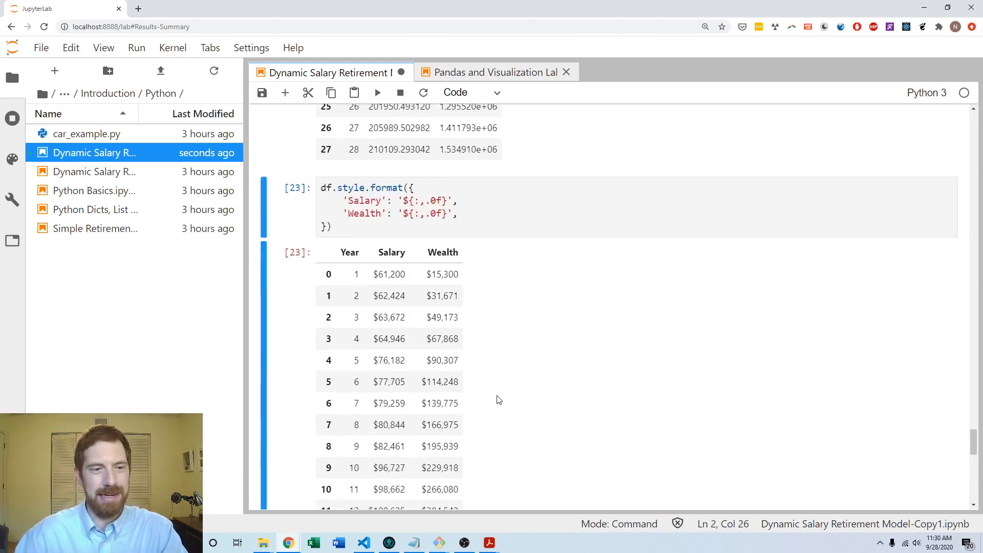
scroll(down, 3)
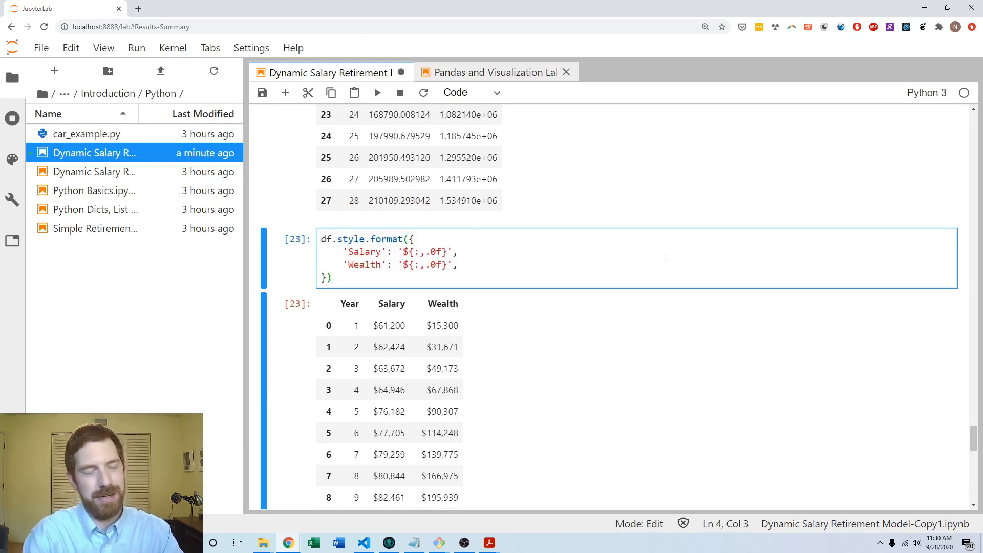
Step: Append .bar(subset=['Salary', 'Wealth']) to the styler chain and review the in-cell bars
text(.)
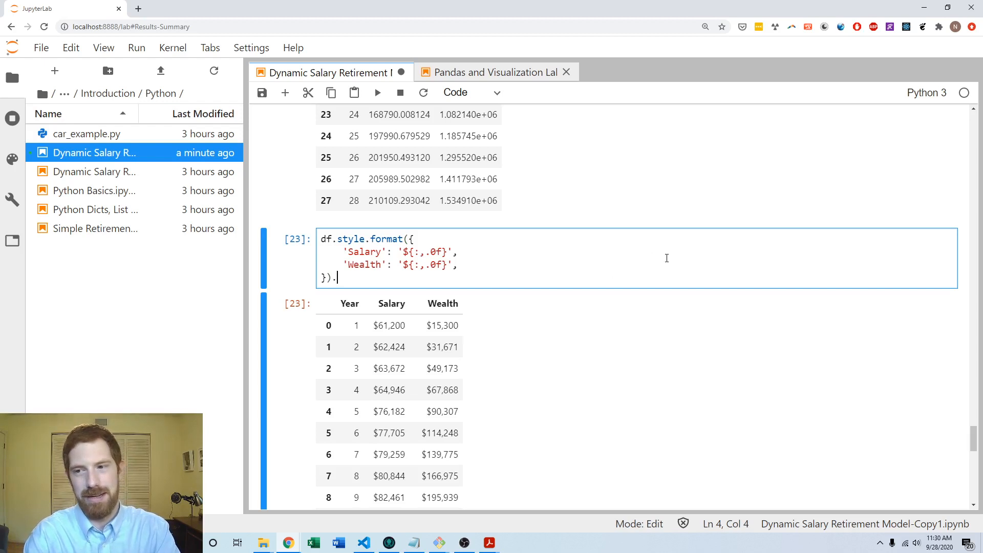
text(bar()
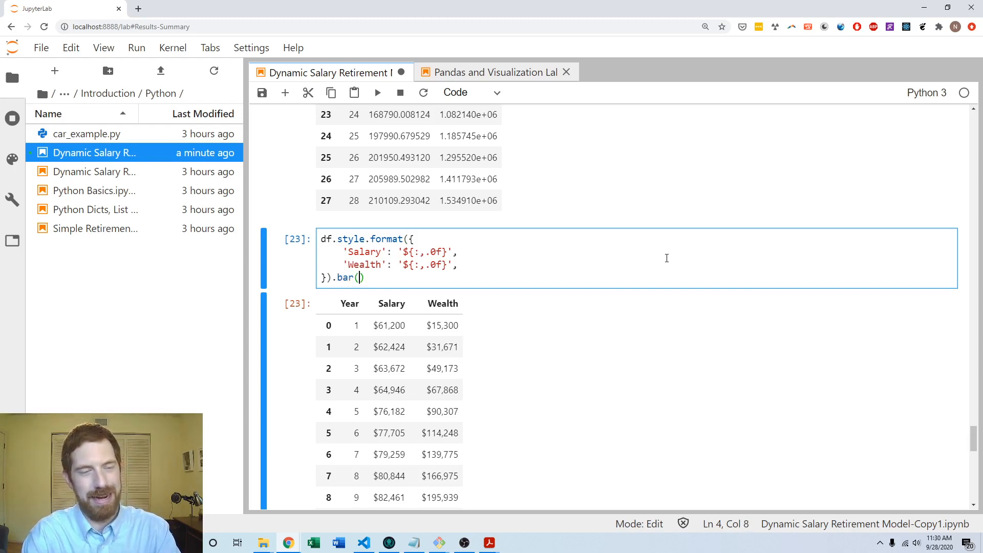
text(s)
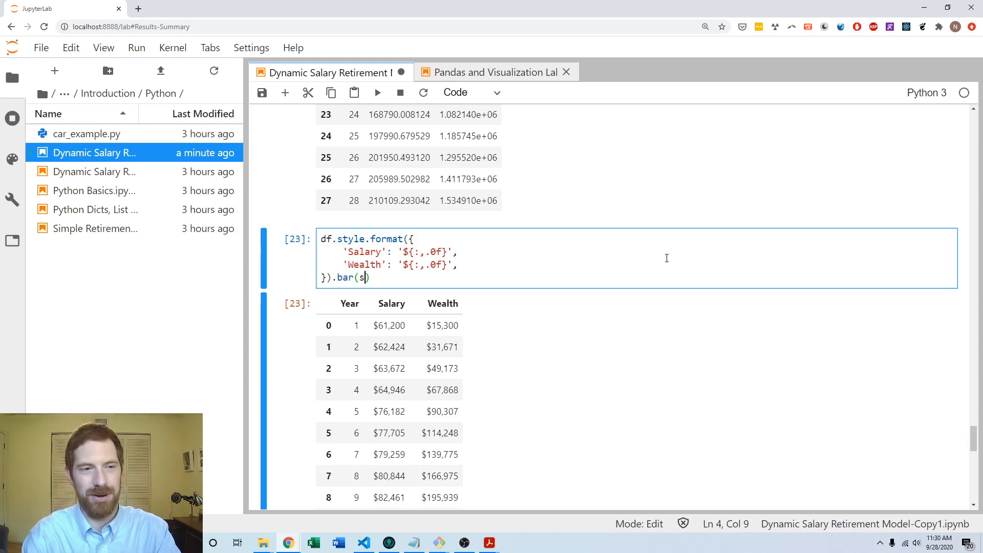
text(ubset=[)
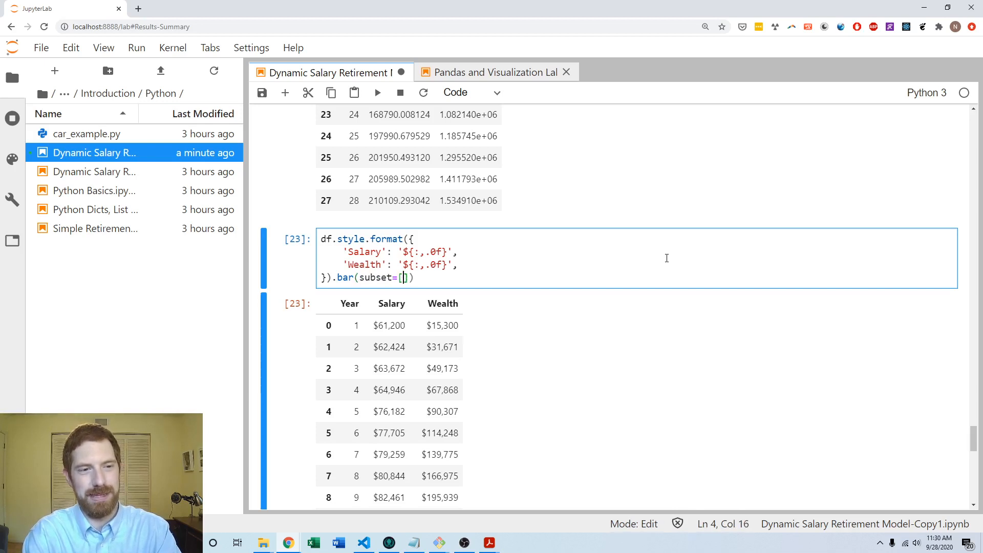
text('Salary')
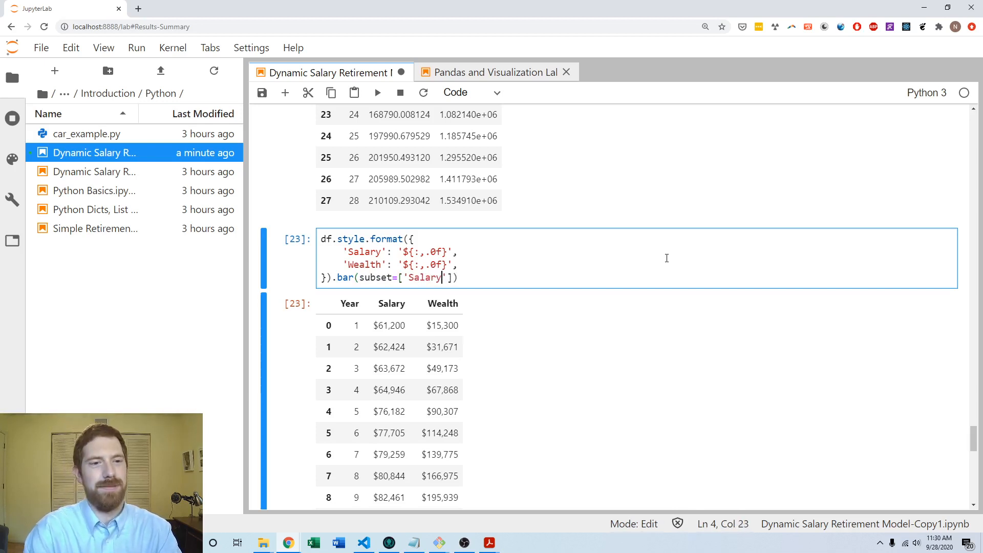
text(, 'Wealth')
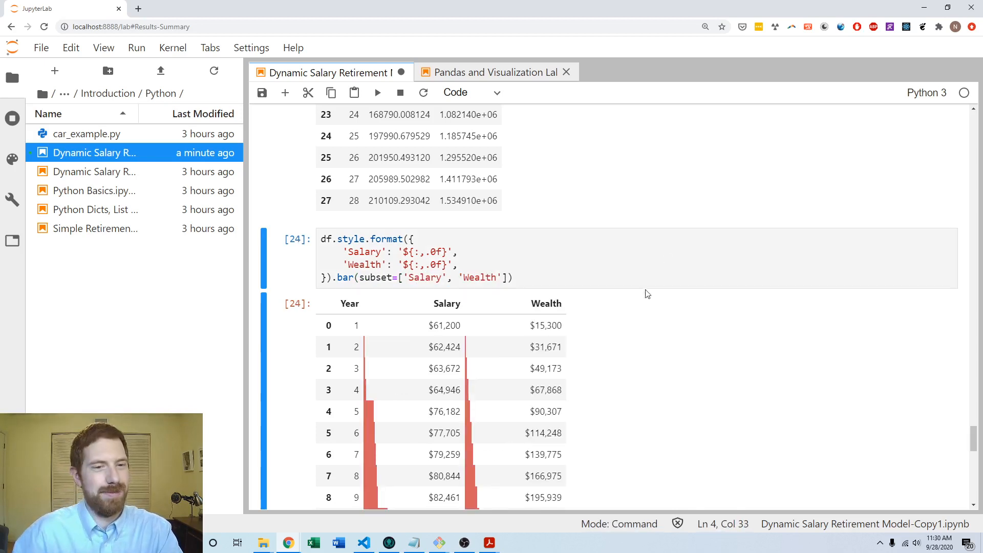
scroll(down, 3)
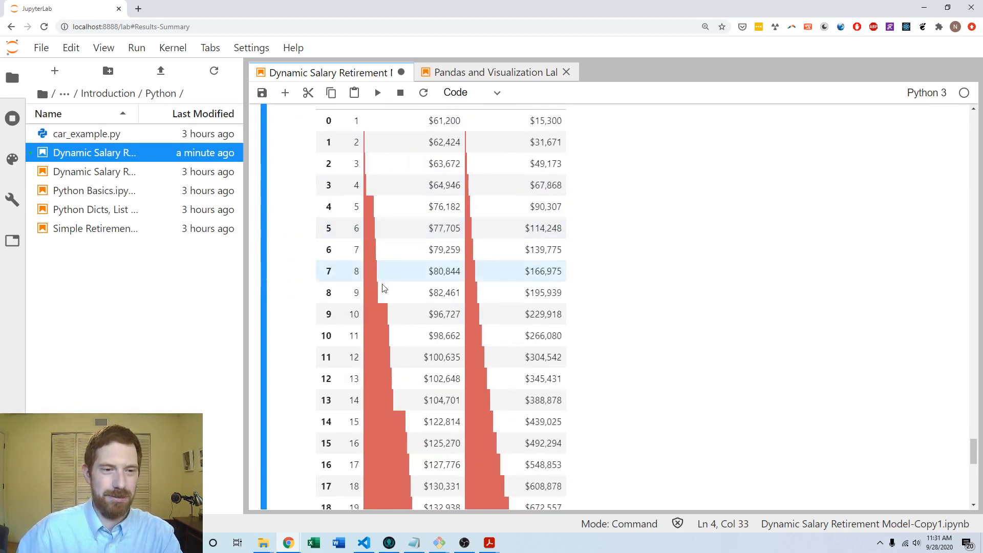
scroll(down, 3)
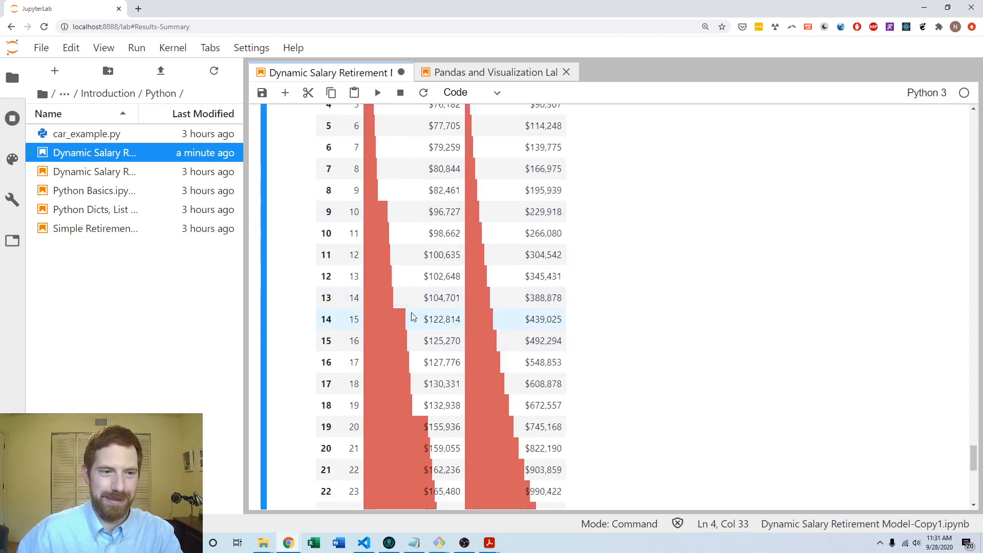
mouse_move(425, 333)
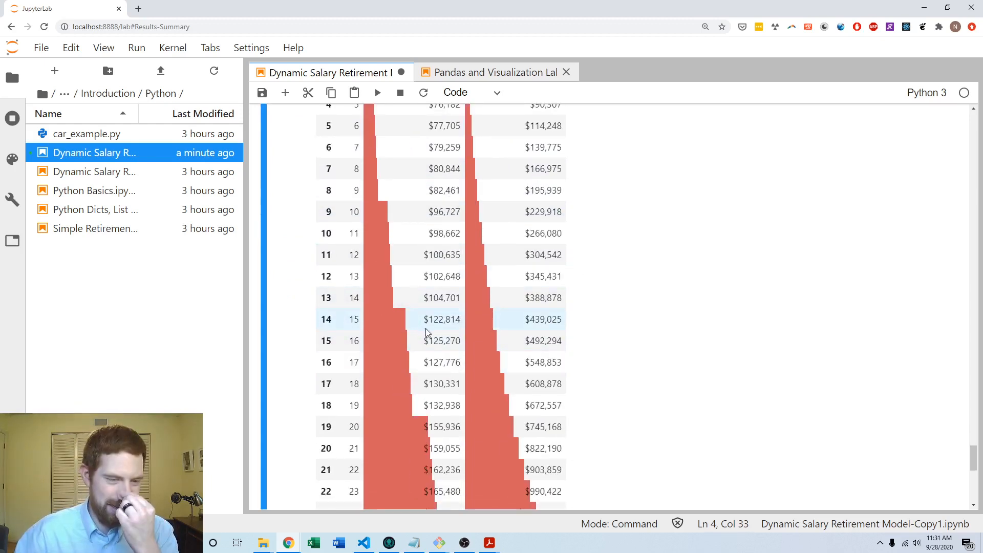
scroll(down, 3)
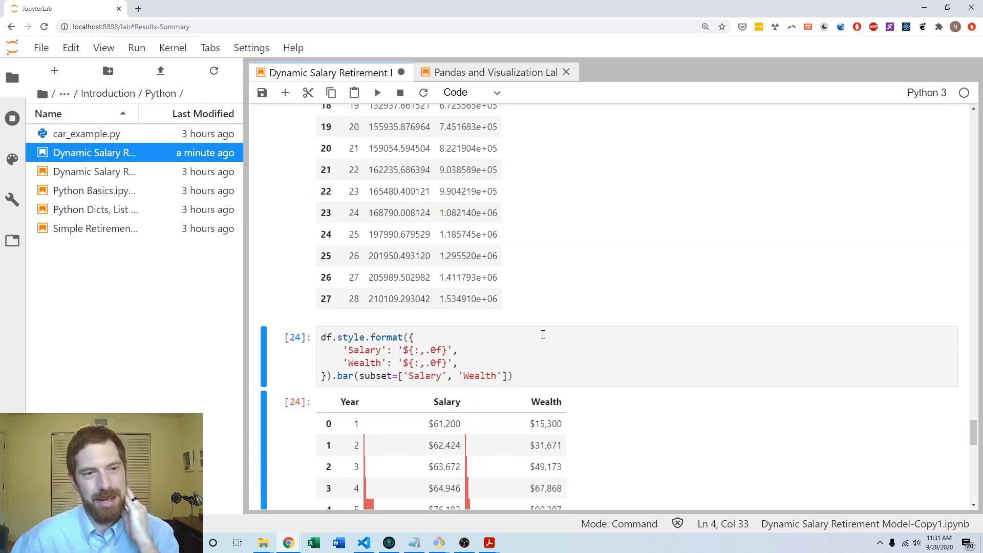
scroll(down, 3)
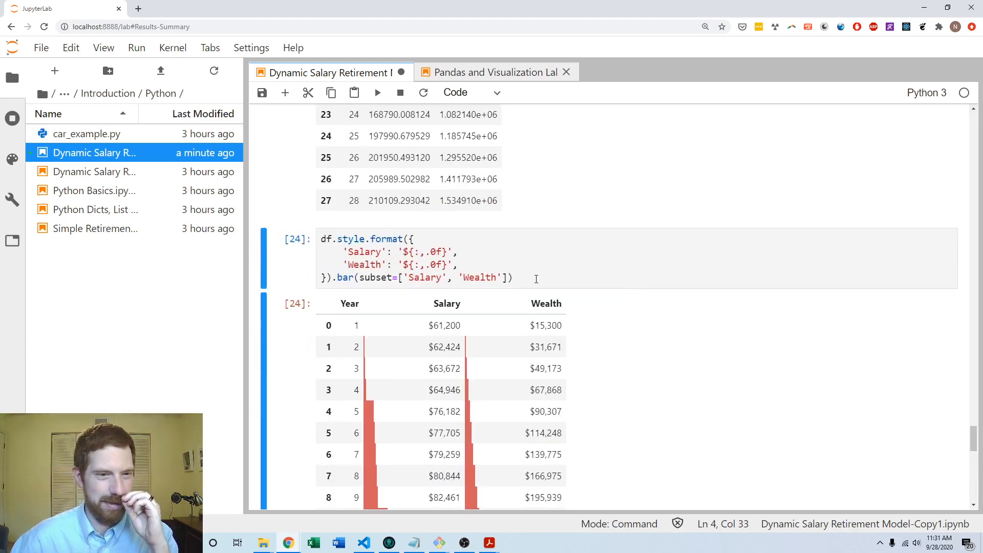
Step: Append .hide_index() to the styler, then place the cursor at the top of the styling code
text(.hide)
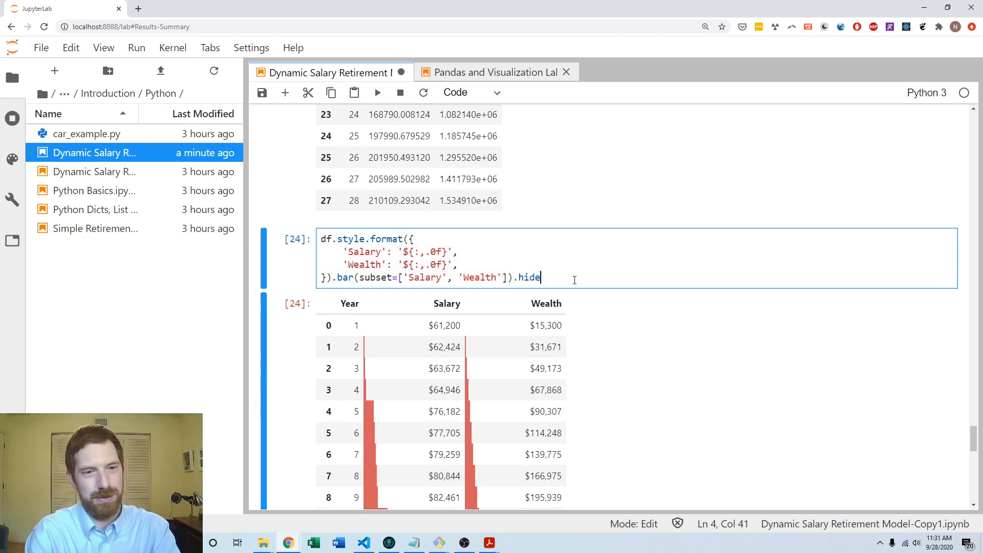
text(_index())
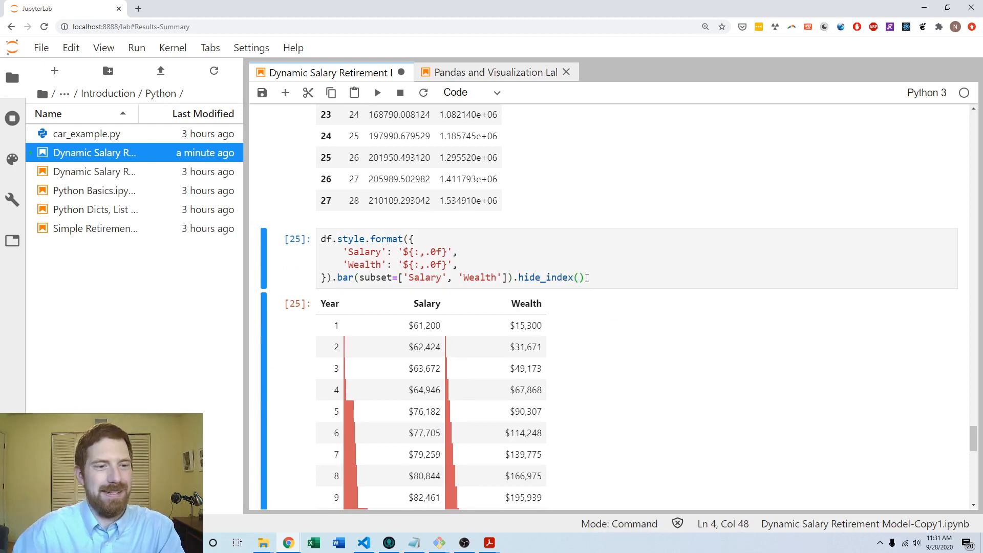
scroll(down, 3)
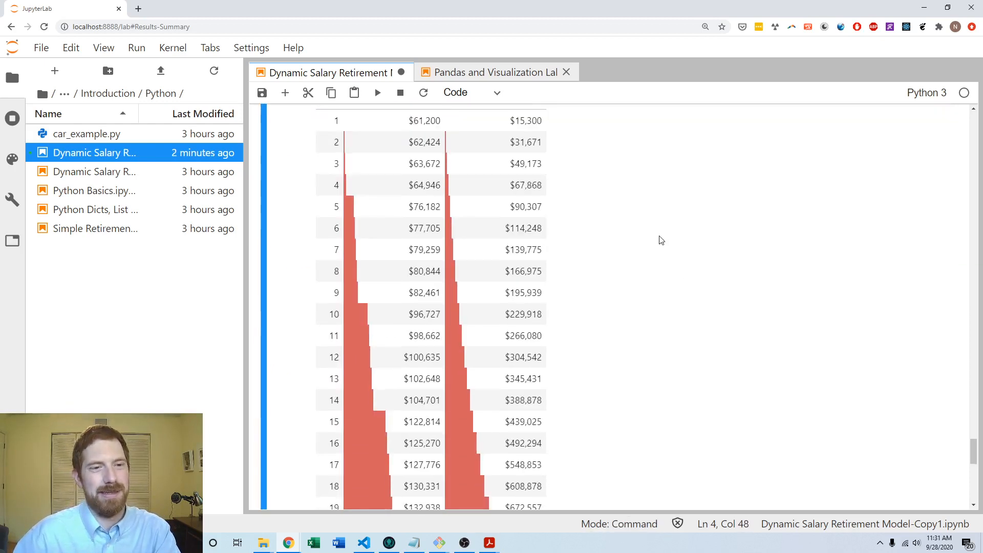
scroll(down, 3)
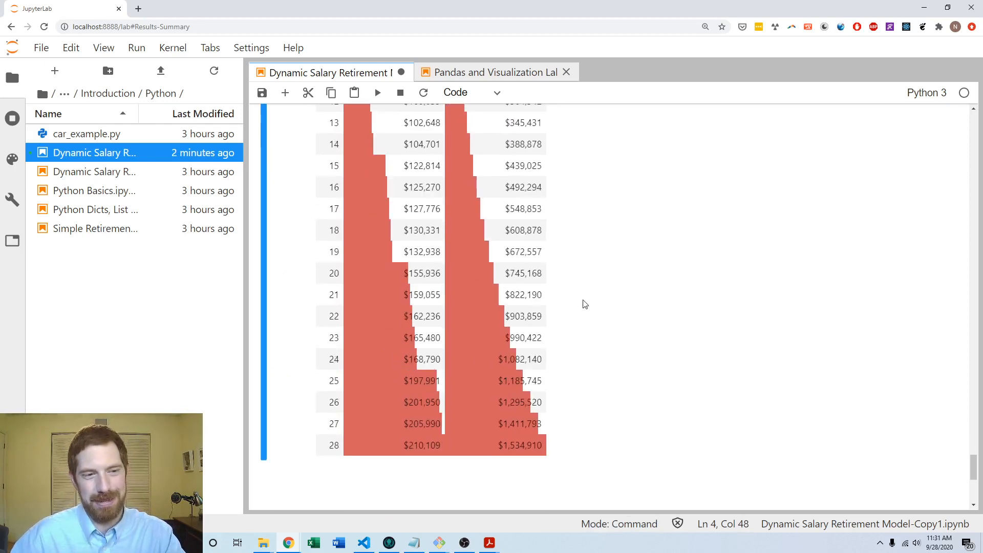
scroll(down, 3)
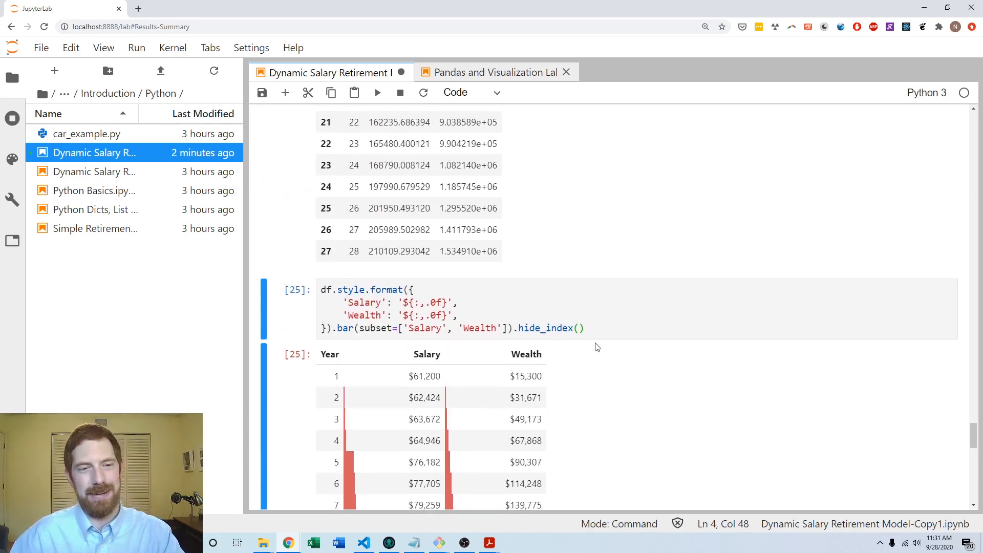
click(458, 303)
text(def)
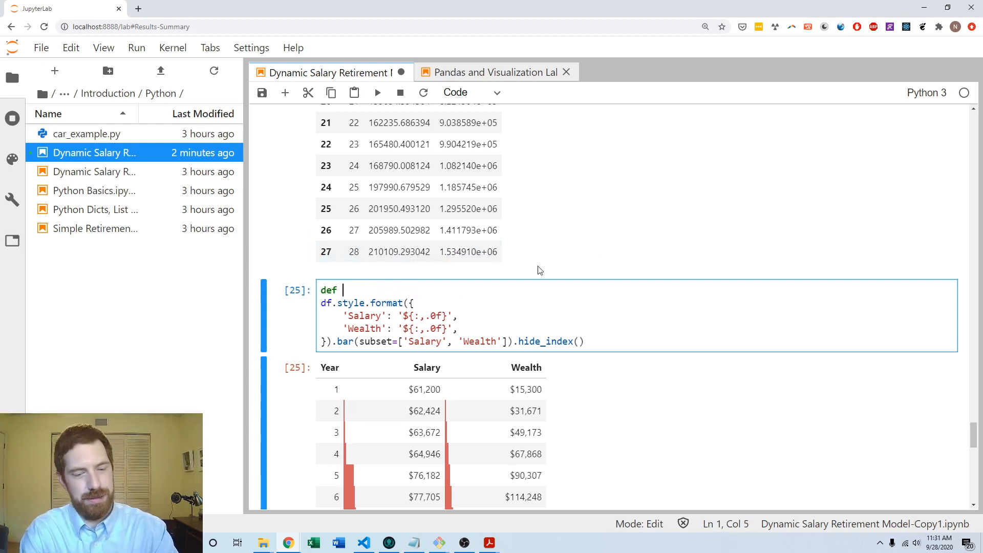
Step: Add 'def style_salaries_wealth(df):' above the styling chain and prefix the chain with return
text(style_)
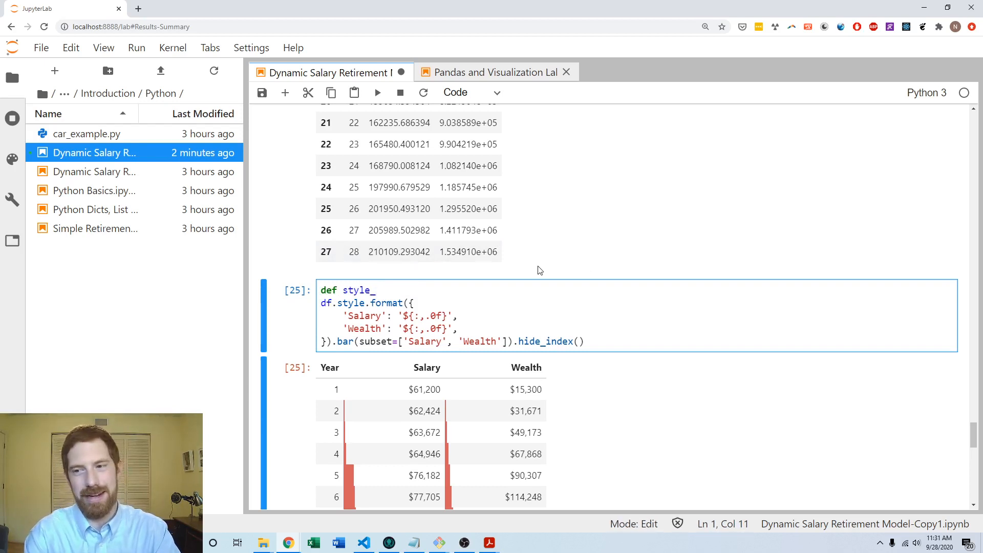
text(salaries_wealth)
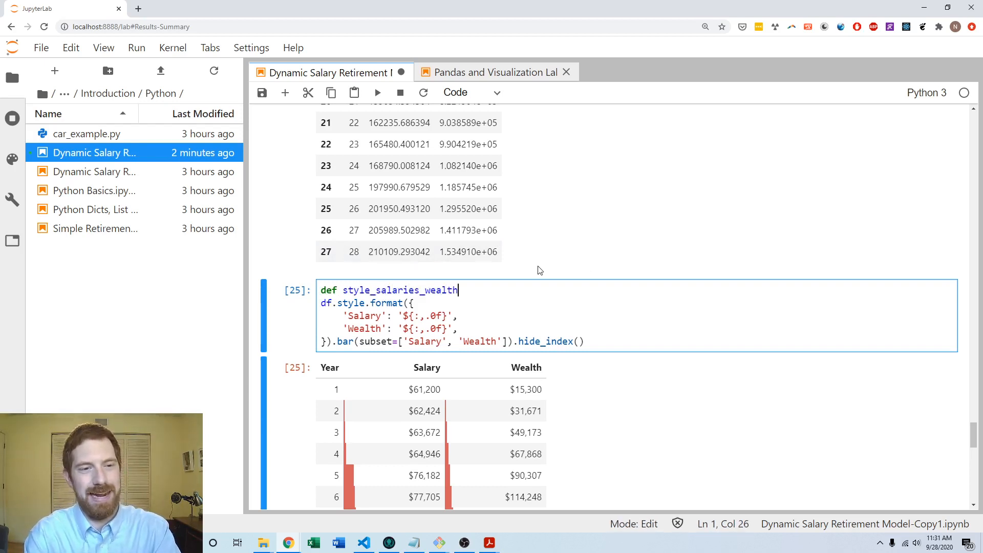
text((df))
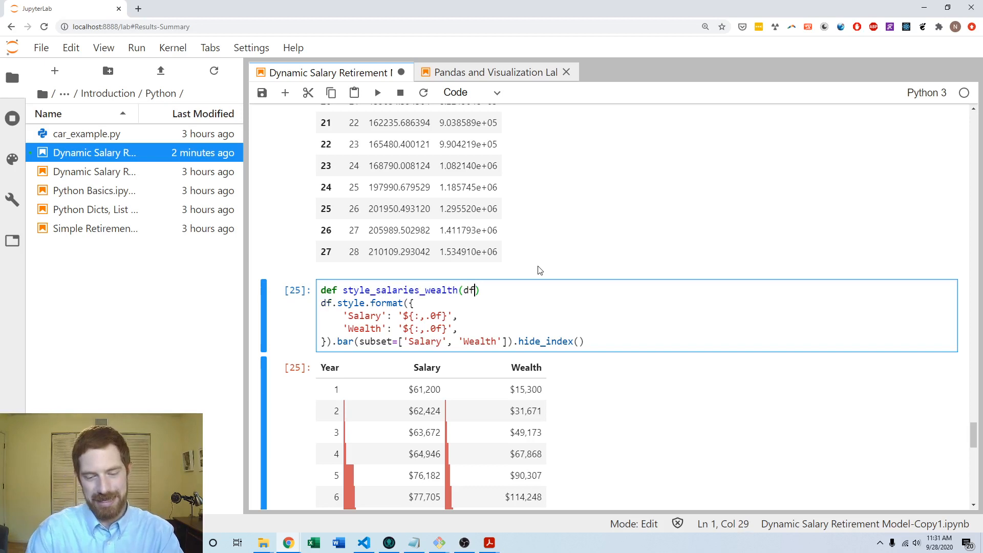
text(:)
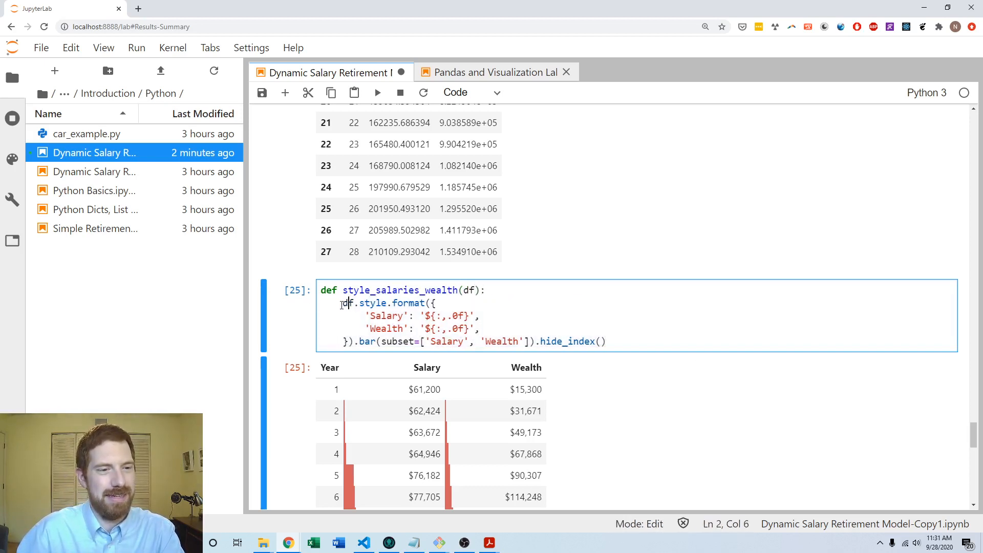
text(return)
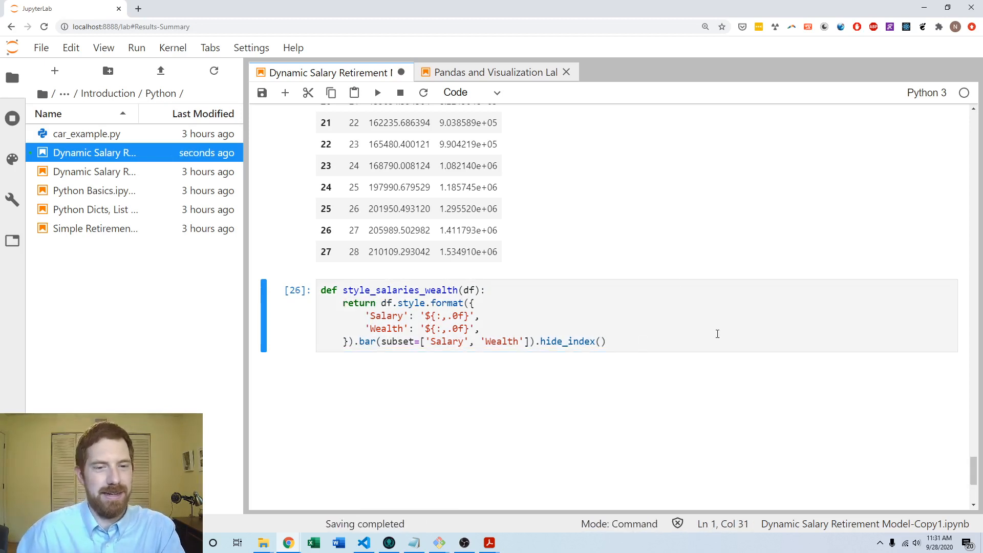
click(605, 341)
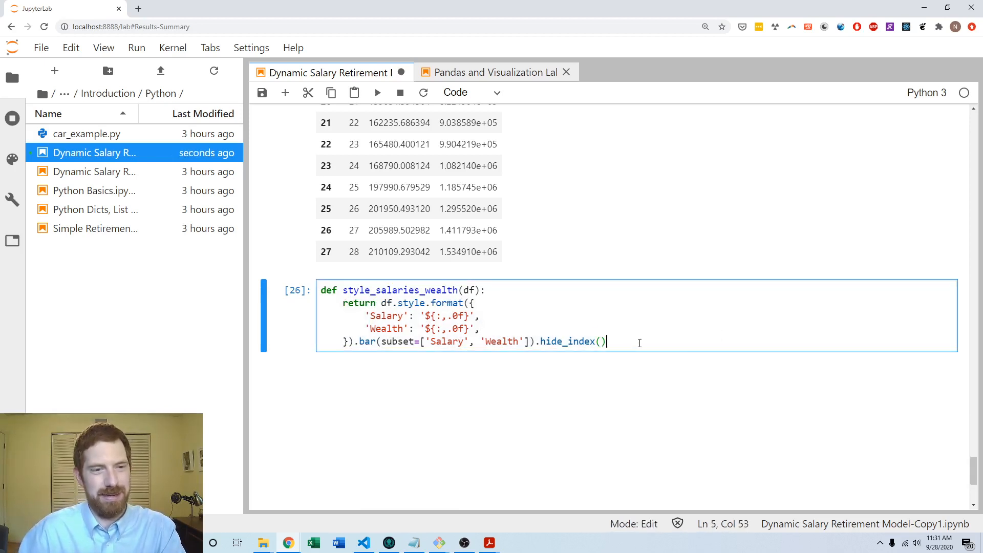
mouse_move(587, 202)
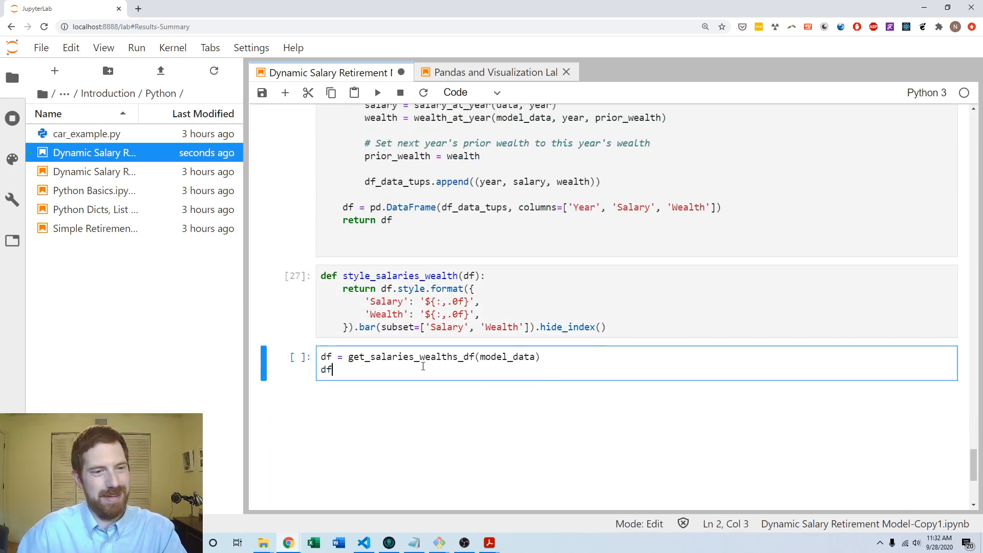
Step: Reuse the function name to render df from model_data through style_salaries_wealth(df)
double_click(399, 276)
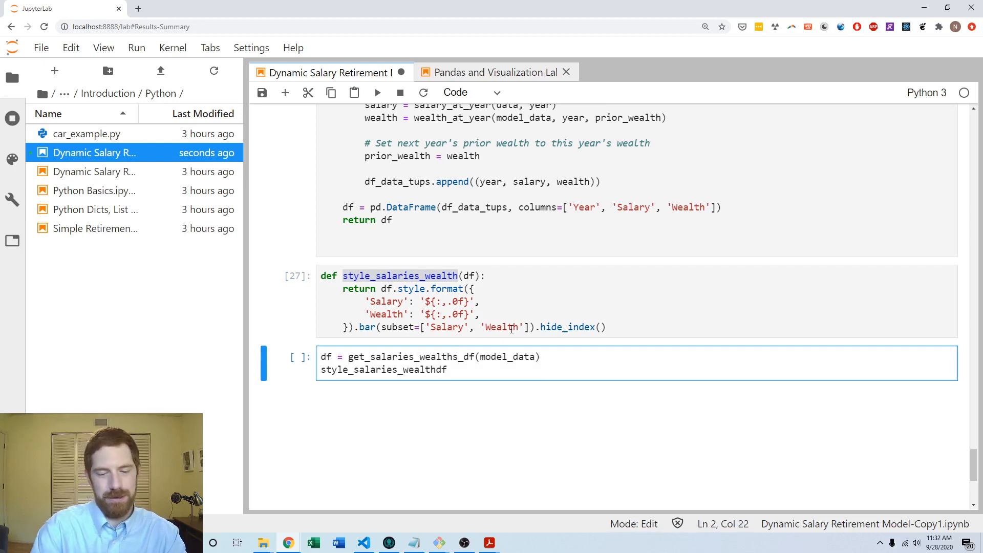
text((df)
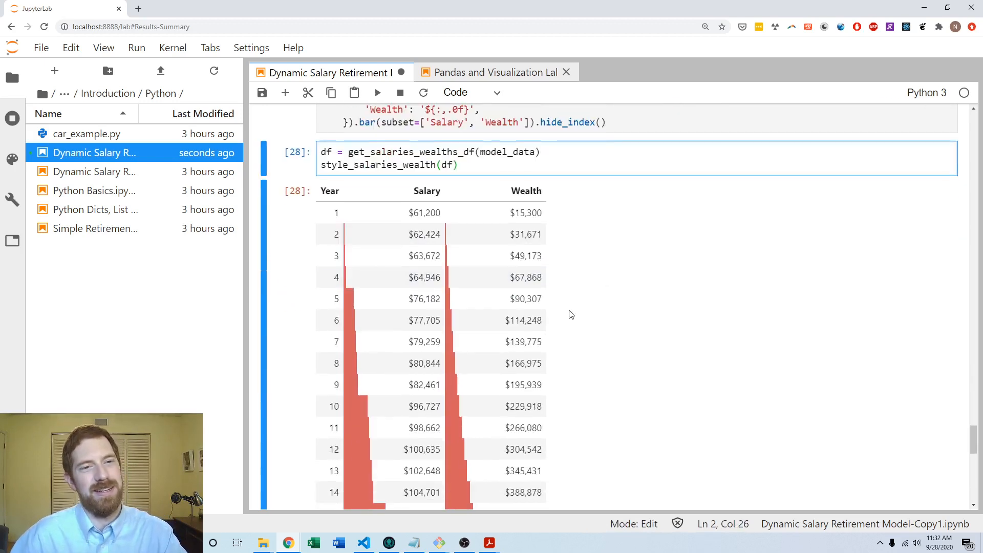
double_click(506, 152)
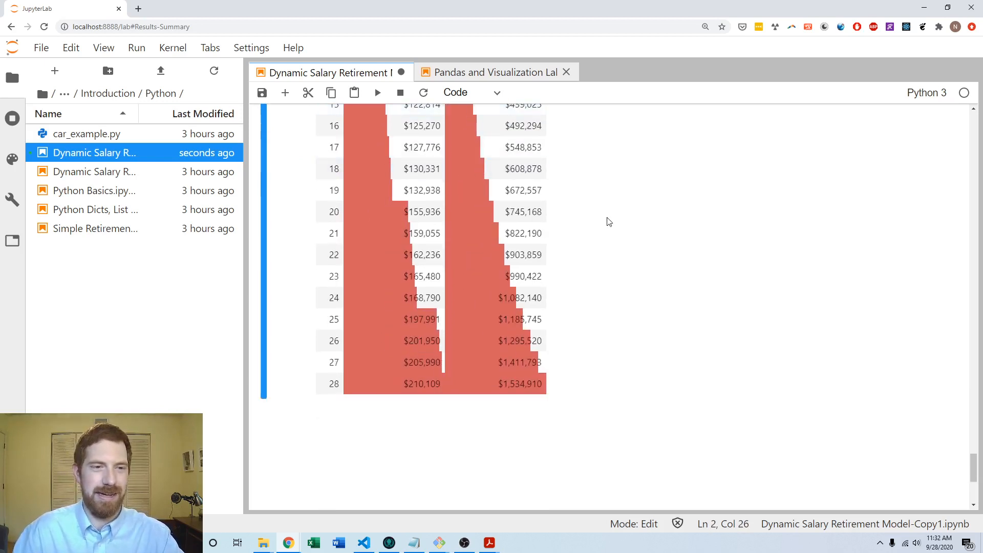
scroll(up, 3)
text(df)
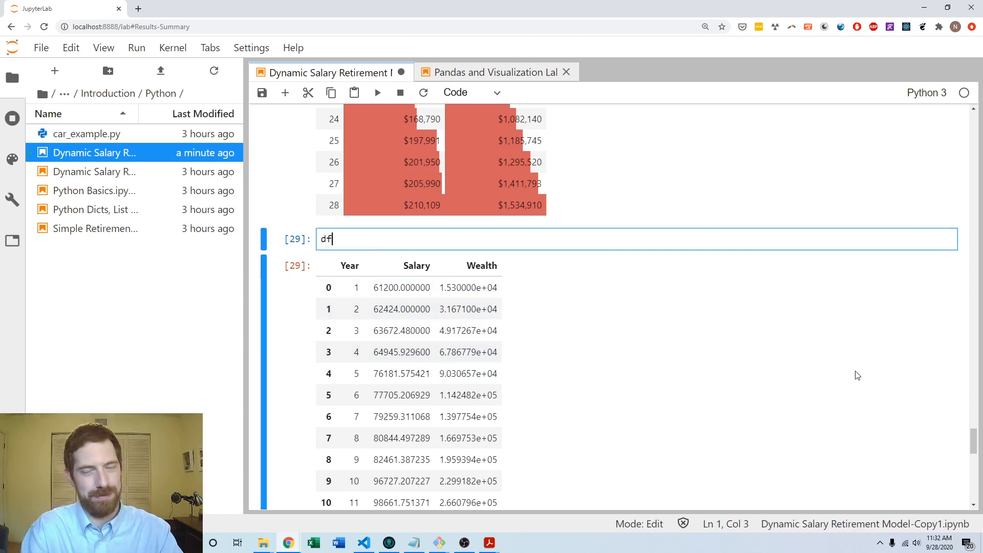
Step: Plot Salary against Year with df.plot.line(x='Year', y='Salary')
text(.plot)
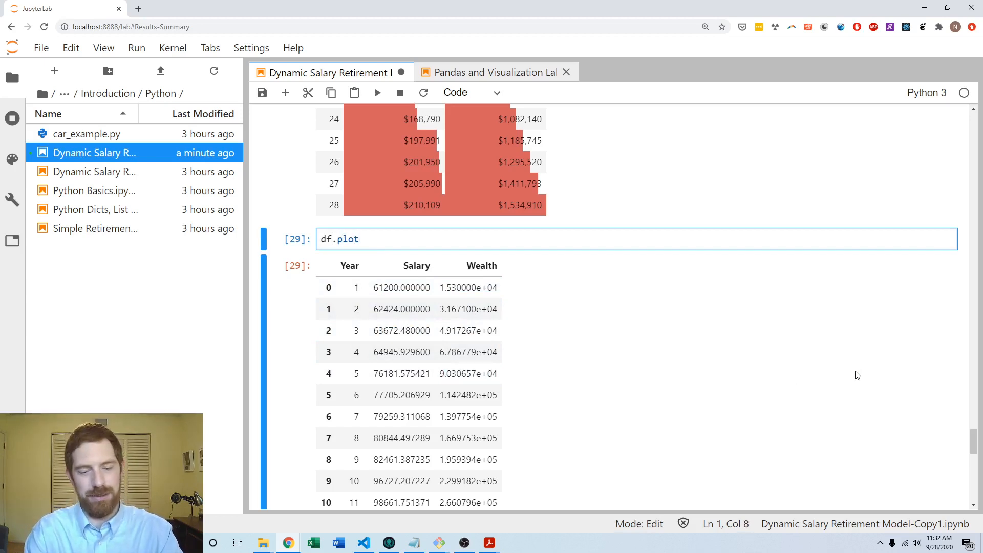
text(.line)
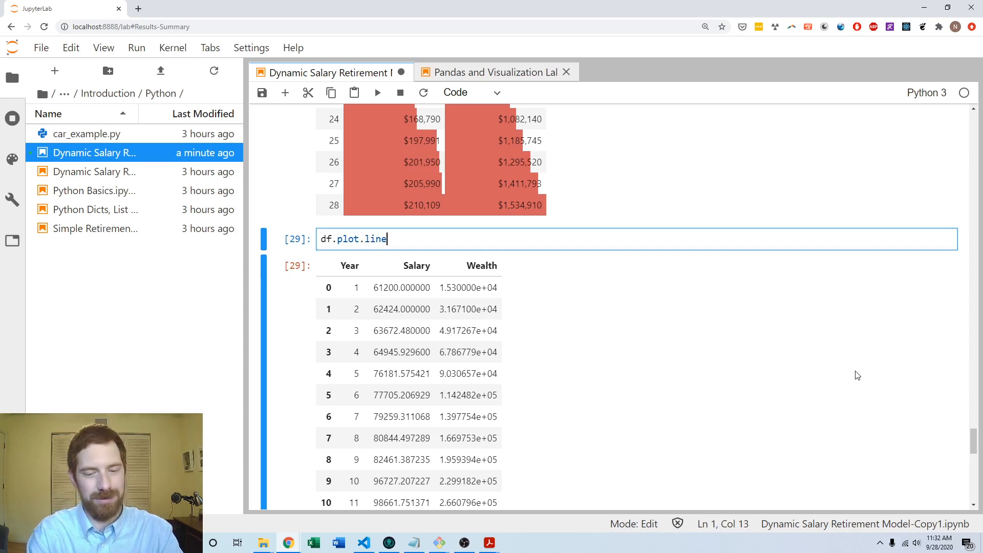
text((x=)
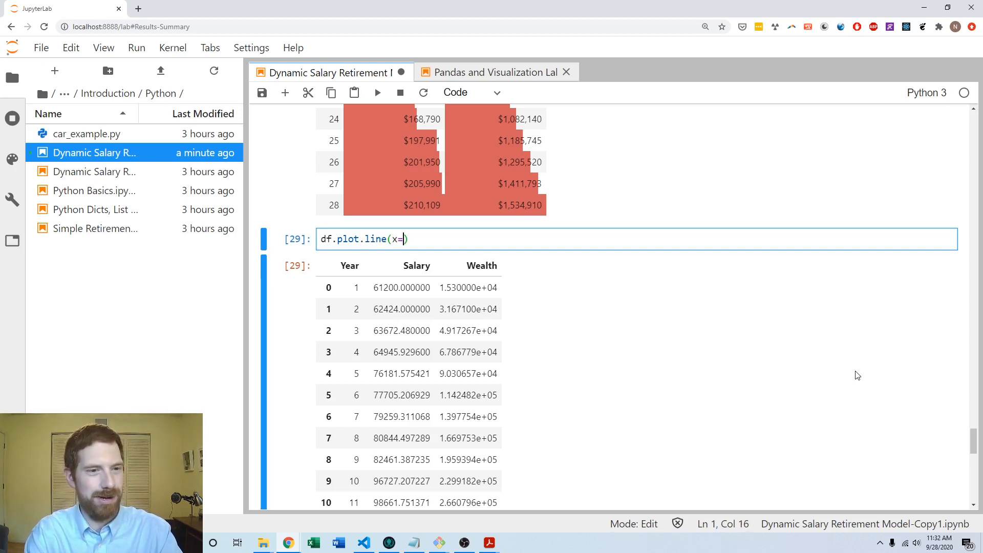
text('Year')
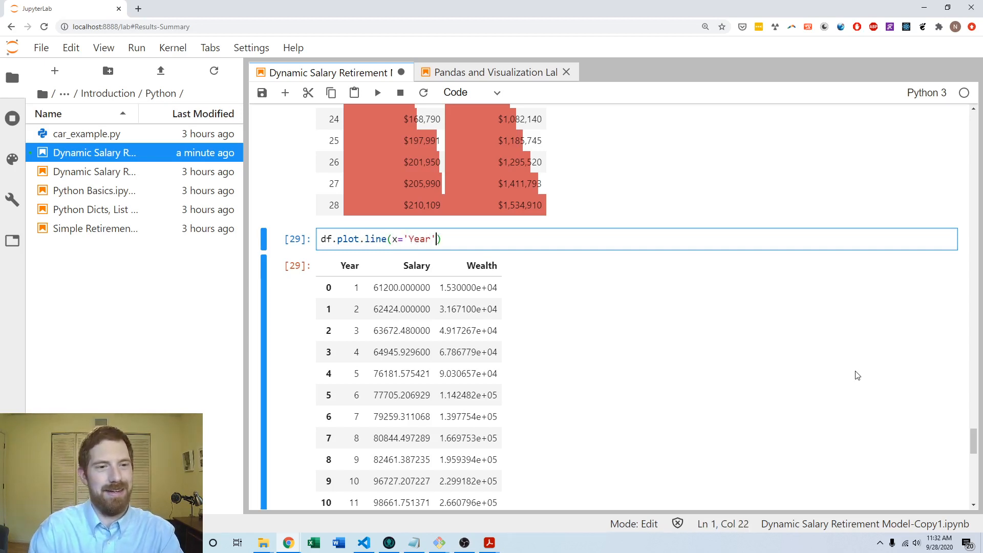
text(, y='Salary)
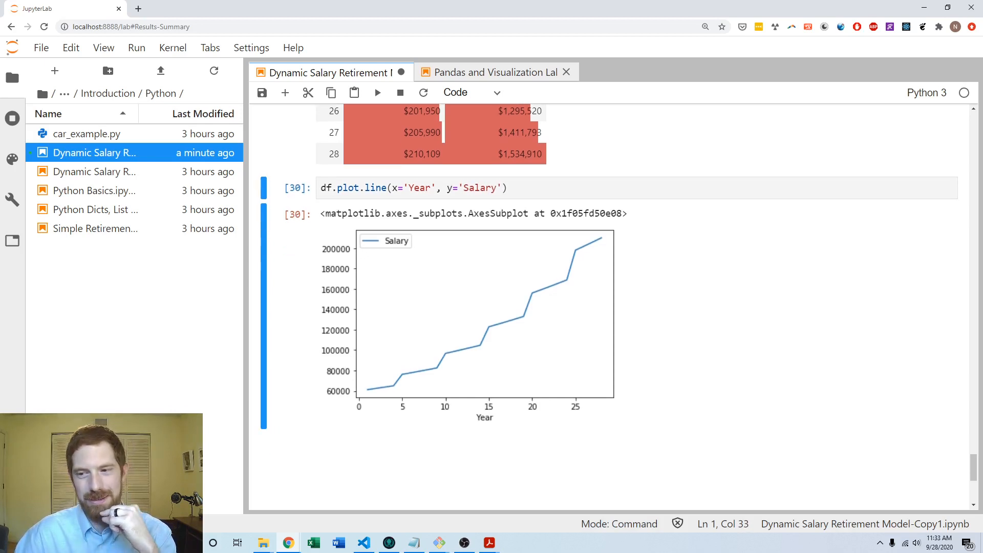
click(489, 188)
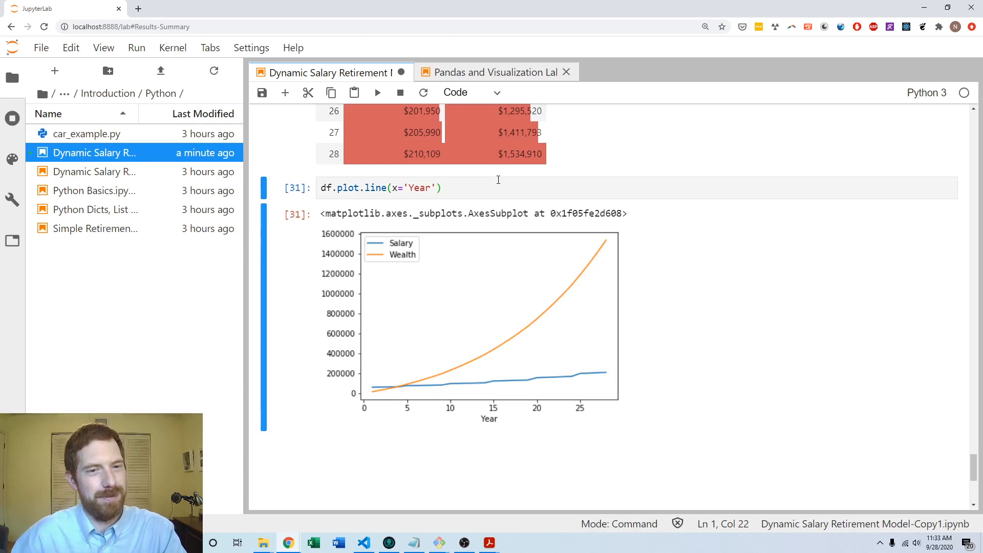
mouse_move(660, 281)
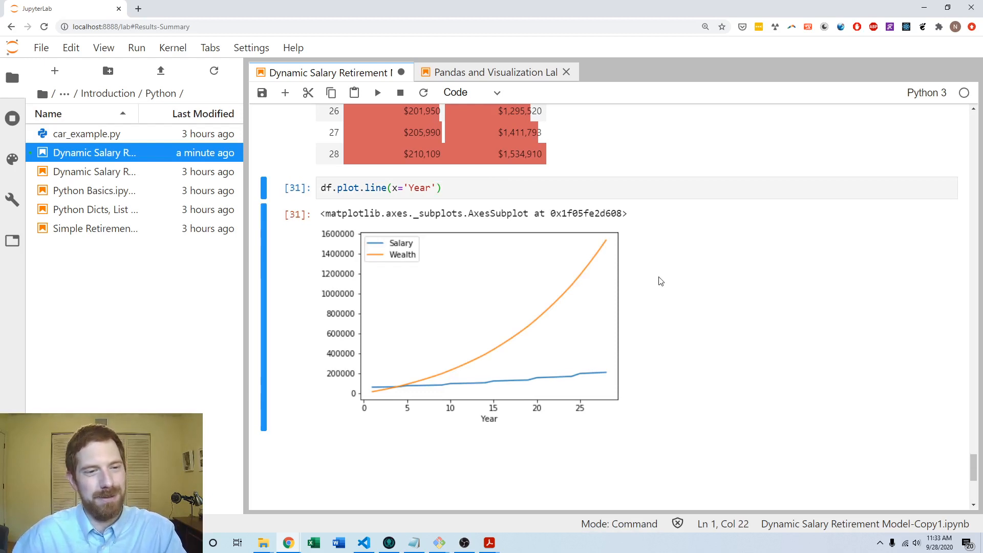
mouse_move(578, 402)
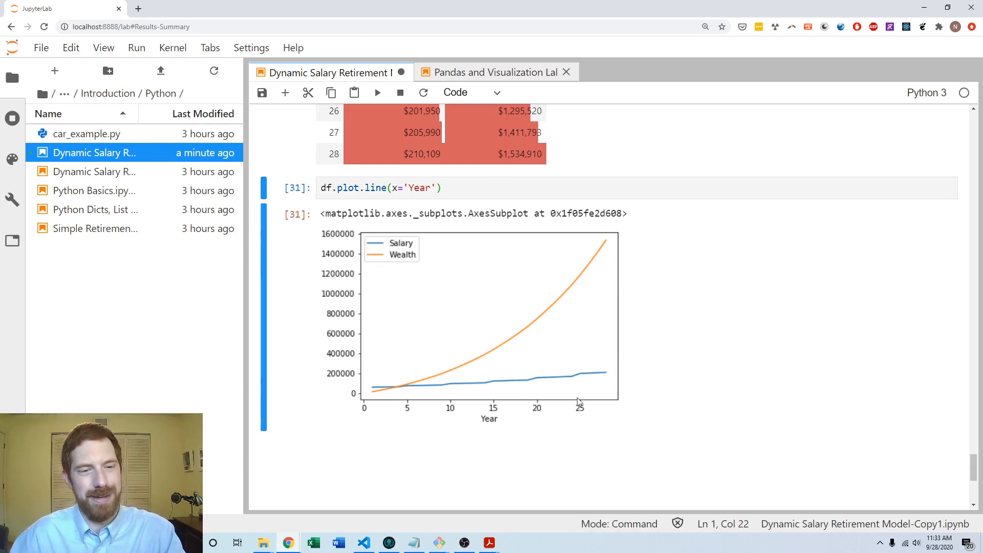
mouse_move(361, 369)
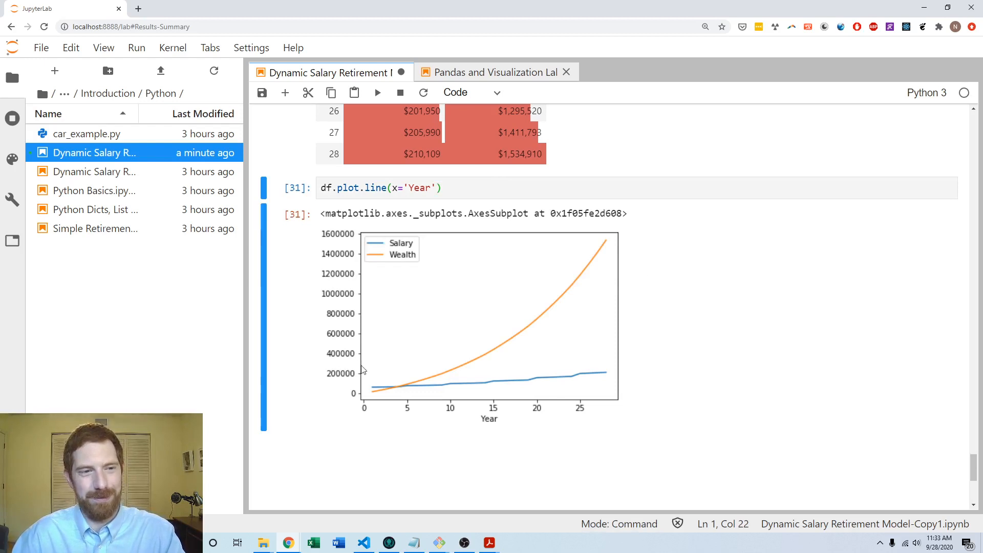
mouse_move(370, 396)
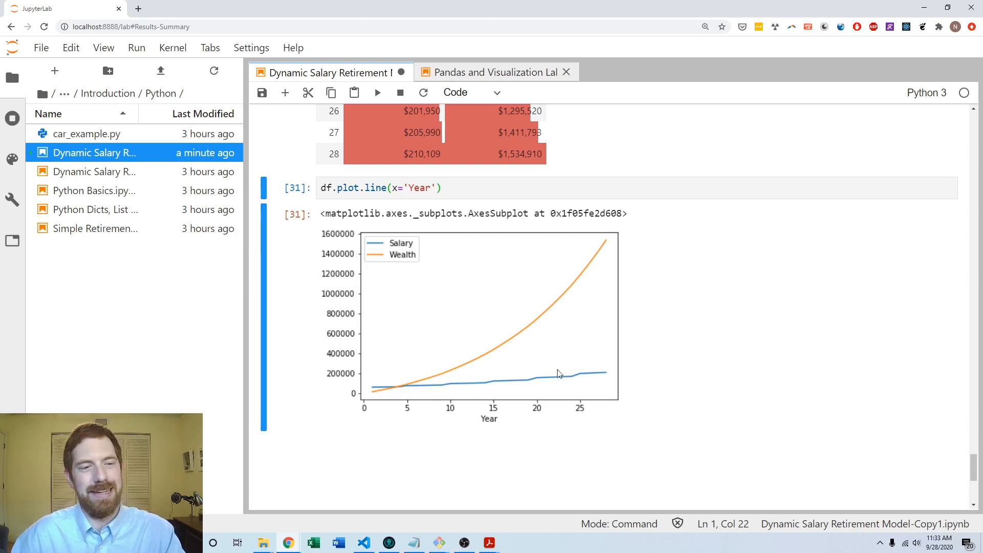
mouse_move(383, 404)
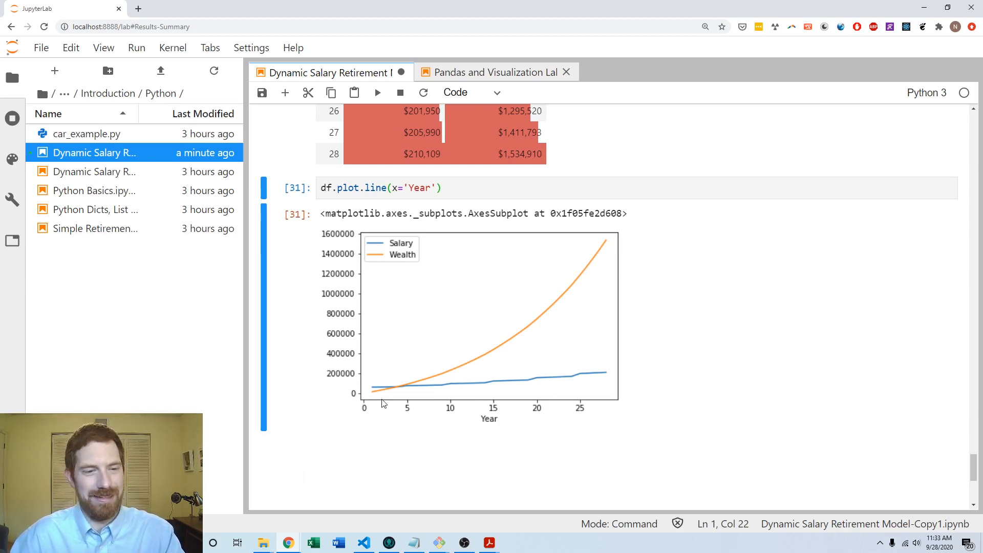
Step: Type back y='Salary' in the line-plot call after charting Salary and Wealth together
text(, y='Salary')
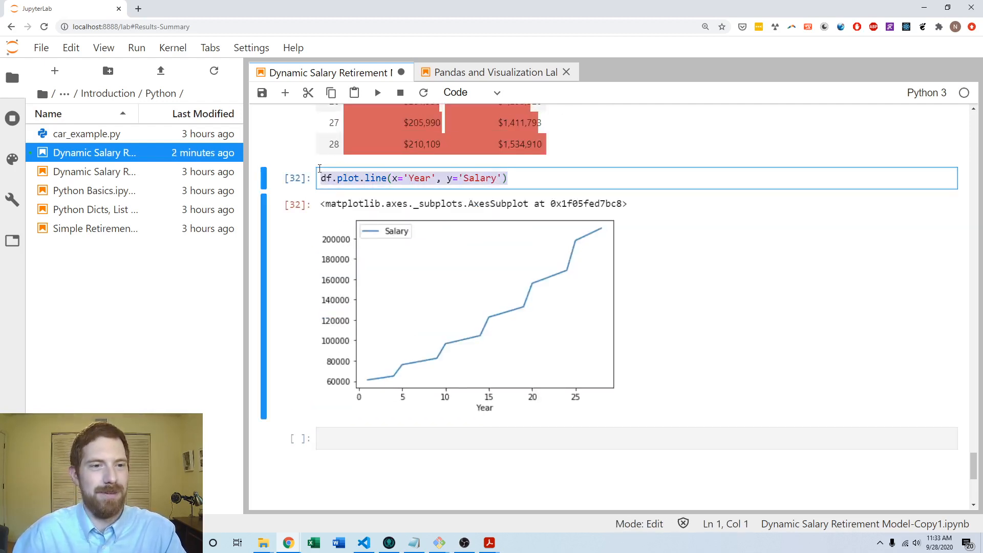
Step: Plot Wealth against Year as a line chart with df.plot.line, trying bar and area variants
text(df.plot.line(x='Year', y='Salary'))
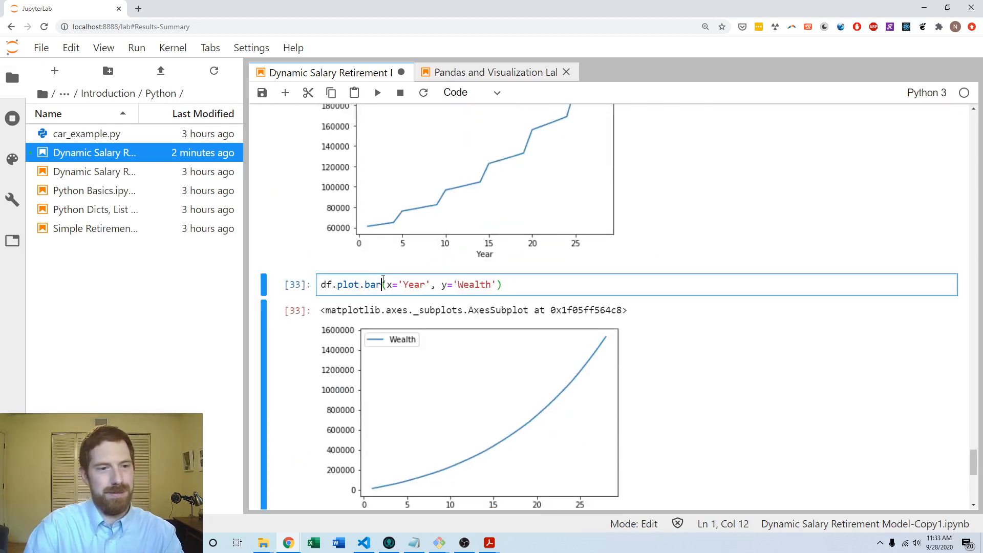
key(Shift+Enter)
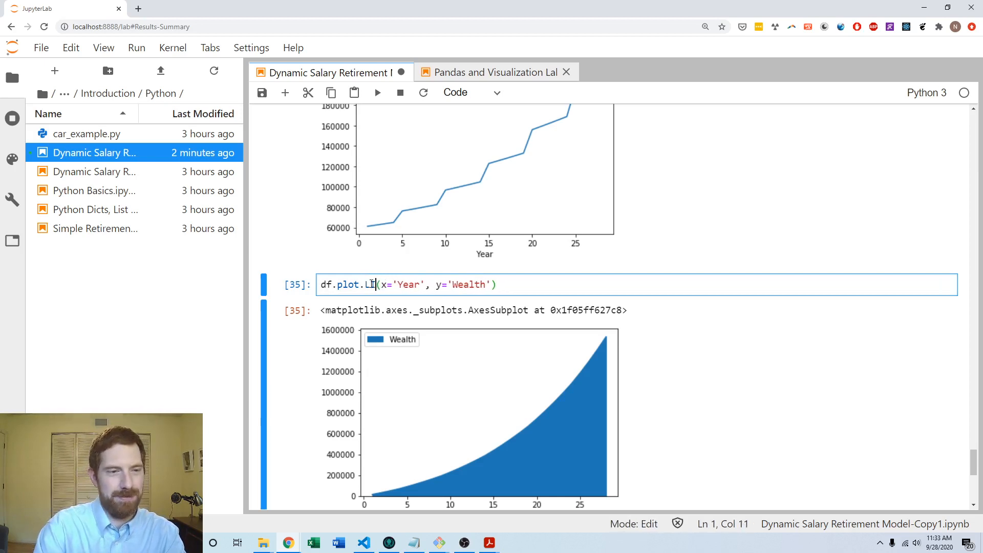
key(Backspace)
text(line)
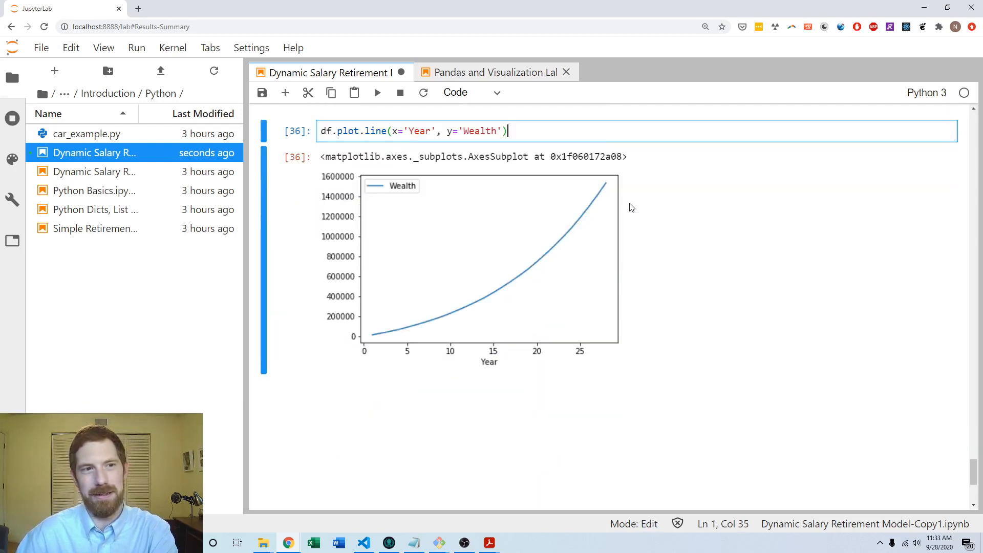
mouse_move(640, 184)
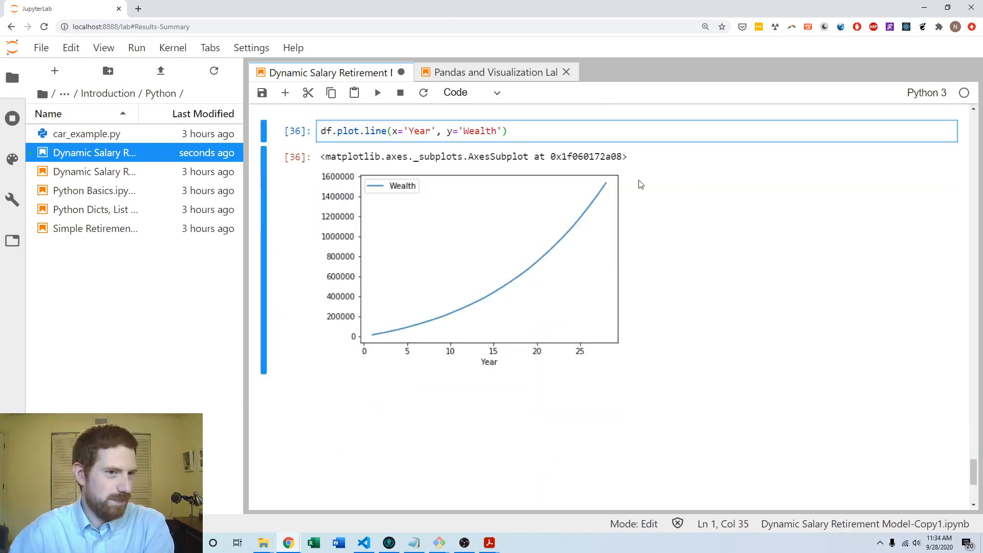